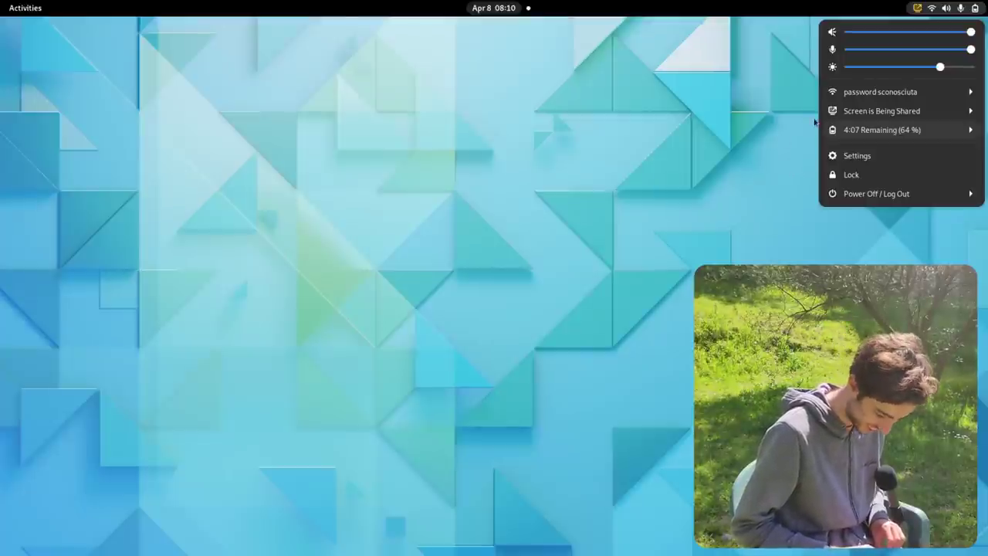
# - Open GNOME Settings on the Bluetooth page, where Bluetooth is currently off
pyautogui.click(856, 155)
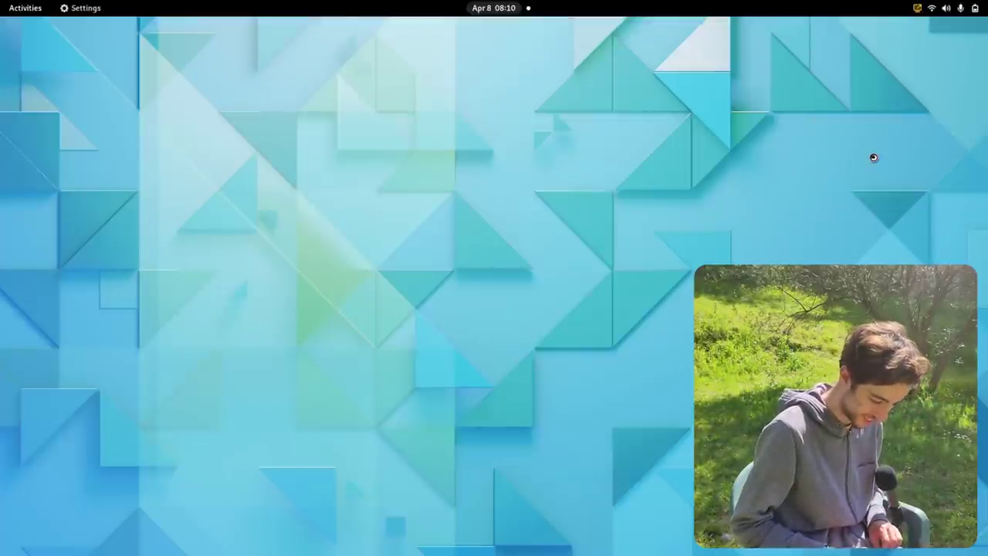
pyautogui.click(85, 8)
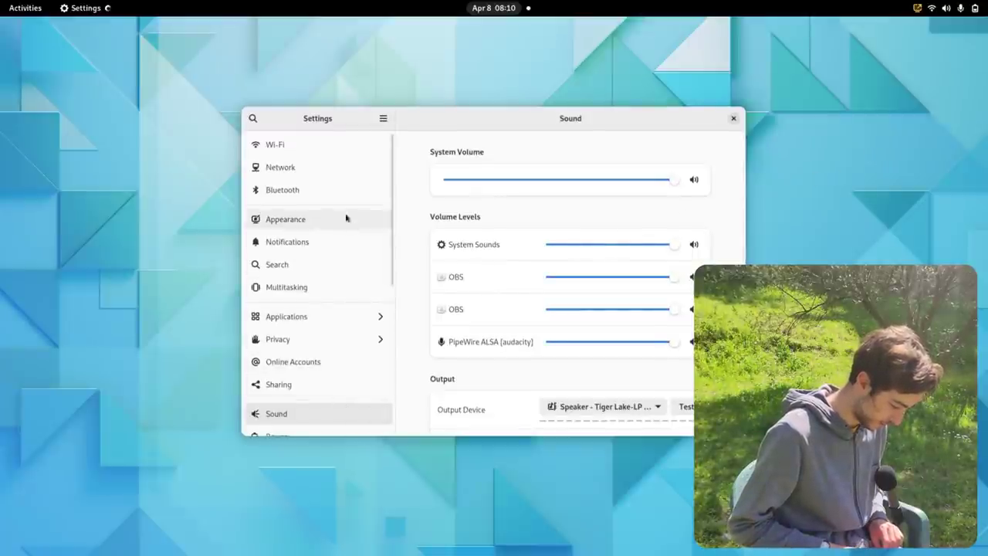
pyautogui.click(282, 189)
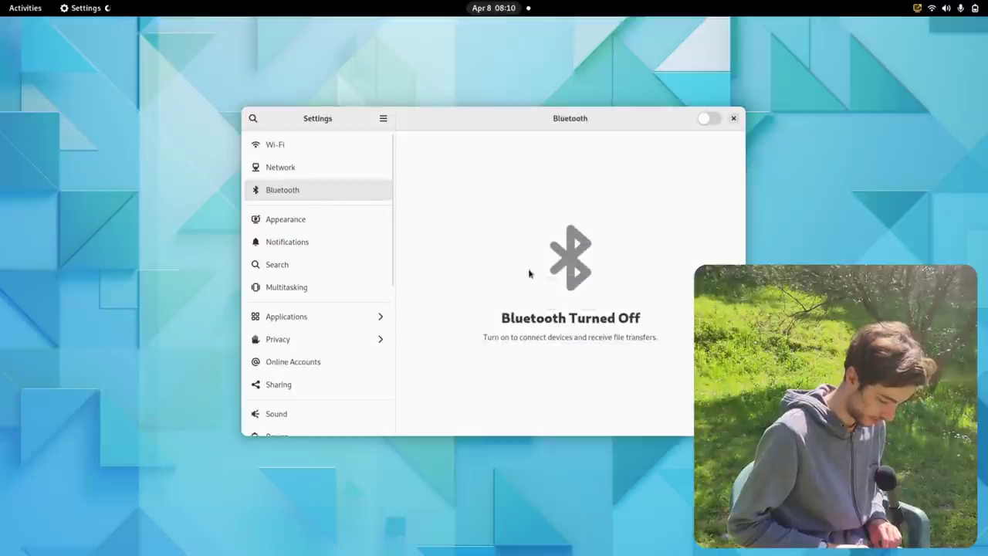
pyautogui.moveTo(466, 276)
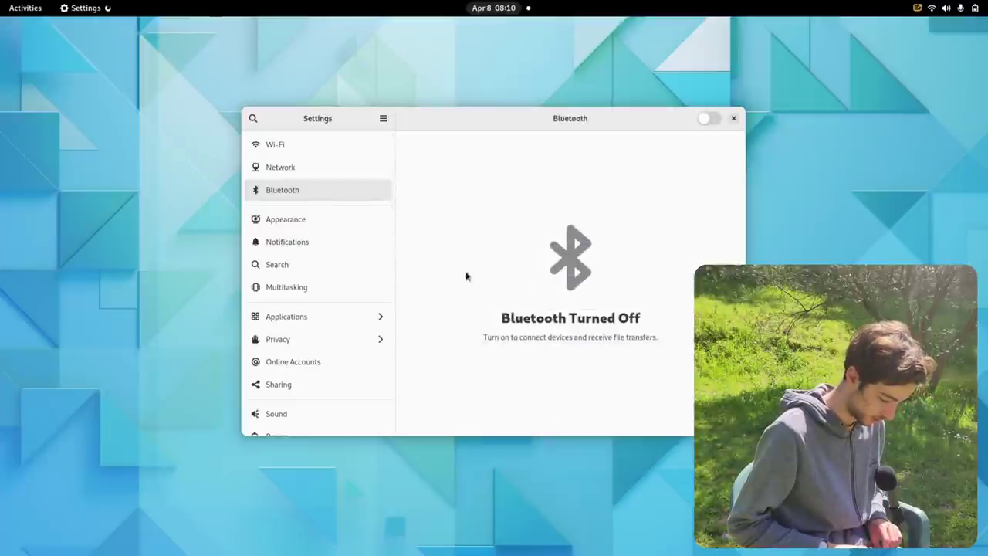
pyautogui.moveTo(339, 204)
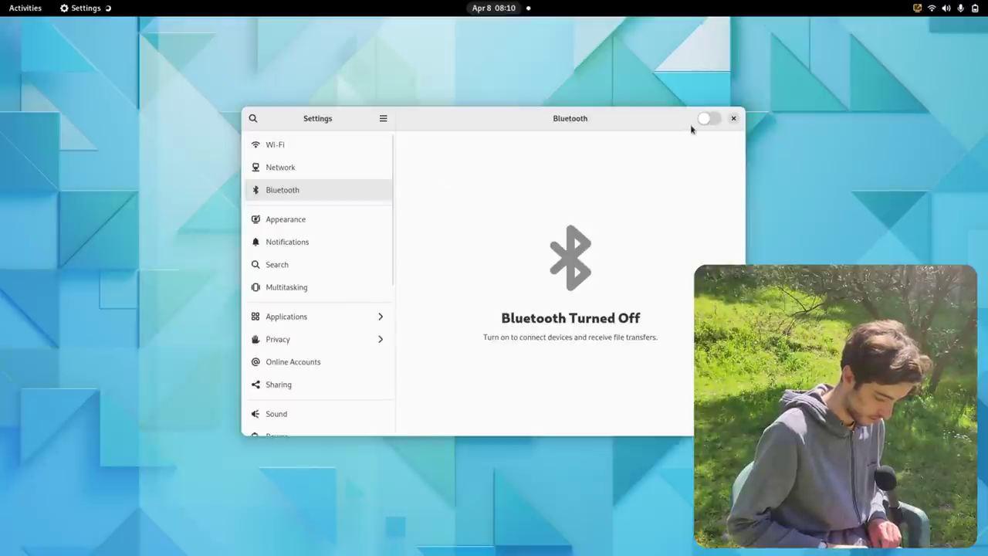
# - Switch Bluetooth on so the computer becomes discoverable to nearby devices
pyautogui.click(708, 118)
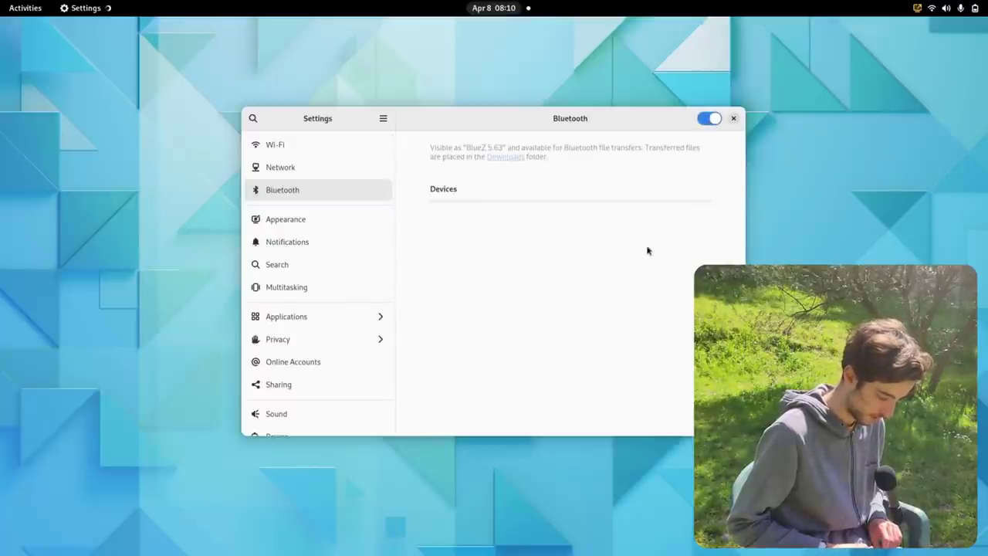
pyautogui.moveTo(522, 199)
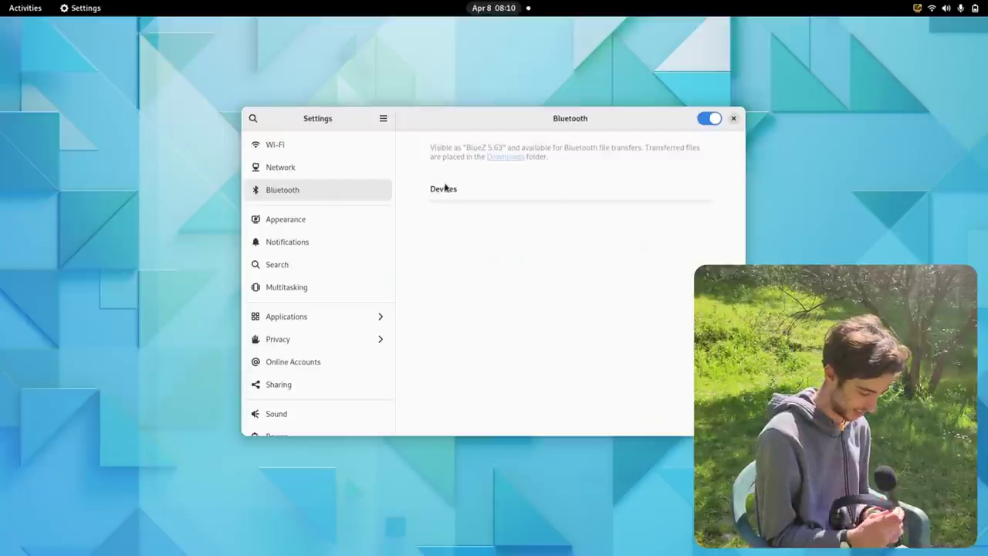
pyautogui.moveTo(500, 178)
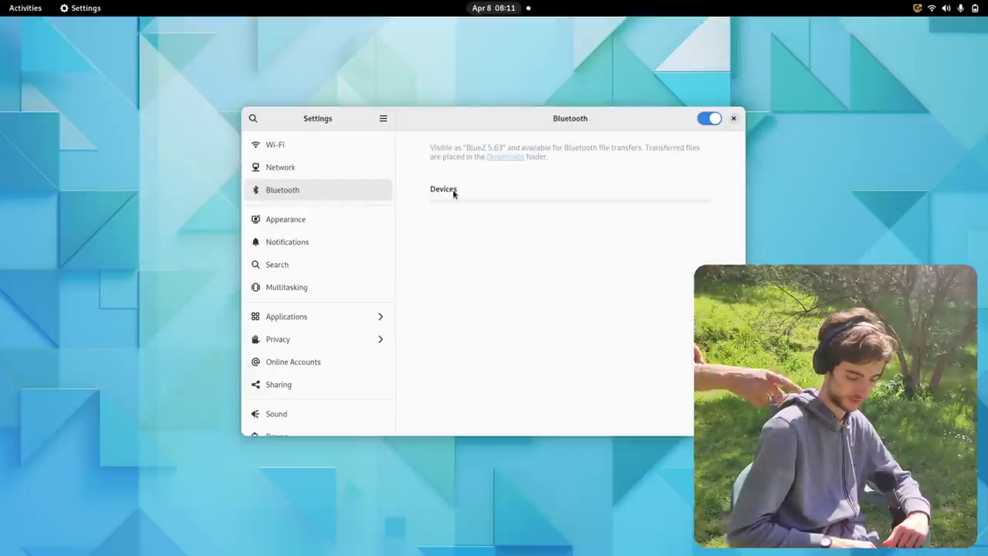
pyautogui.moveTo(490, 183)
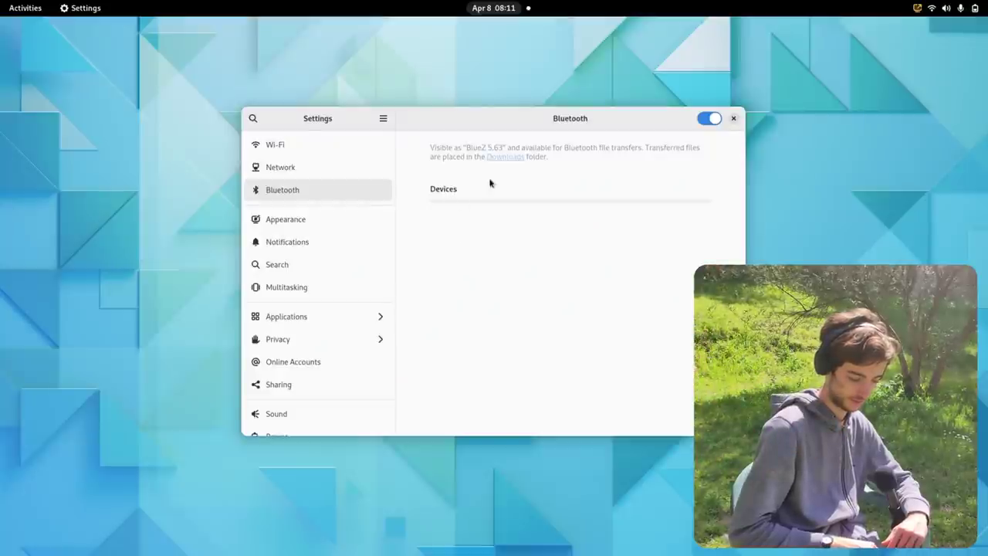
# - Toggle Bluetooth off and back on, then confirm in the system menu that Bluetooth is on
pyautogui.click(708, 118)
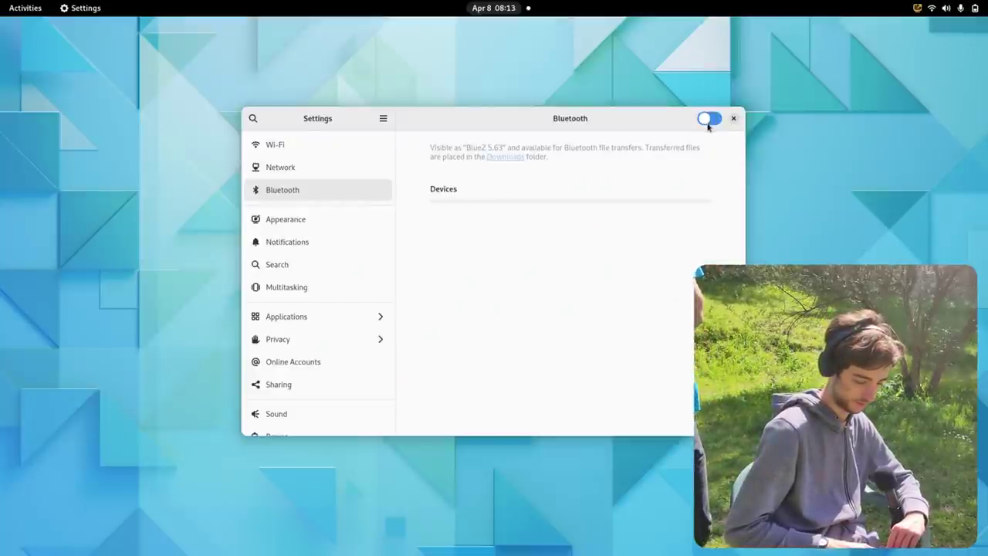
pyautogui.click(707, 118)
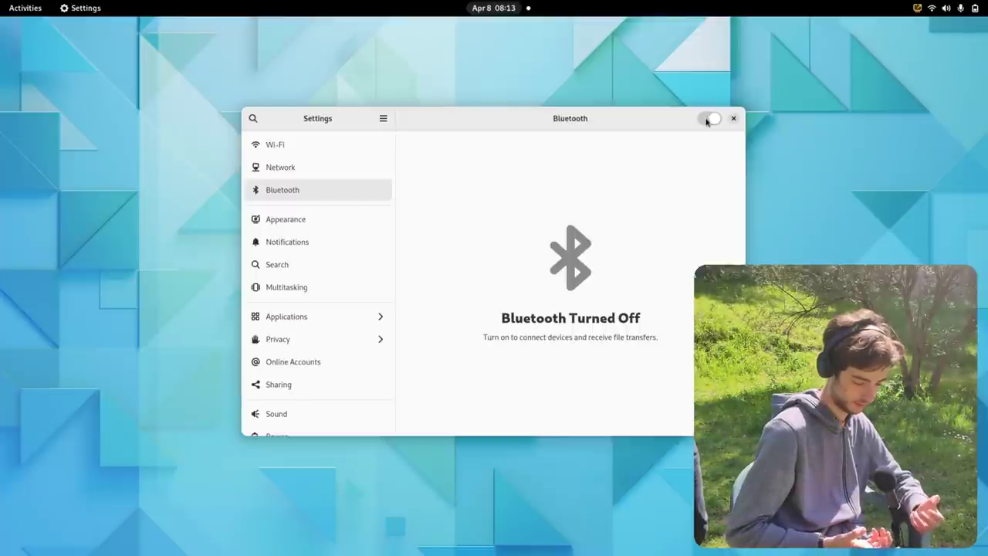
pyautogui.click(733, 118)
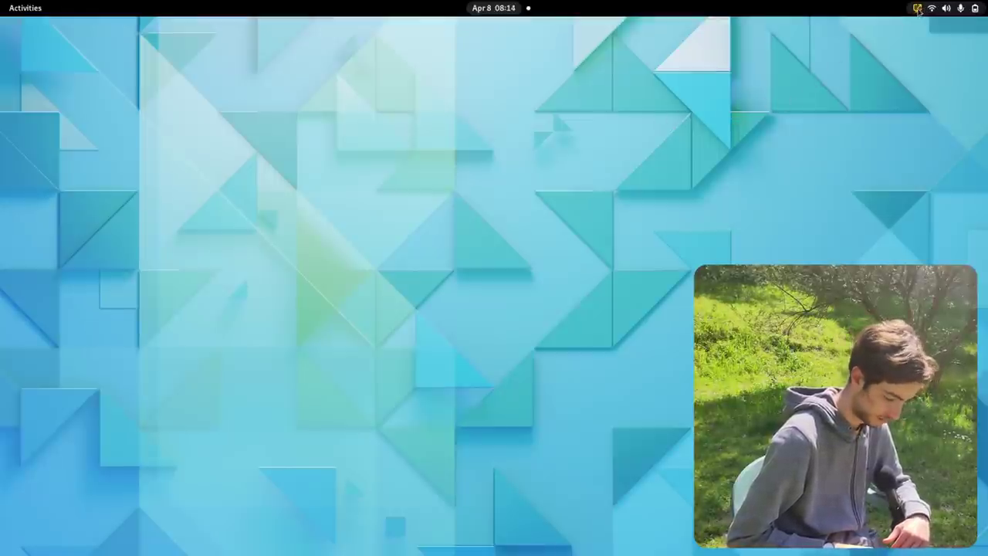
pyautogui.click(945, 8)
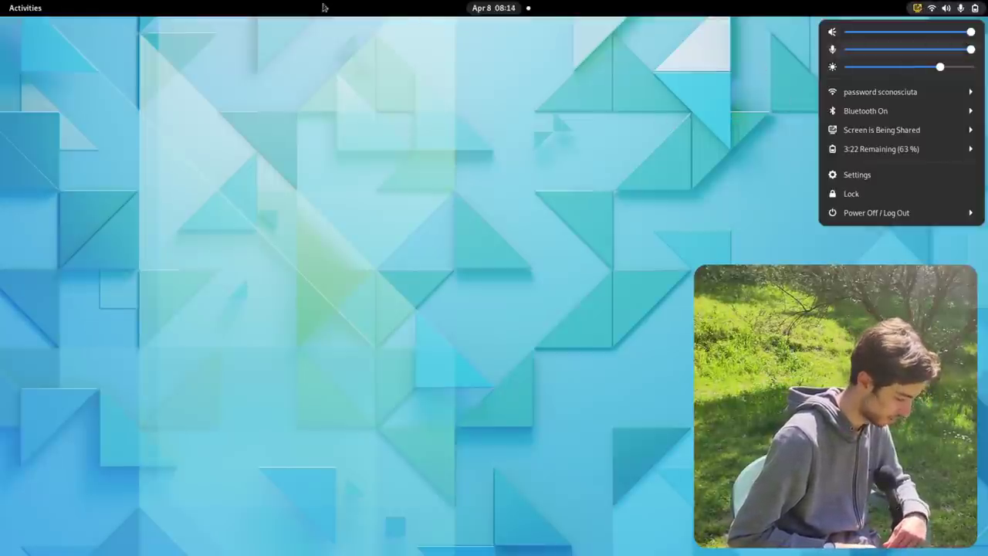
pyautogui.click(493, 7)
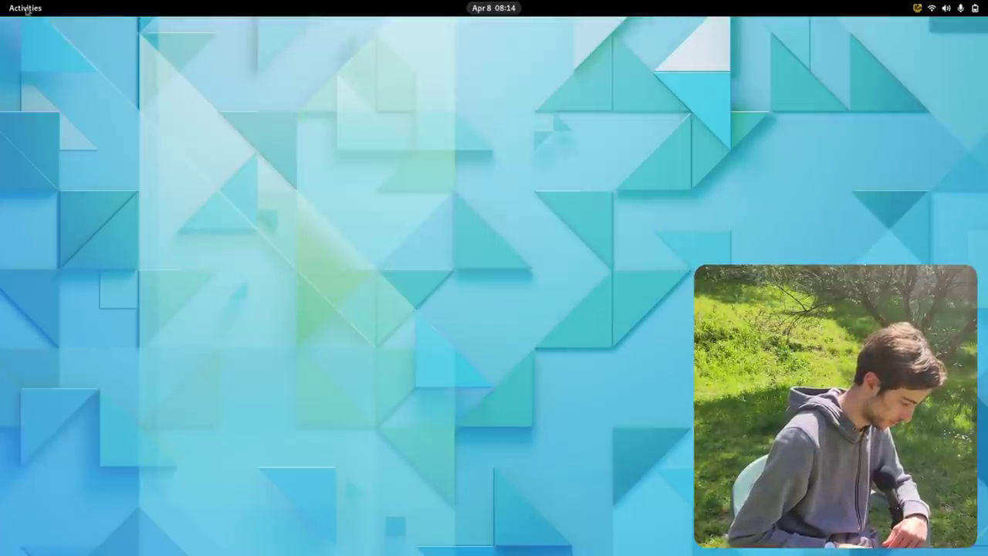
# - Bring up Firefox on the OBS Studio wiki install instructions with its main menu open
pyautogui.click(26, 8)
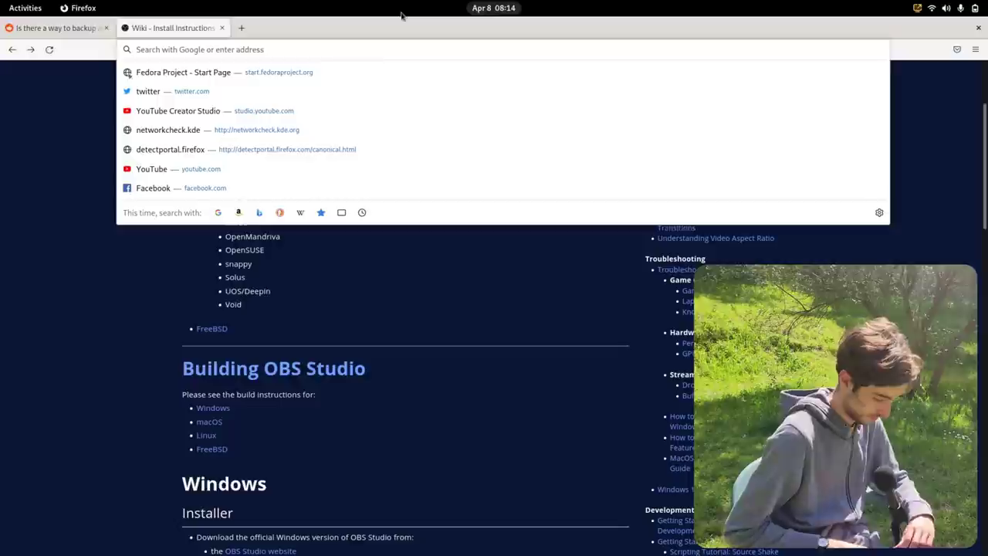
pyautogui.moveTo(94, 300)
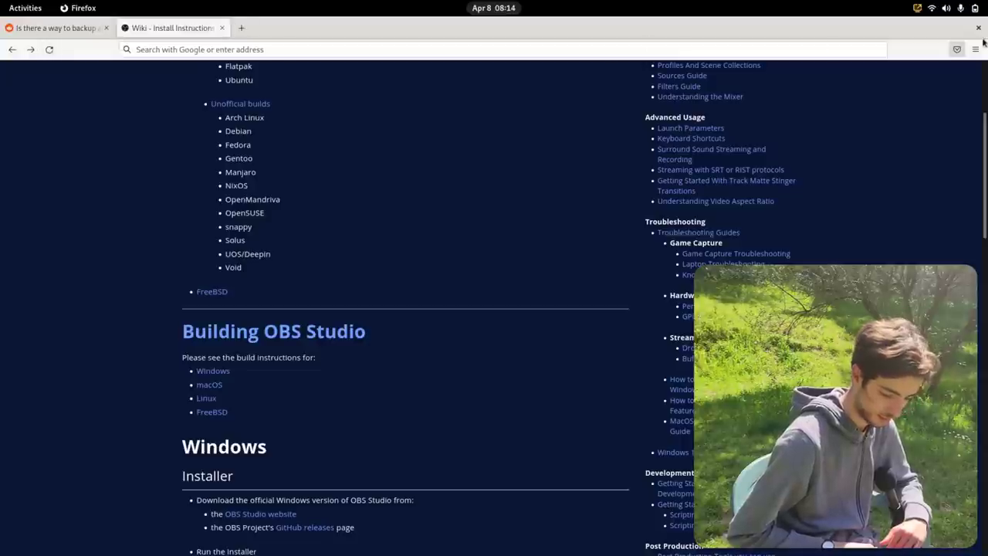
pyautogui.click(974, 49)
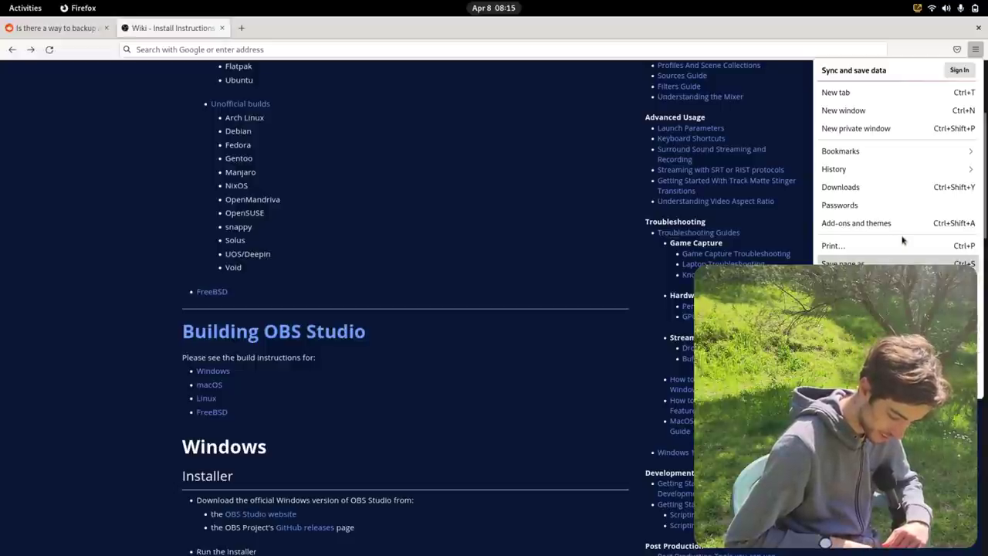
pyautogui.moveTo(932, 16)
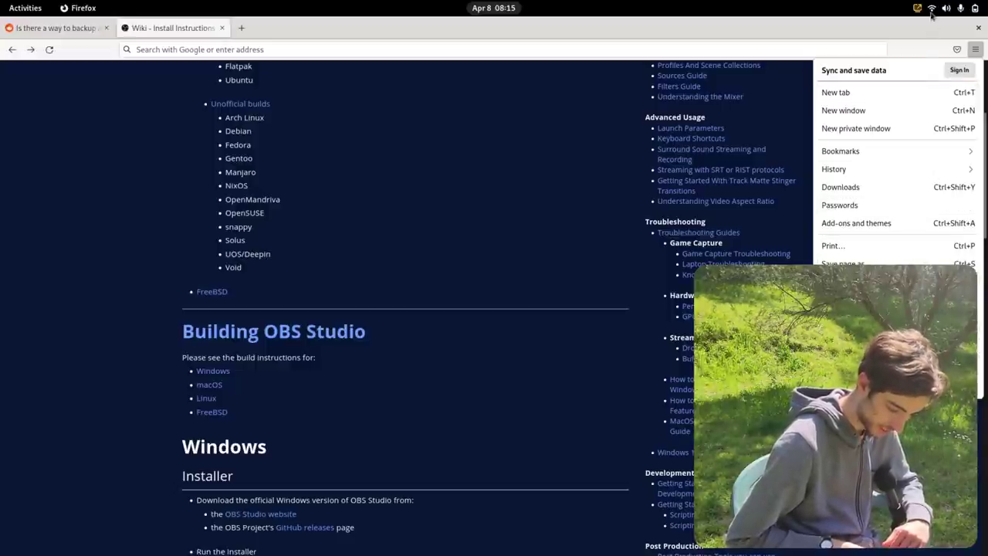
# - Open Bluetooth settings from the system menu and connect the WH-CH510 headphones
pyautogui.click(931, 8)
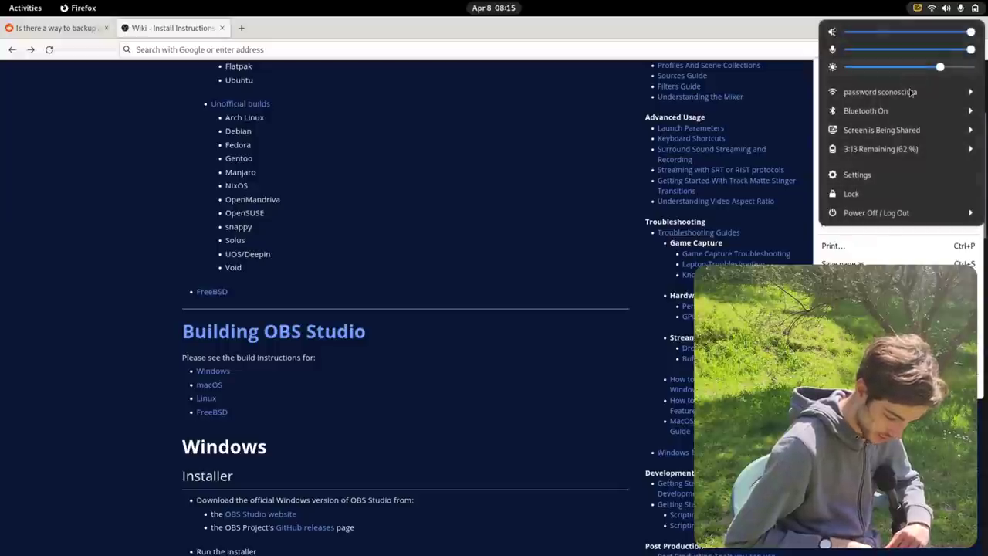
pyautogui.moveTo(923, 141)
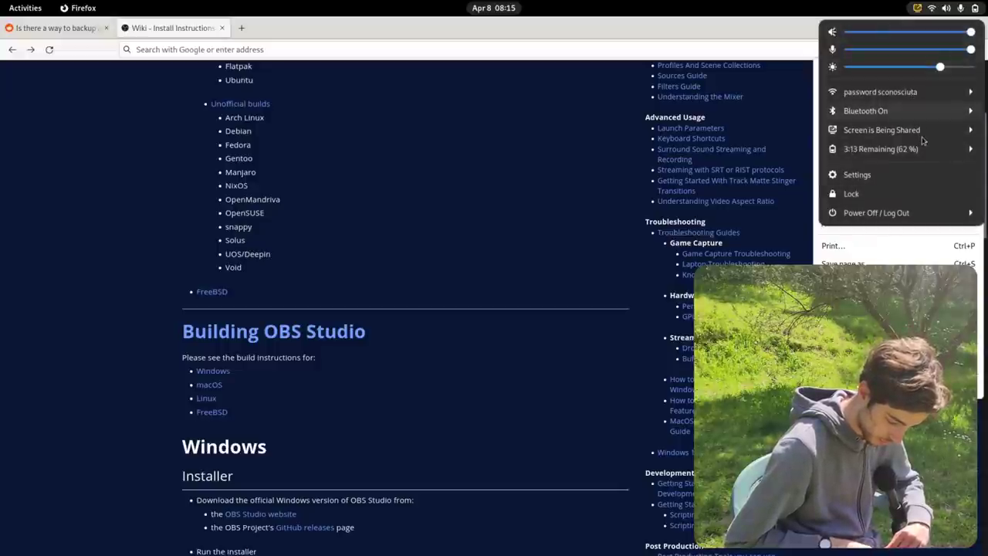
pyautogui.click(865, 110)
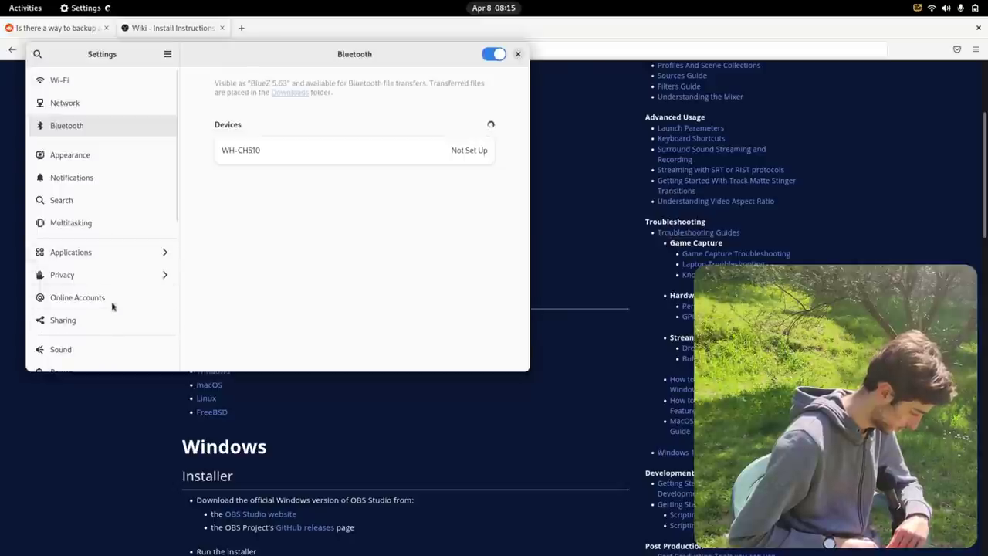
pyautogui.scroll(-3)
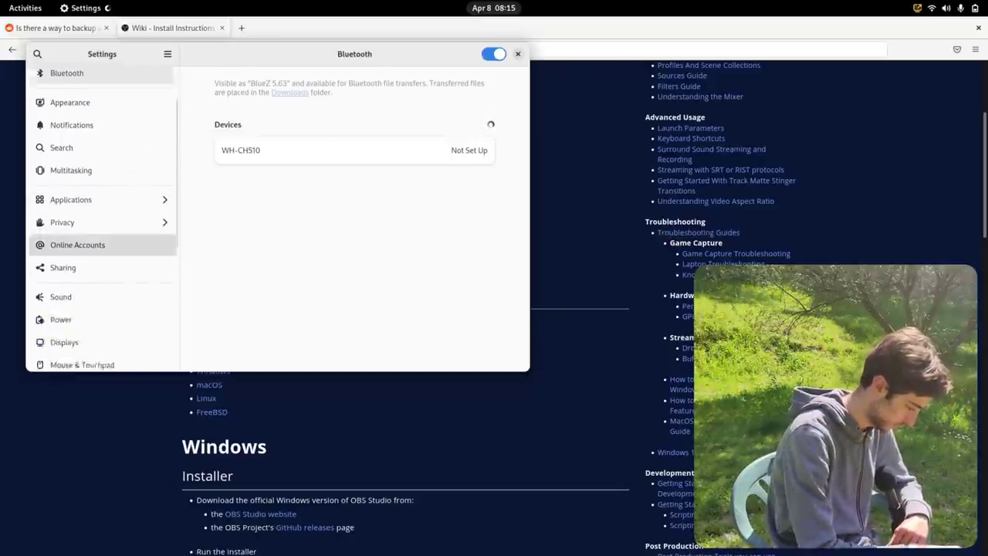
pyautogui.scroll(-3)
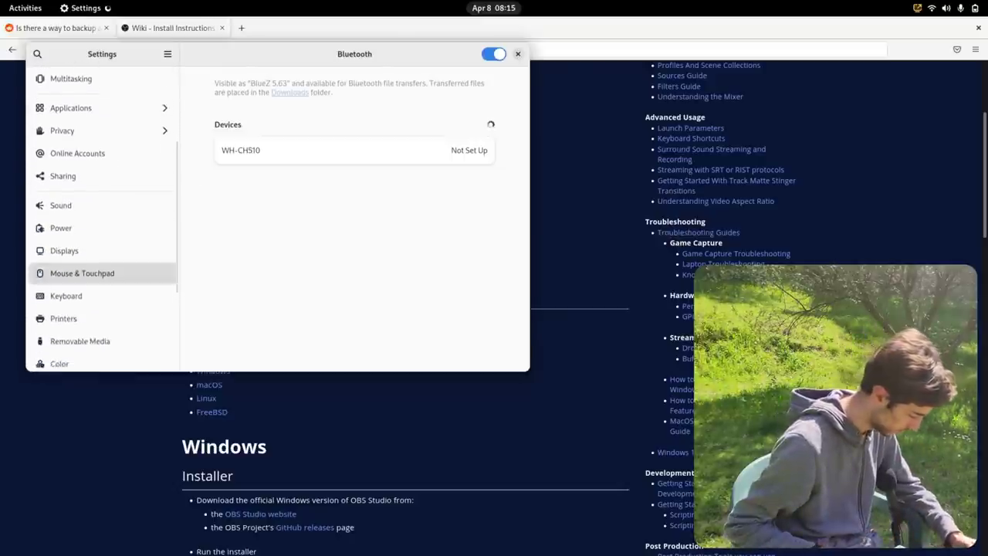
pyautogui.scroll(-3)
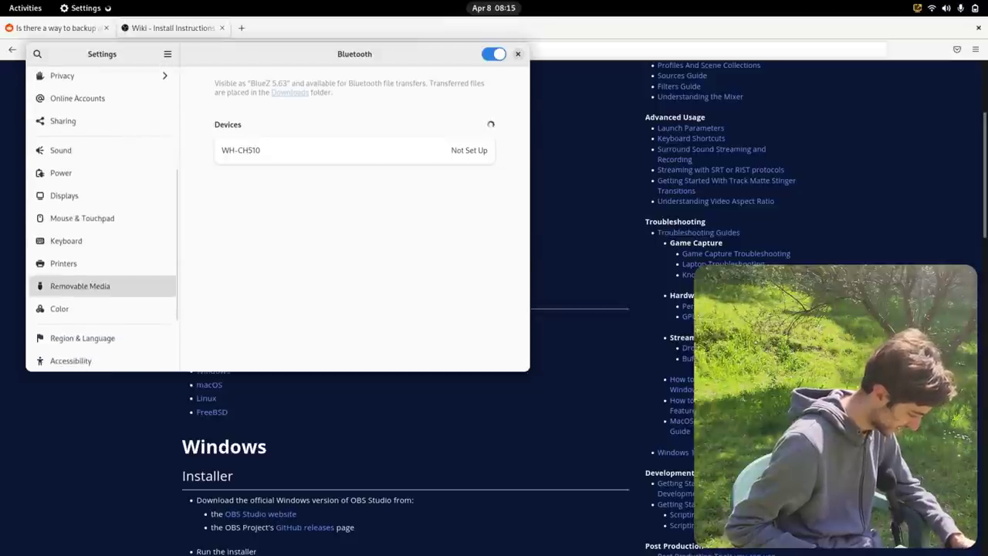
pyautogui.scroll(3)
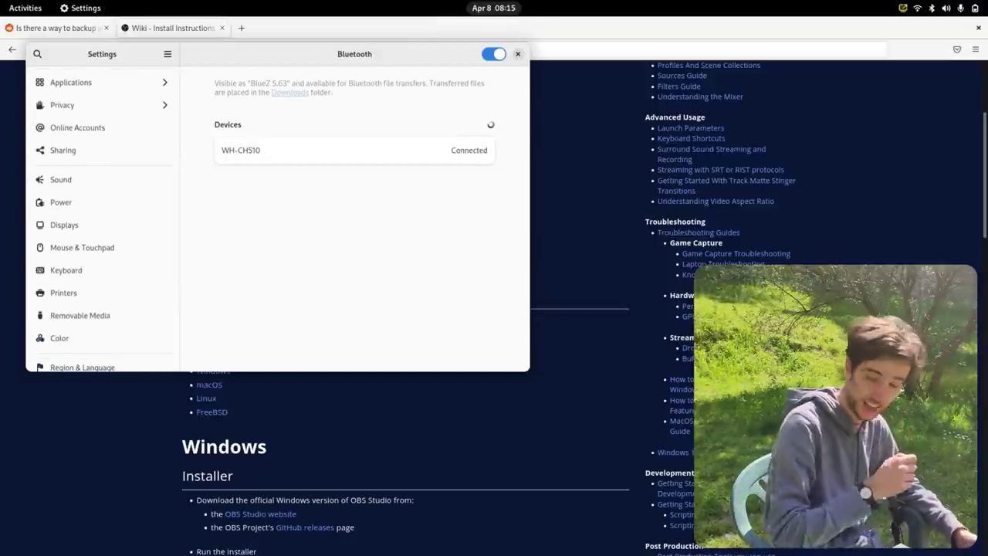
pyautogui.scroll(-3)
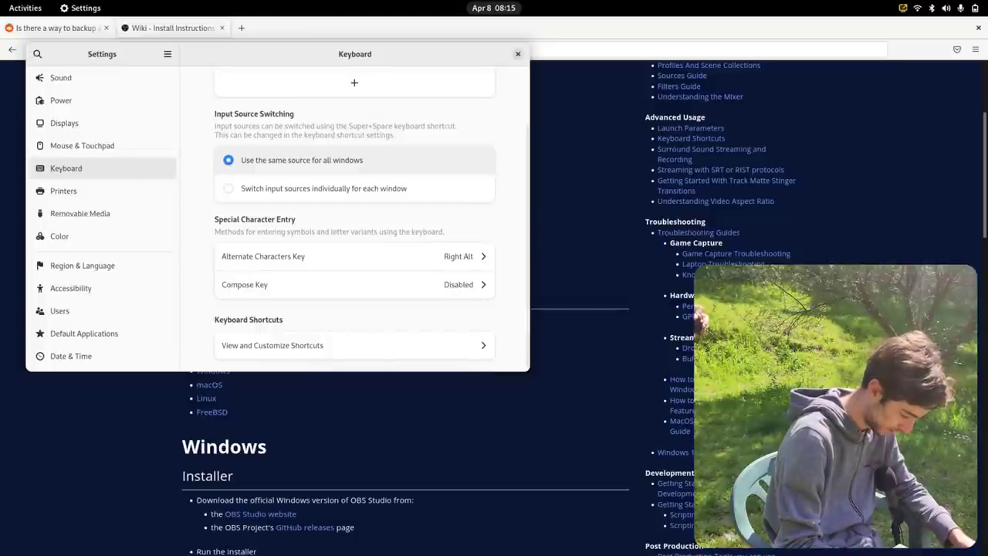
# - Preview the English (Dvorak) keyboard layout, then return to the Keyboard settings
pyautogui.click(478, 120)
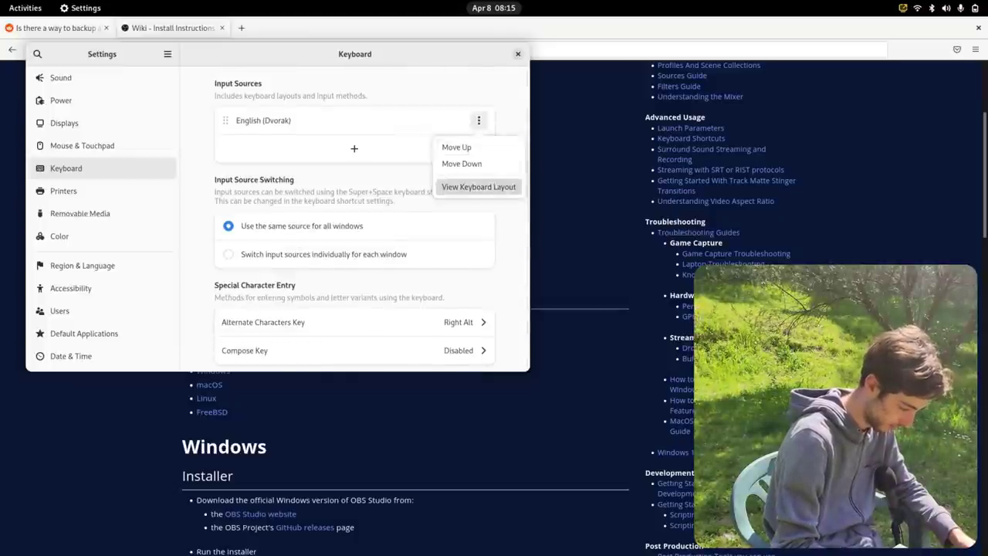
pyautogui.click(478, 187)
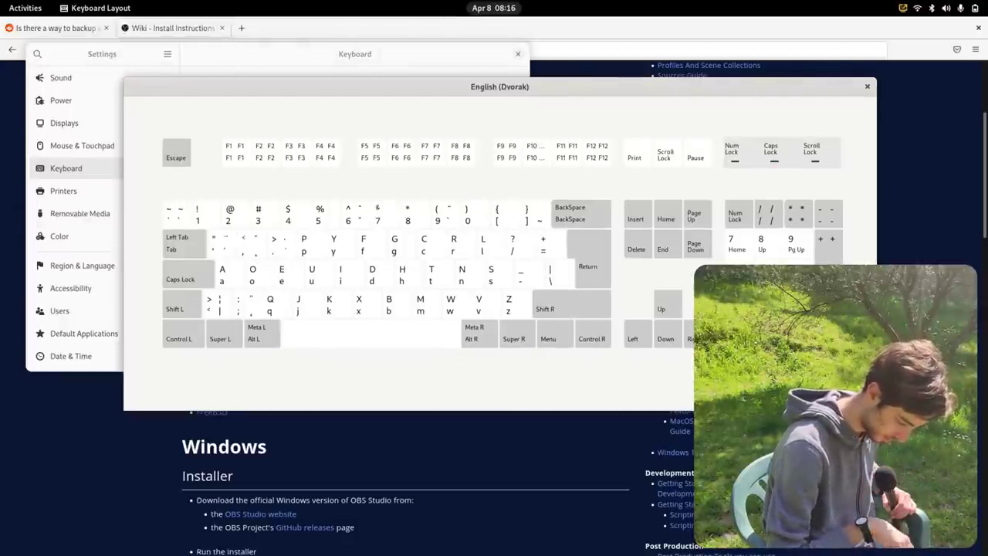
pyautogui.click(867, 86)
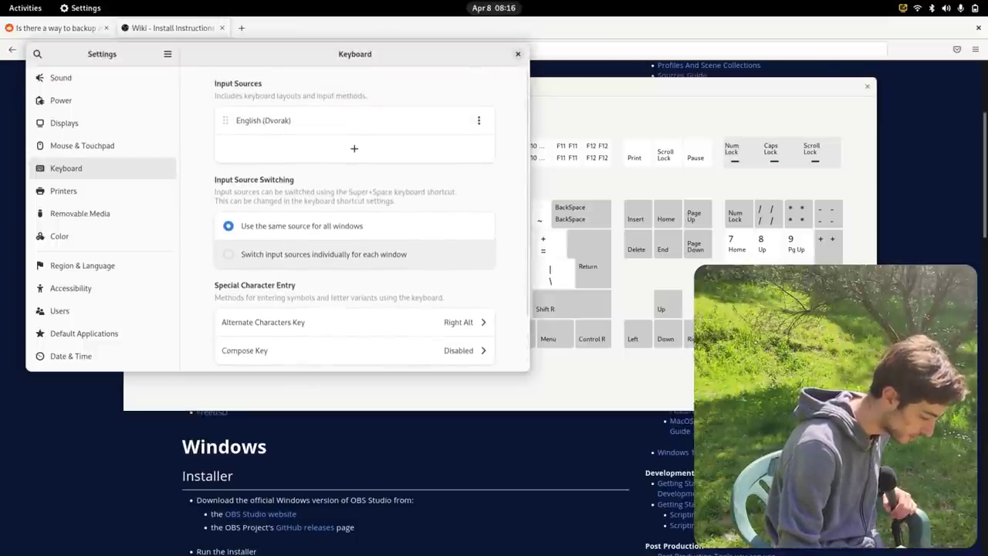
# - Add English (US) as an input source and move it above English (Dvorak)
pyautogui.click(354, 148)
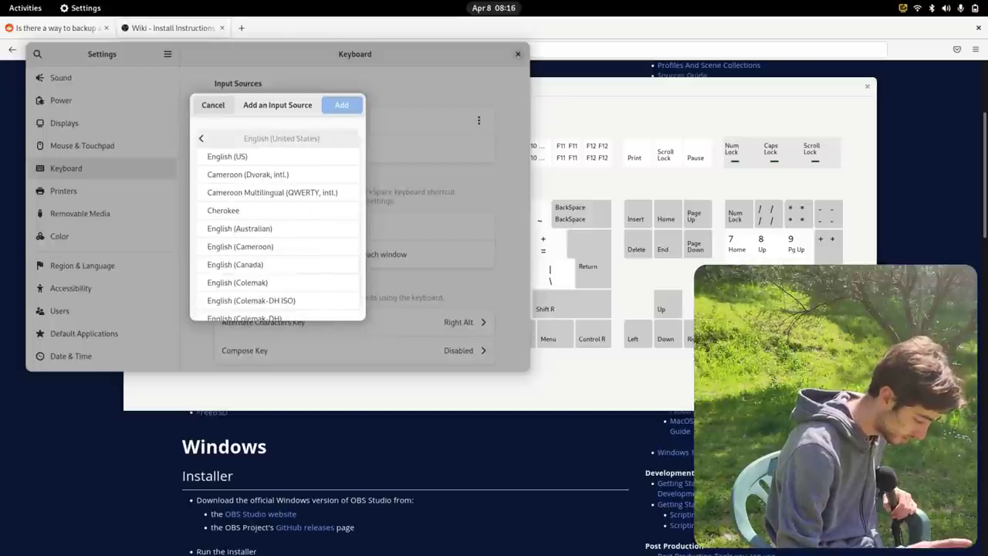
pyautogui.click(227, 156)
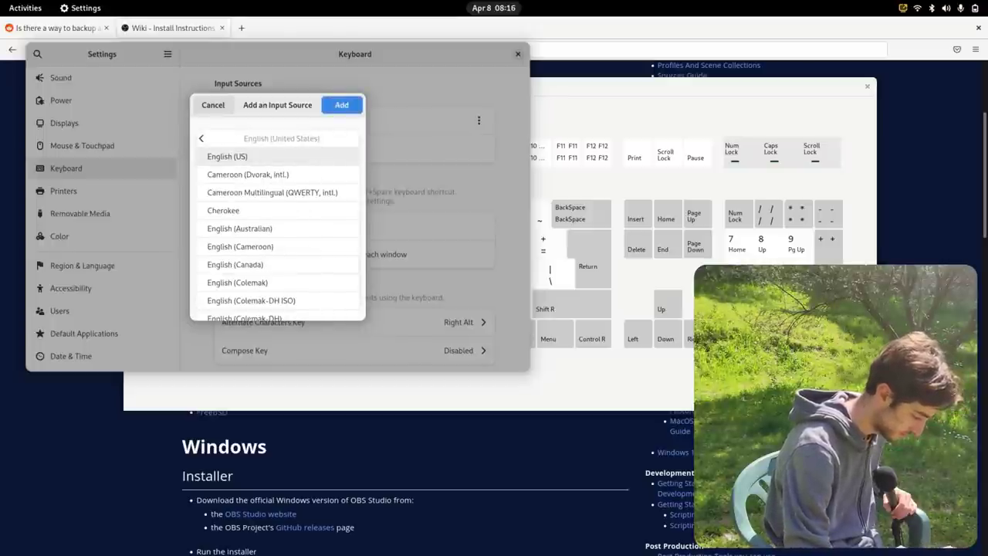
pyautogui.click(341, 104)
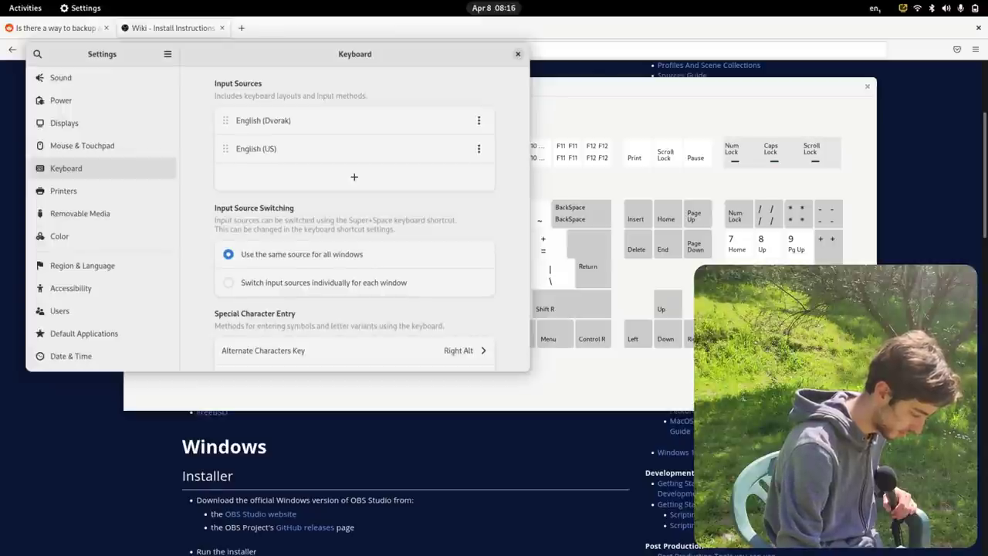
pyautogui.click(478, 148)
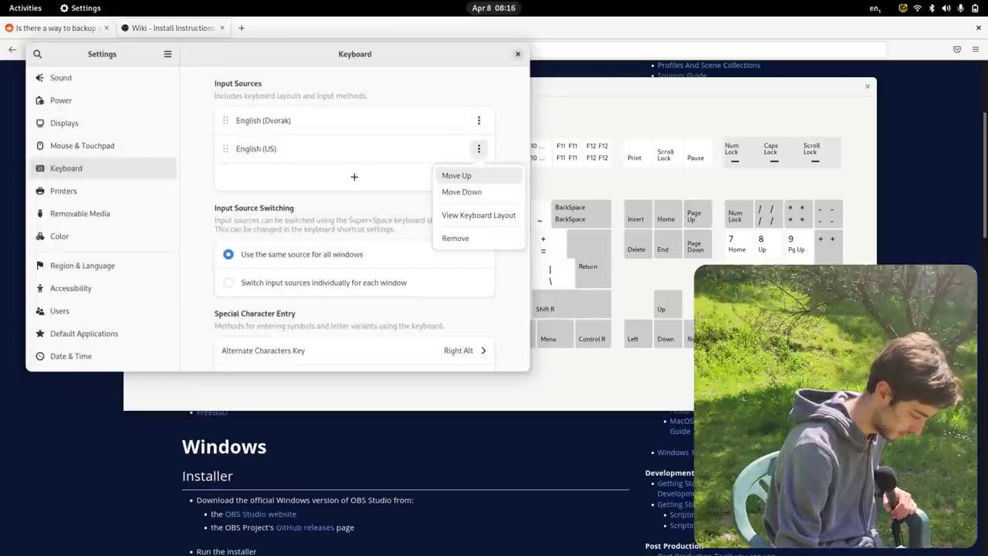
pyautogui.click(478, 214)
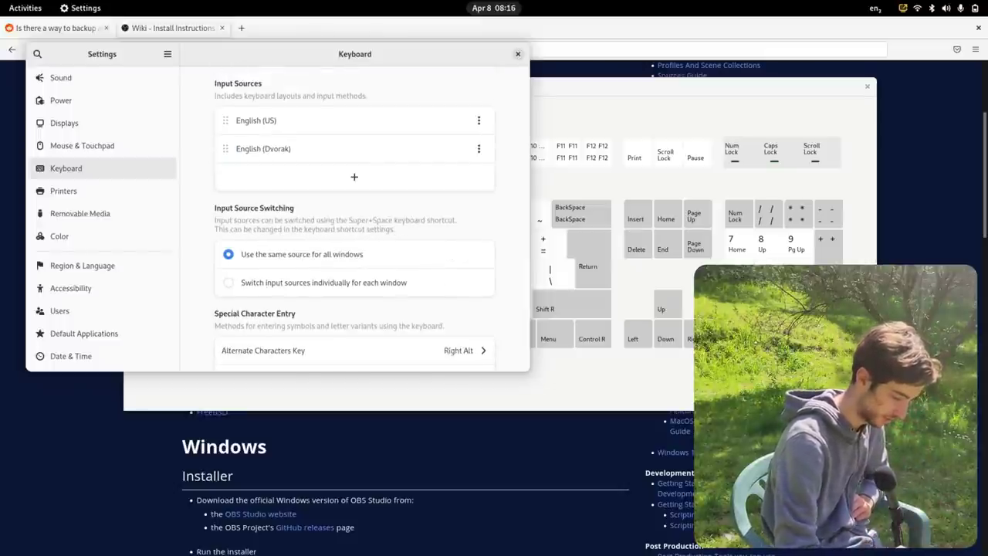
# - Open Firefox's settings page via about:preferences in a new tab
pyautogui.click(518, 54)
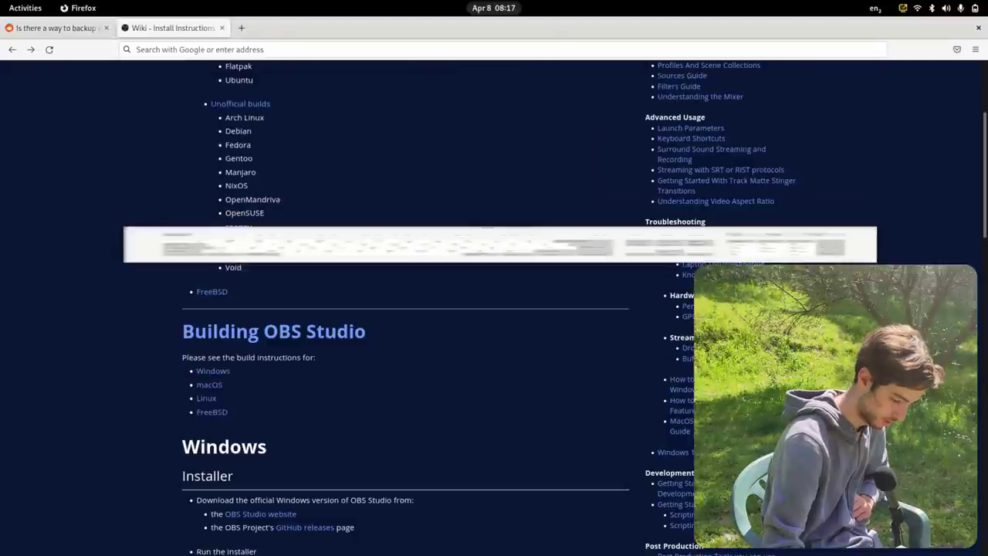
pyautogui.click(494, 49)
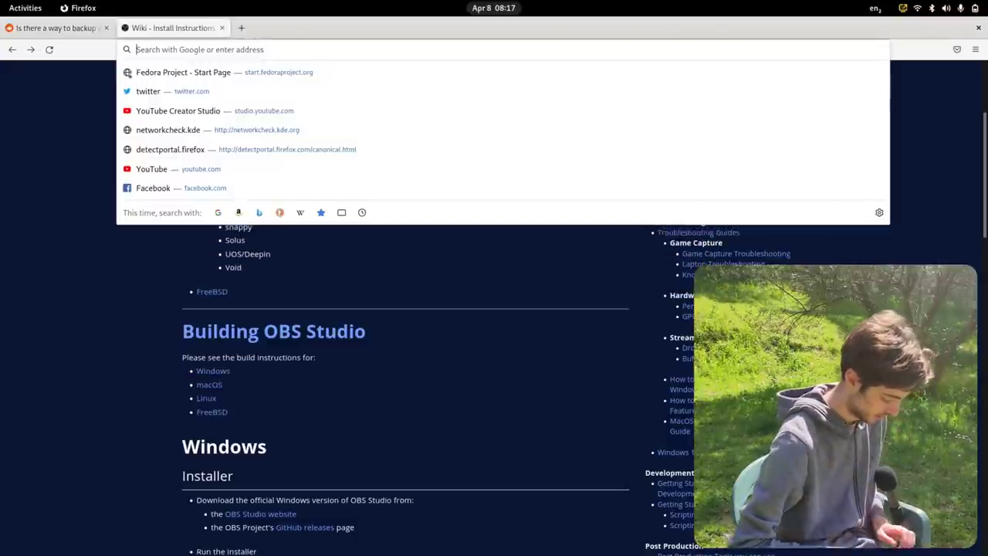
pyautogui.write('u')
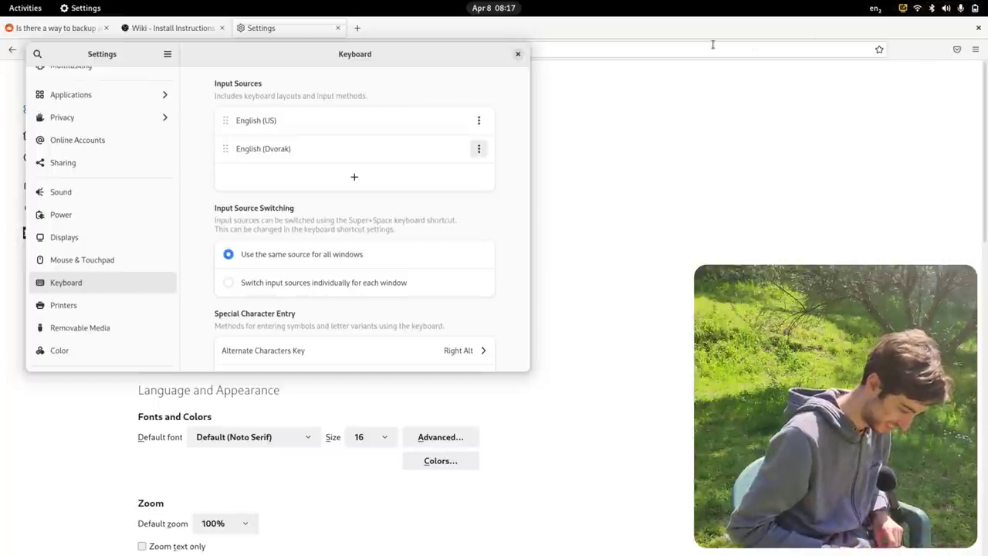
pyautogui.click(478, 120)
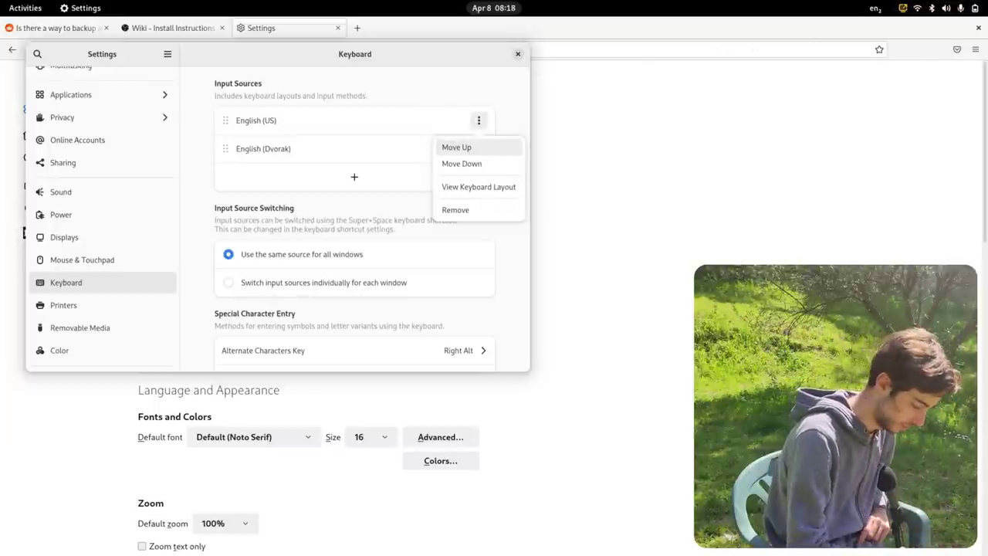
pyautogui.click(479, 148)
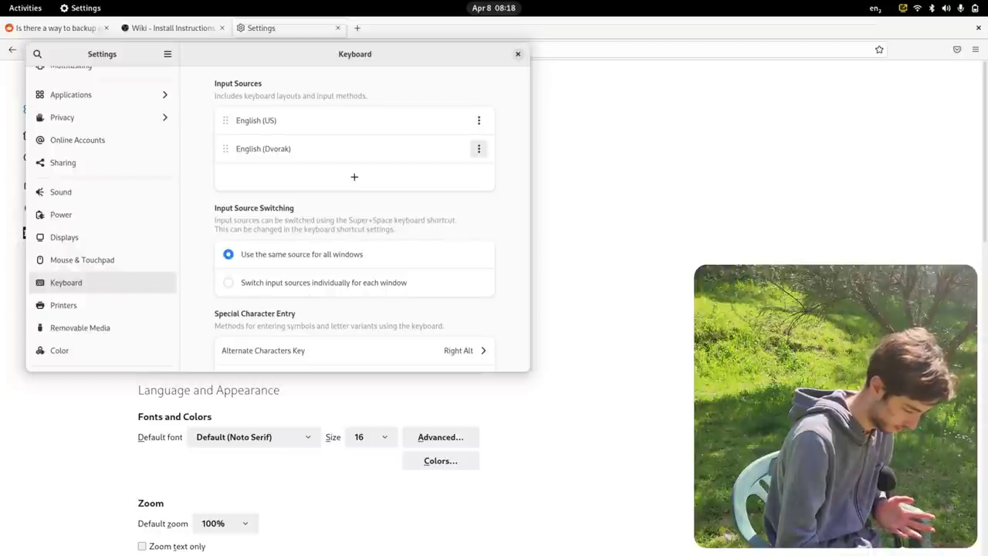
pyautogui.scroll(-3)
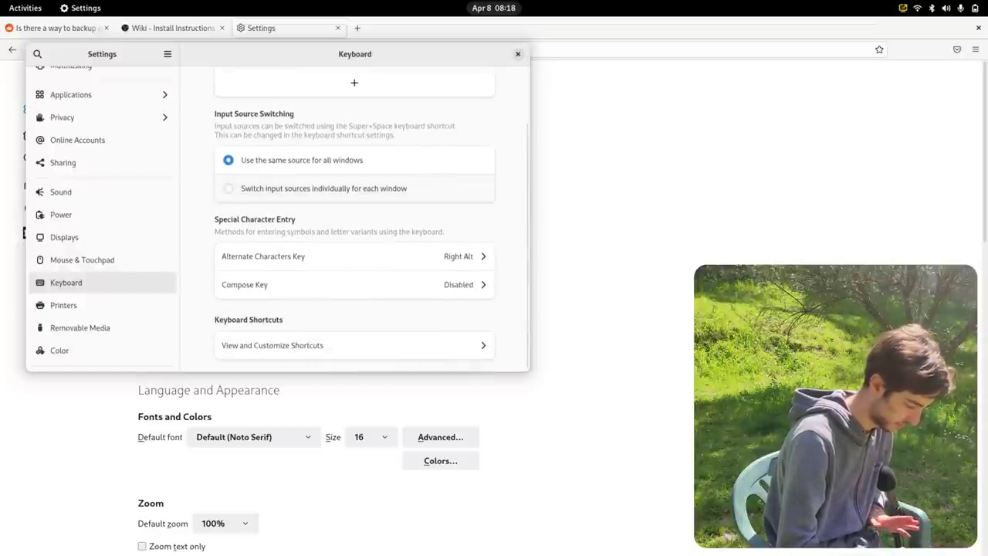
pyautogui.click(518, 53)
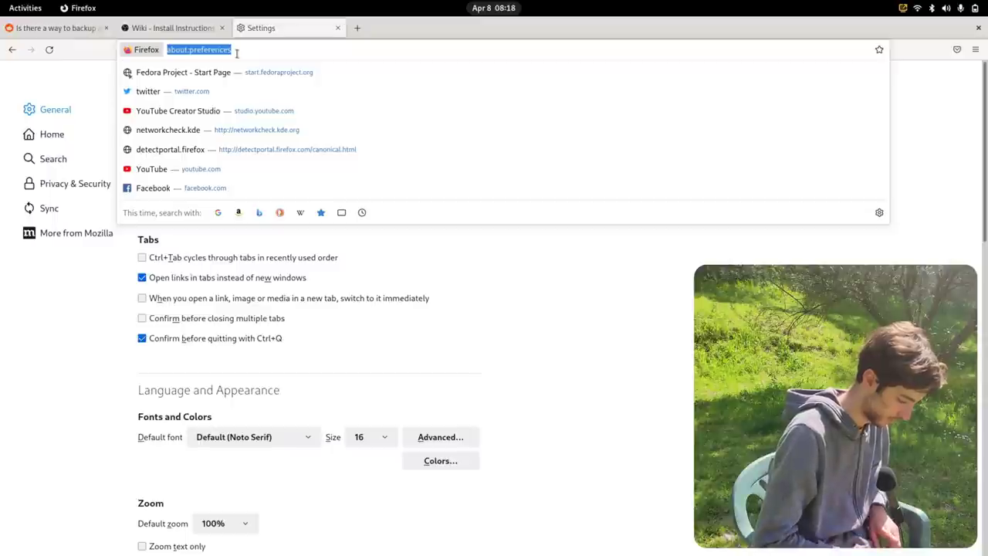
# - Search the web for 'niccolo venerandi pdf' and open the Majorana-Giorgi circular PDF result
pyautogui.write('fa')
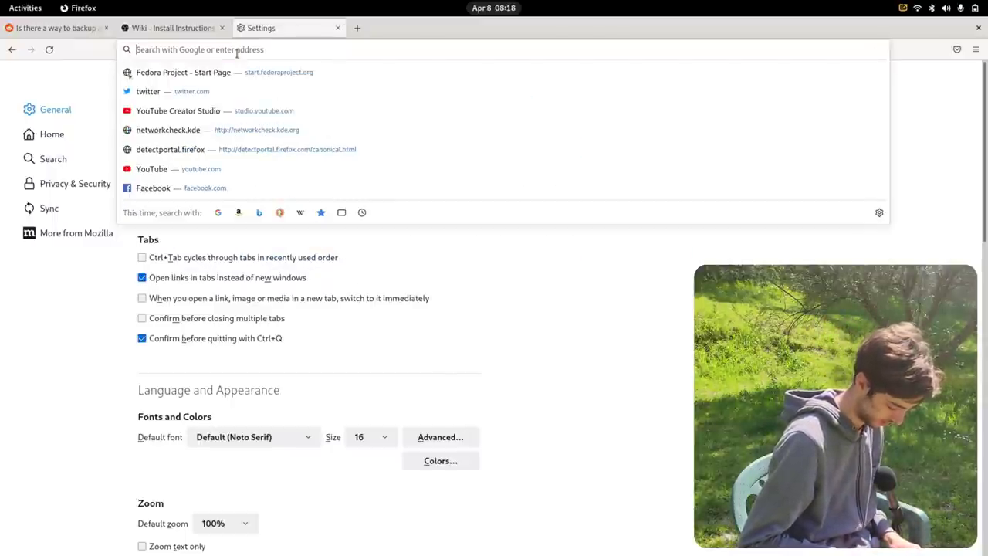
pyautogui.write('niccolo venerandi pd')
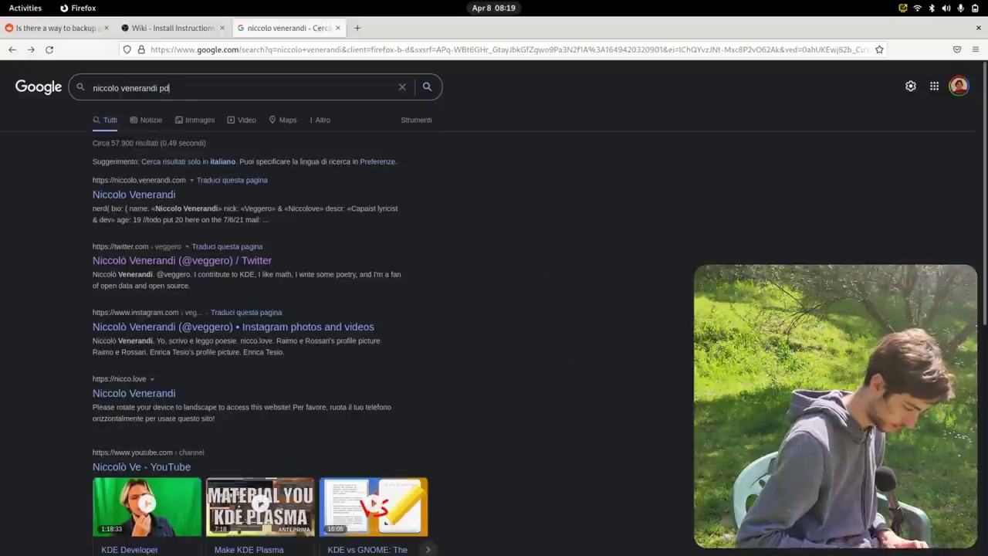
pyautogui.press('Return')
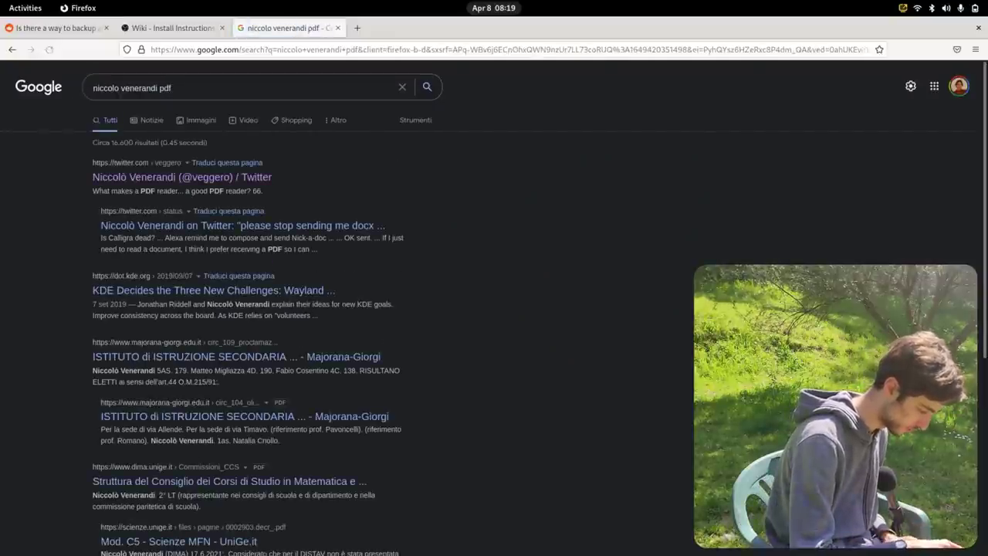
pyautogui.scroll(-3)
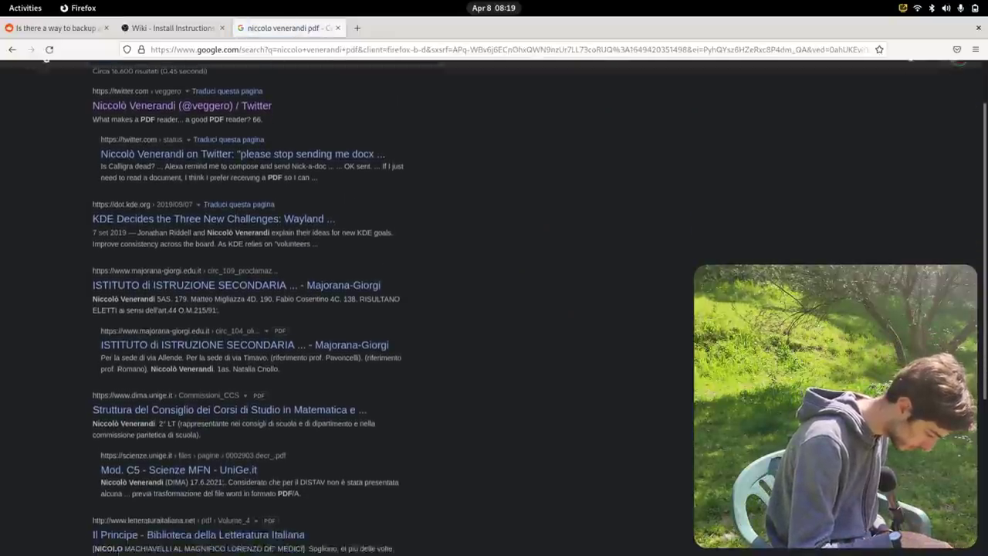
pyautogui.scroll(-3)
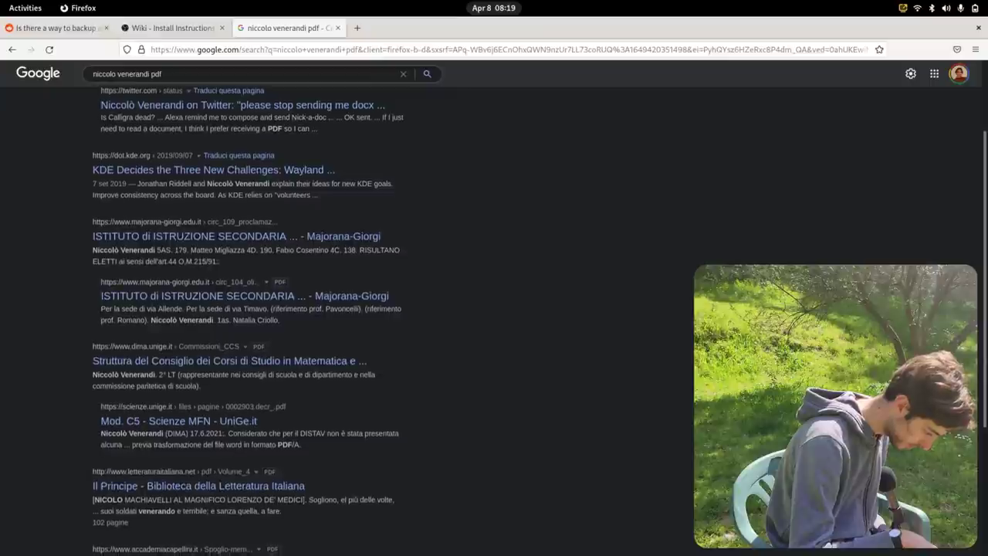
pyautogui.scroll(-3)
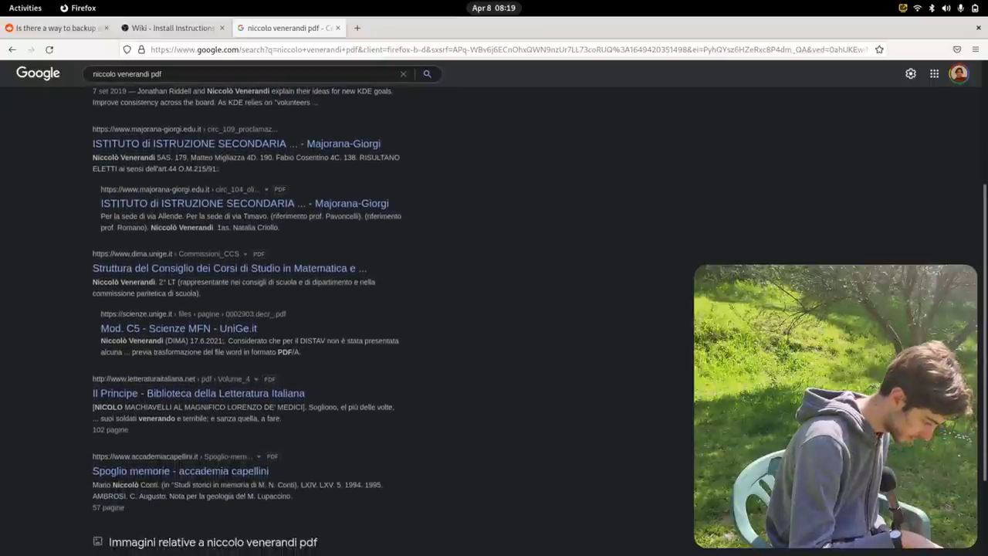
pyautogui.scroll(-3)
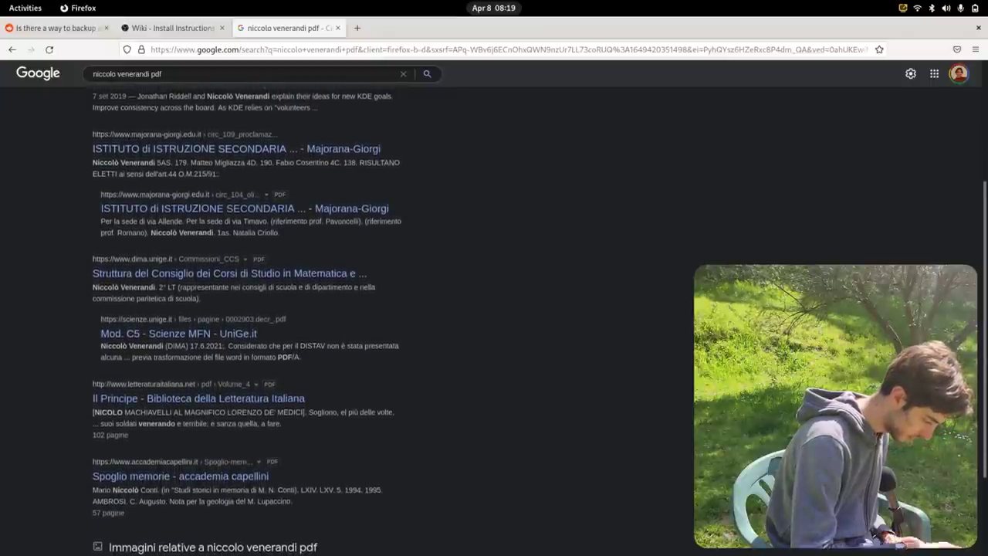
pyautogui.click(245, 209)
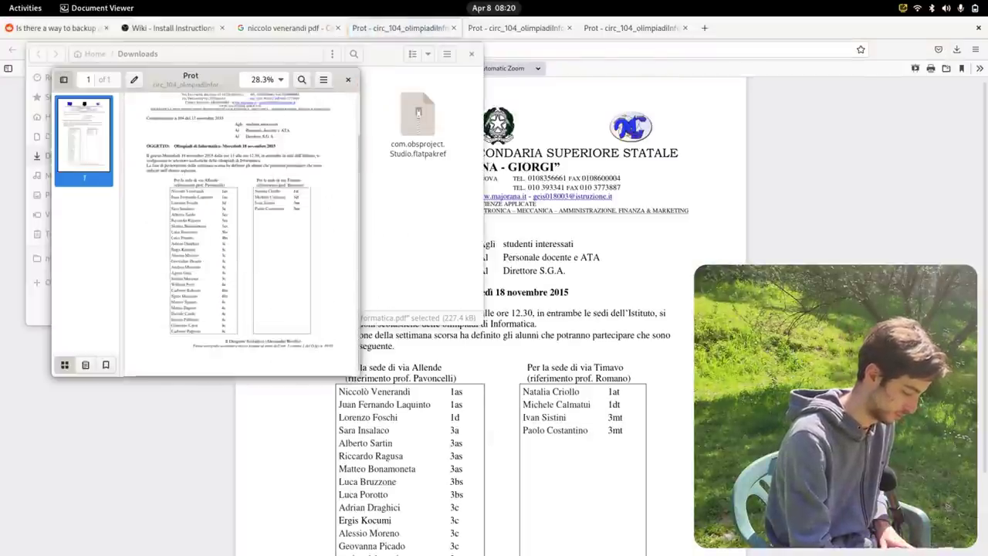
# - Open circ_104_olimpiadiInformatica.pdf from Downloads, zoom to 125%, and maximize the viewer window
pyautogui.click(347, 79)
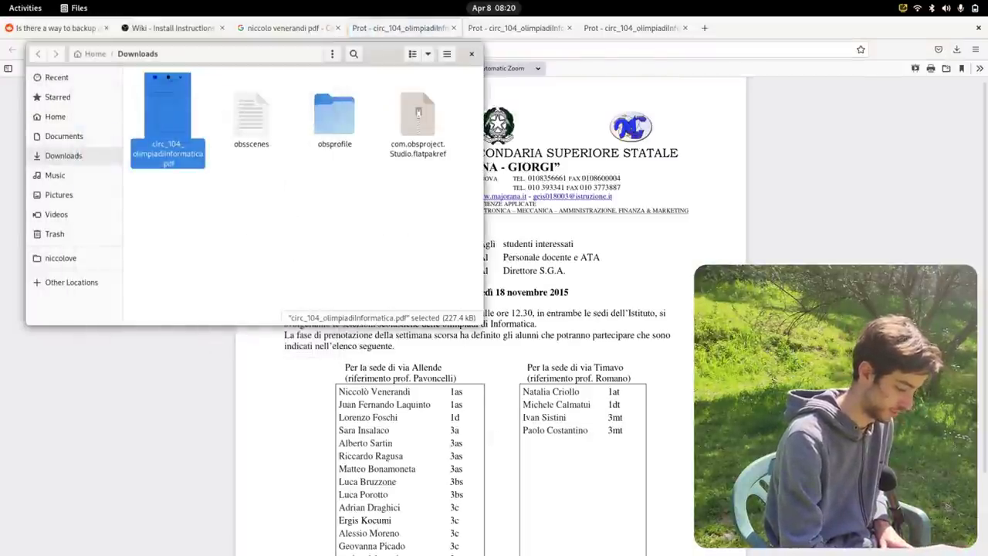
pyautogui.doubleClick(166, 116)
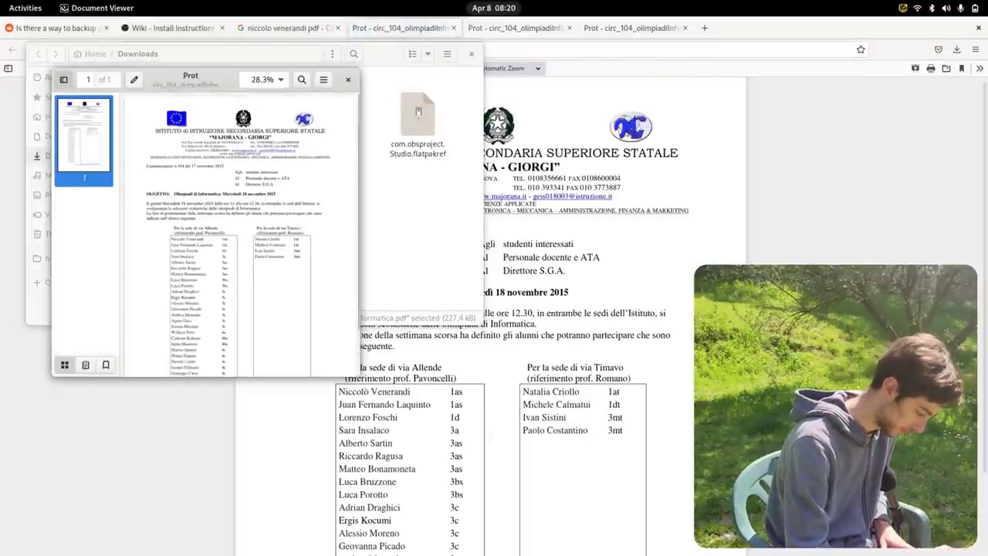
pyautogui.click(280, 80)
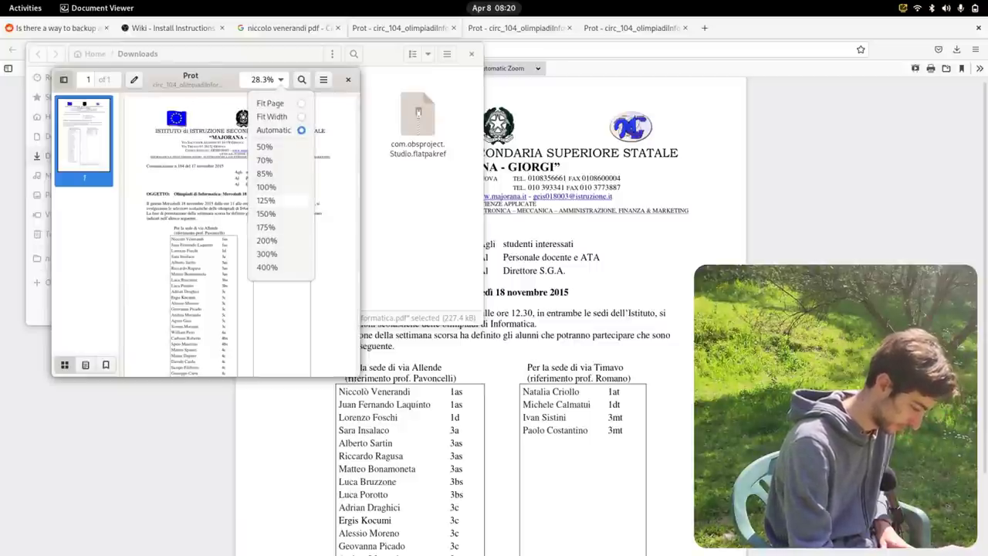
pyautogui.click(266, 200)
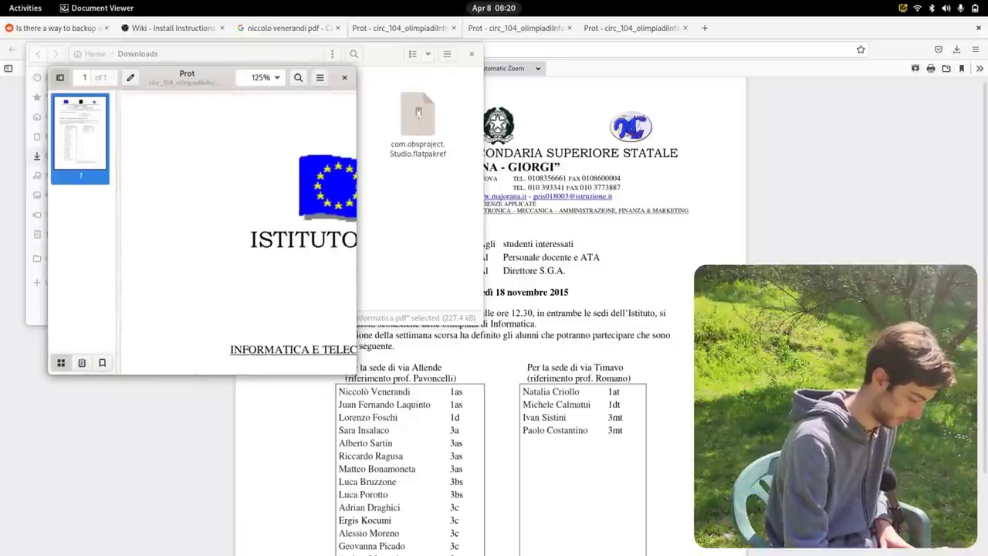
pyautogui.click(320, 77)
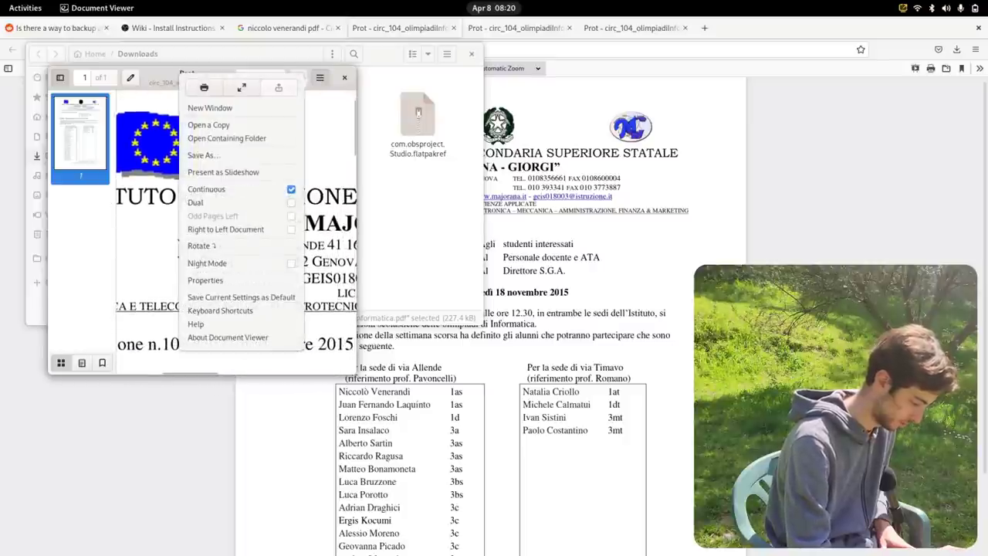
pyautogui.click(210, 107)
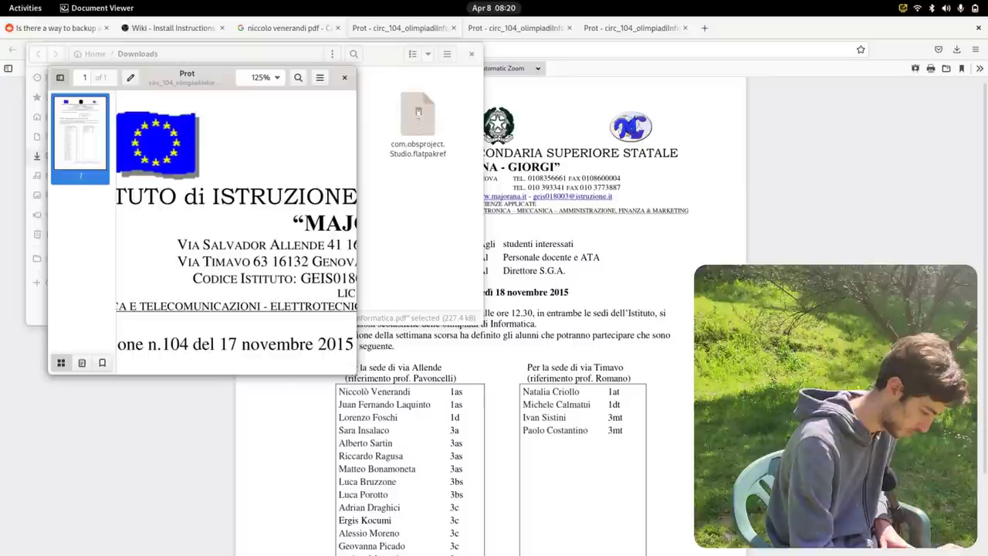
pyautogui.click(320, 77)
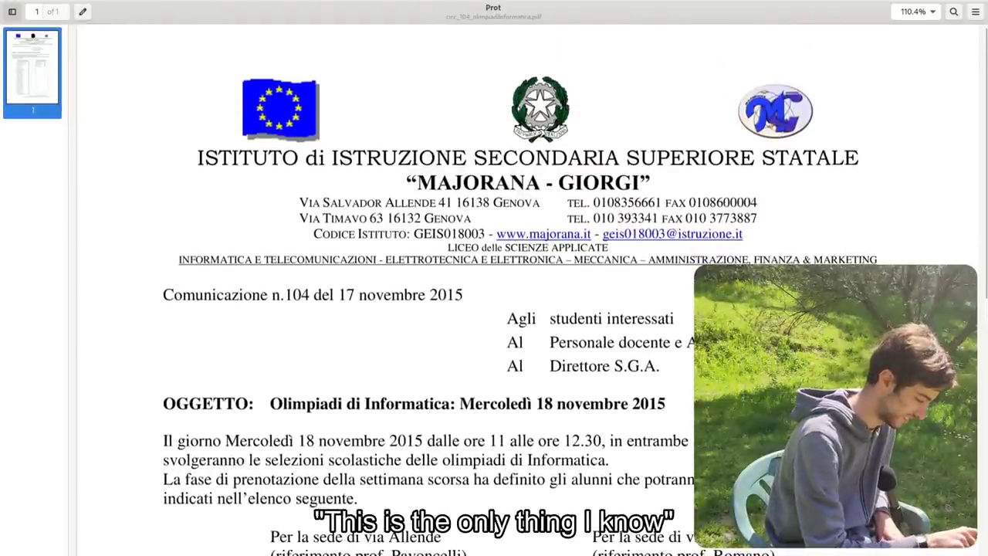
# - Highlight the circular's line of school departments with the annotation tools
pyautogui.click(81, 11)
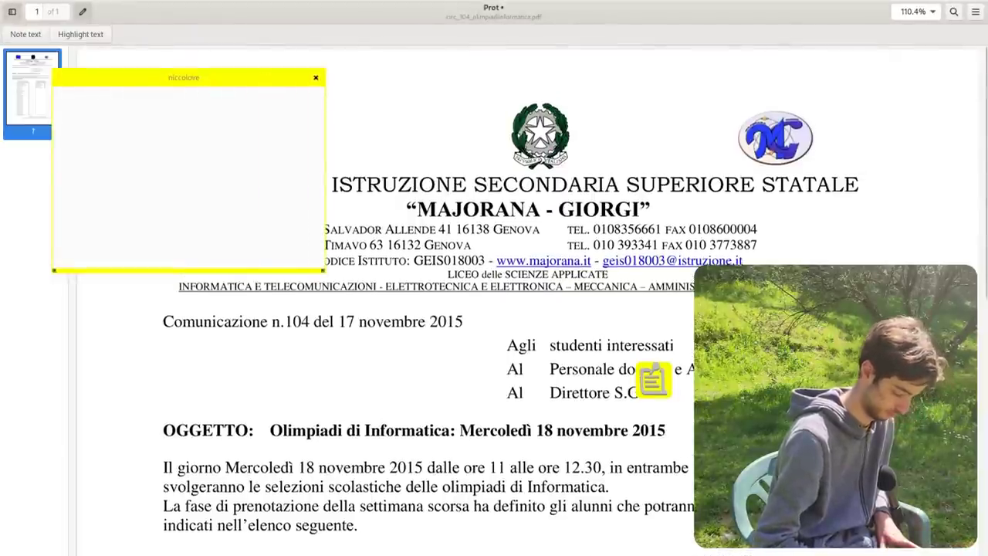
pyautogui.scroll(-3)
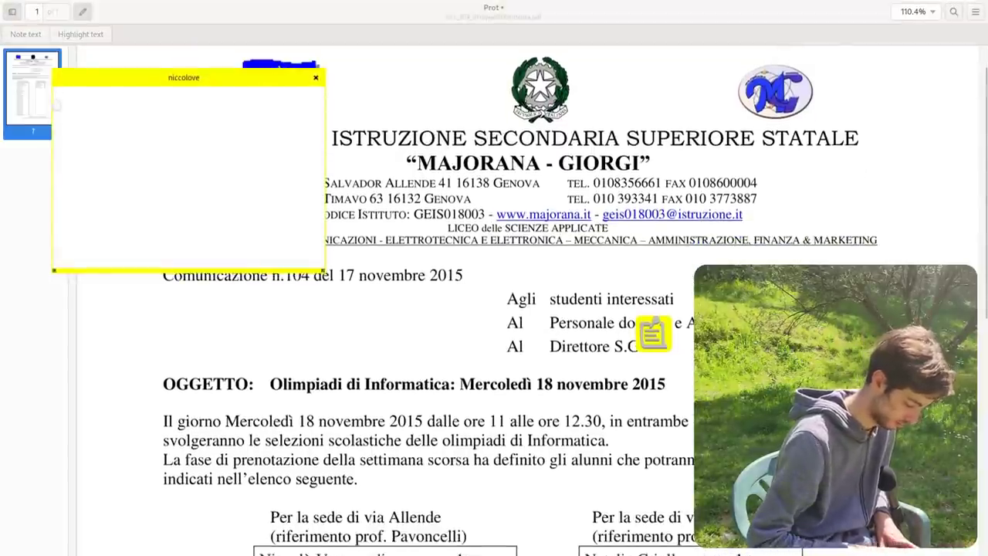
pyautogui.write('hgghhhg')
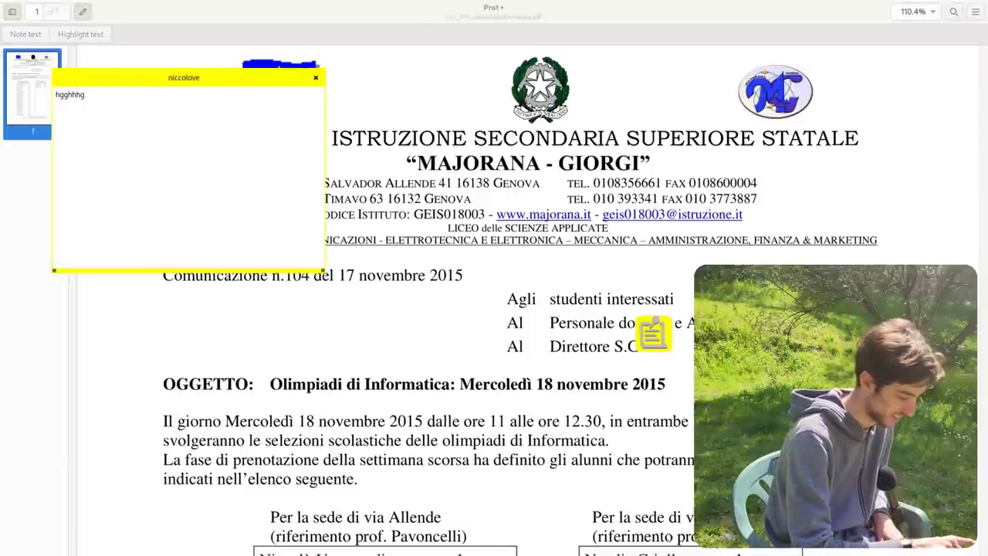
# - Add two notes beside the addressee lines, writing 'iccol is so cool' in one
pyautogui.click(315, 77)
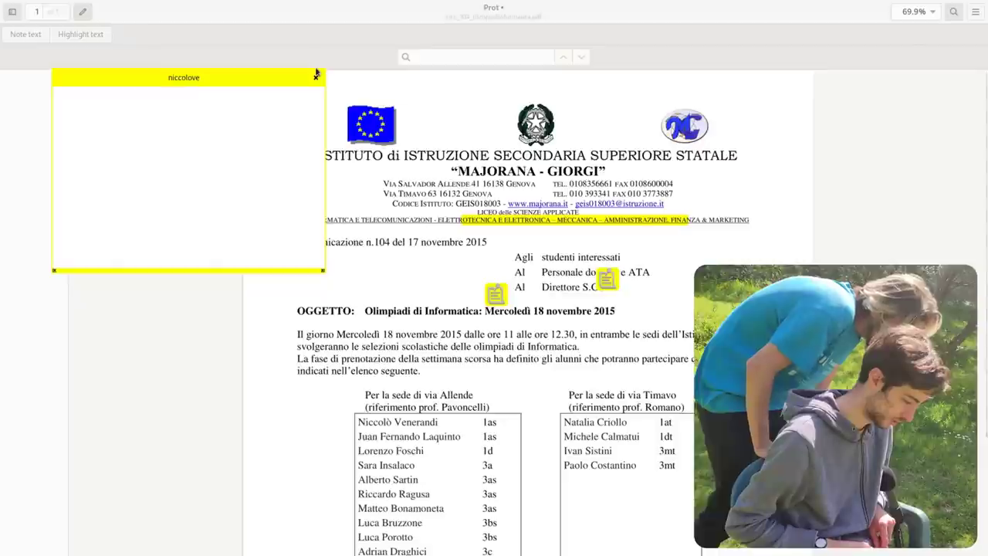
pyautogui.click(315, 73)
pyautogui.write('n')
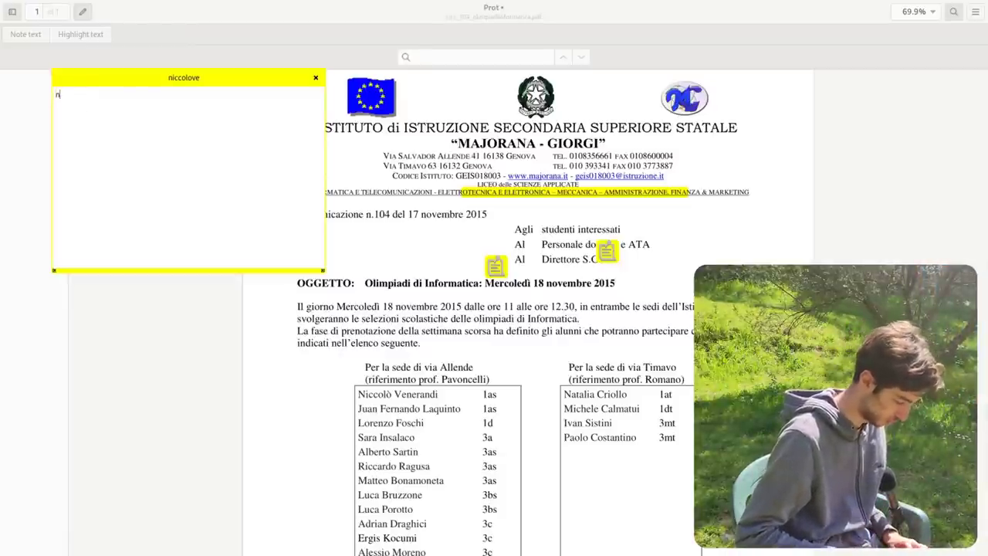
pyautogui.write('iccol is so co')
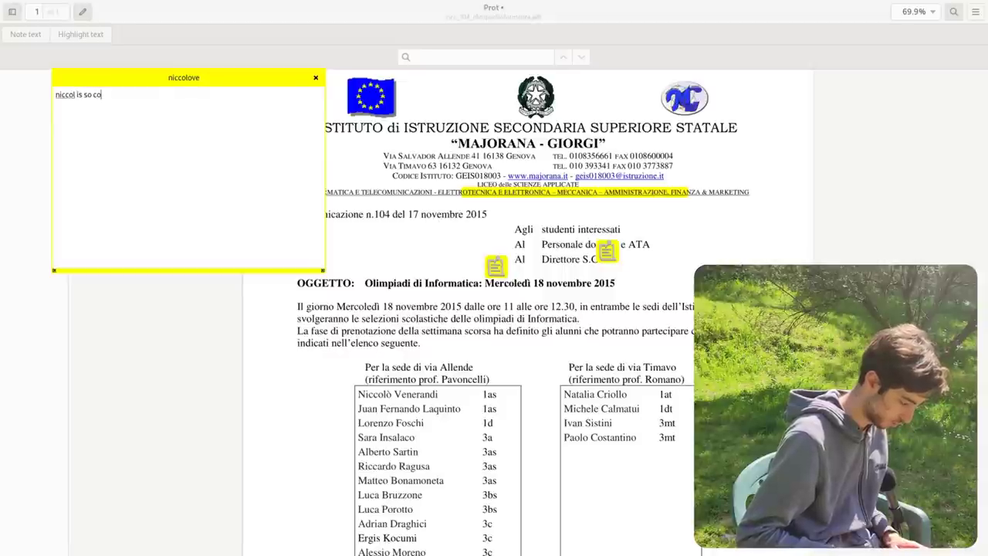
pyautogui.write('ol')
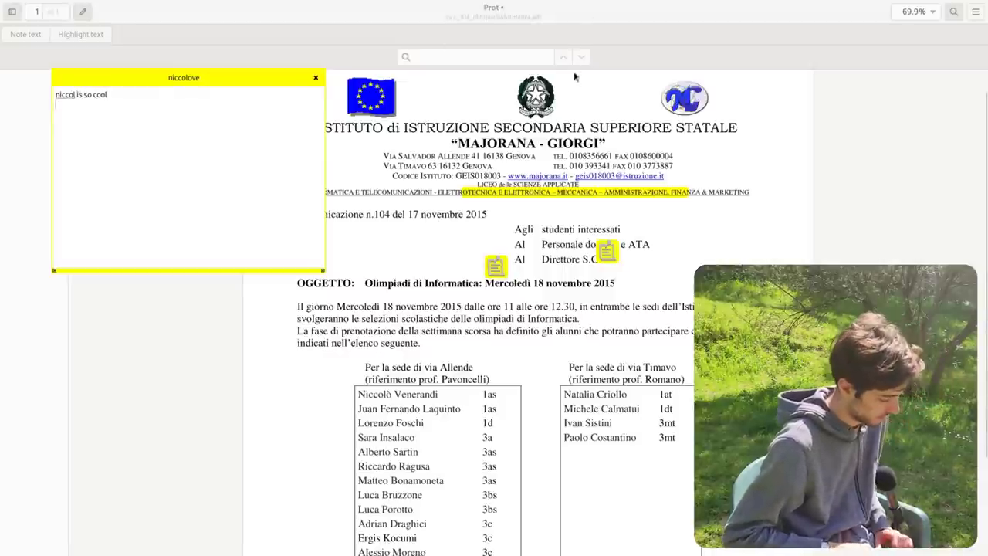
pyautogui.click(315, 77)
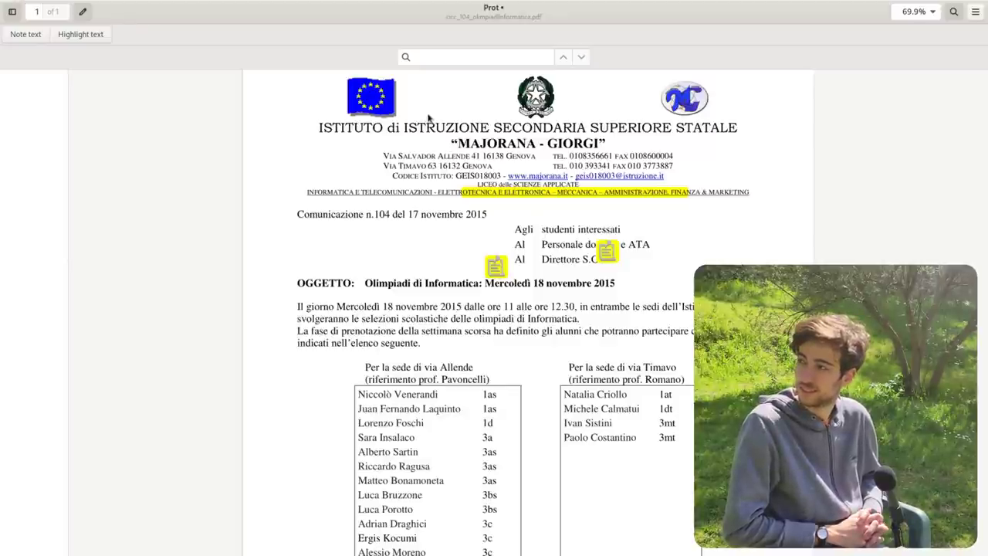
# - Zoom out, try a second viewer window, and switch the circular to night mode
pyautogui.click(932, 10)
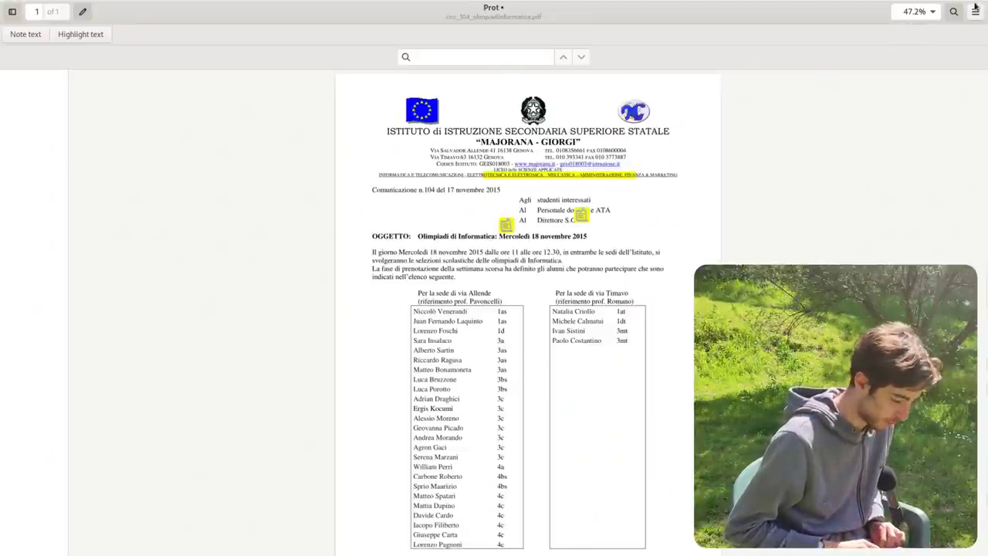
pyautogui.click(975, 11)
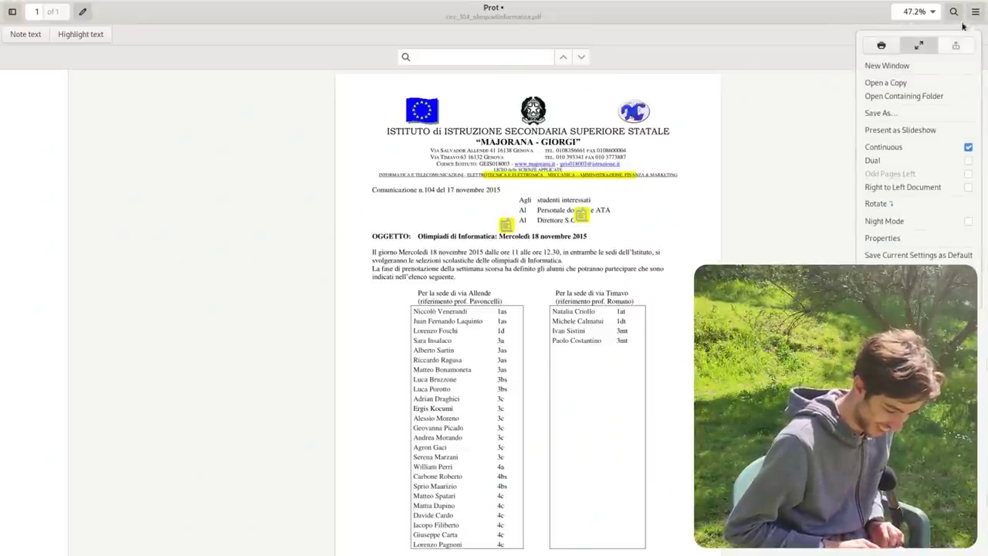
pyautogui.click(886, 65)
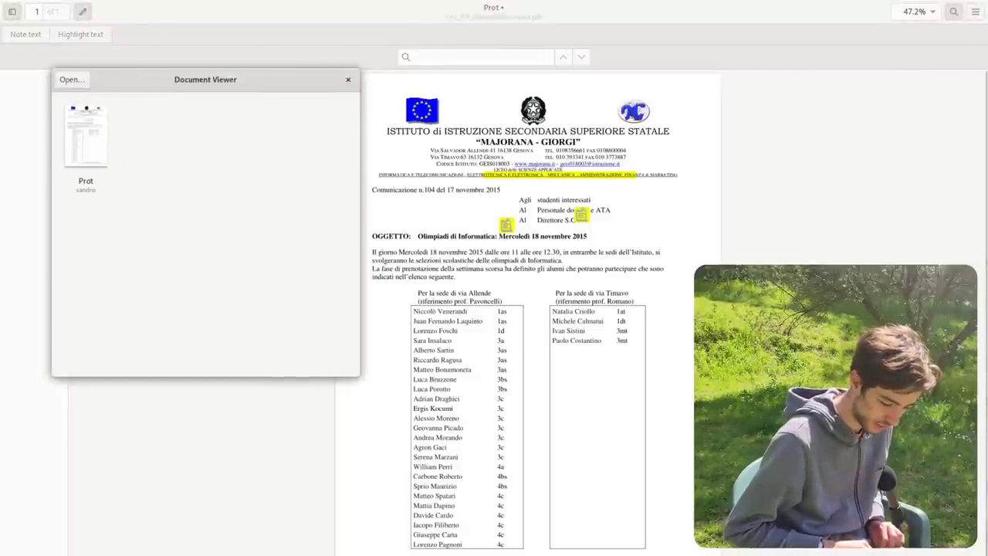
pyautogui.click(975, 12)
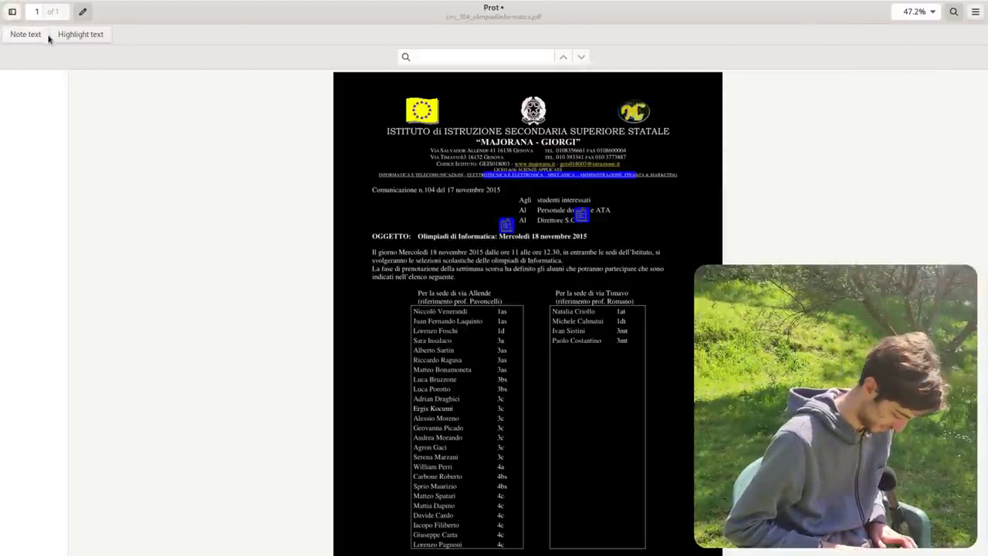
pyautogui.moveTo(25, 34)
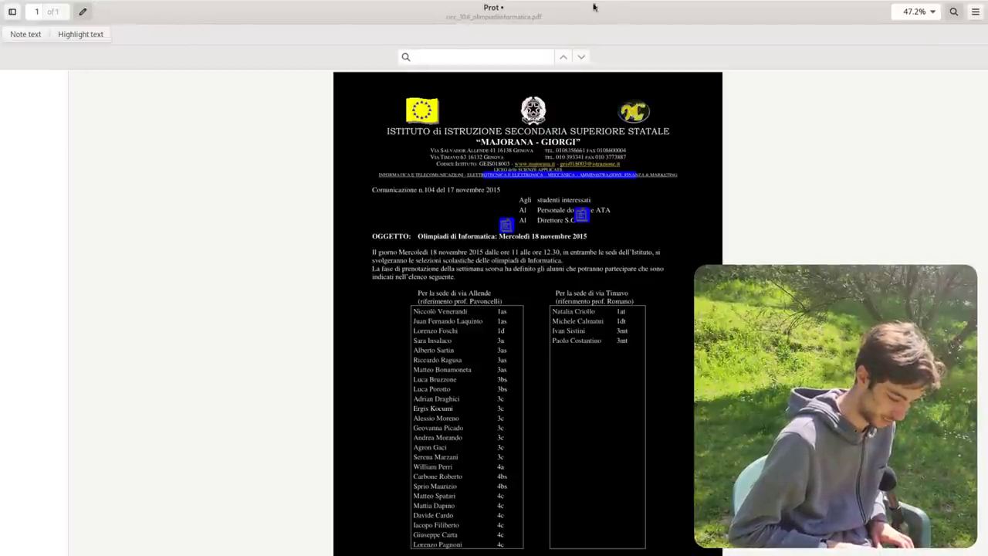
# - Close the annotated circular without saving its changes, then bring Firefox forward
pyautogui.click(931, 12)
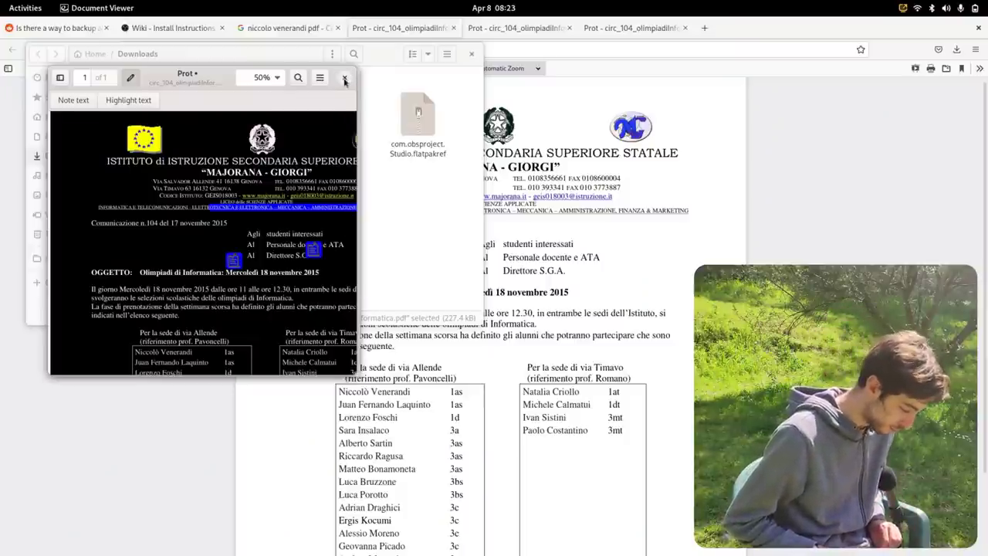
pyautogui.click(344, 77)
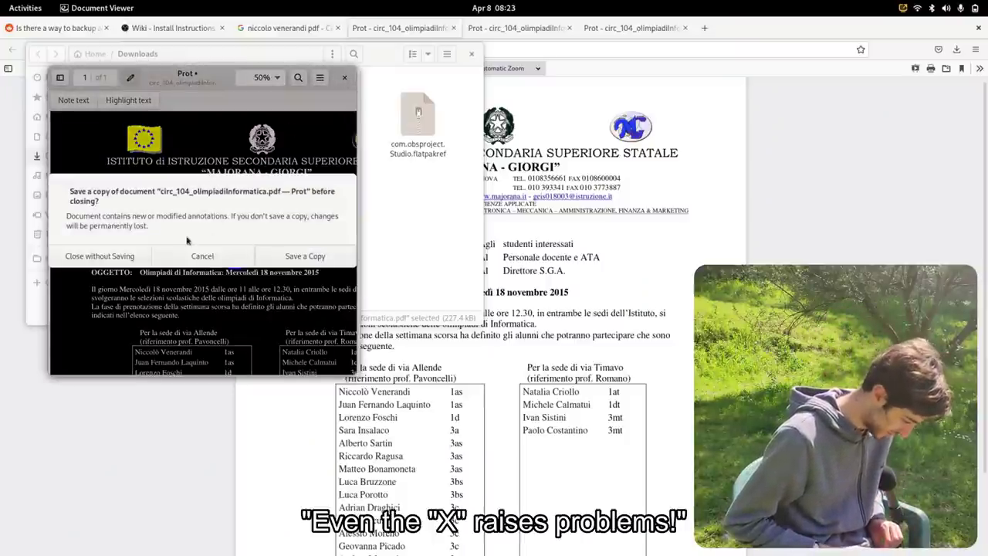
pyautogui.click(99, 256)
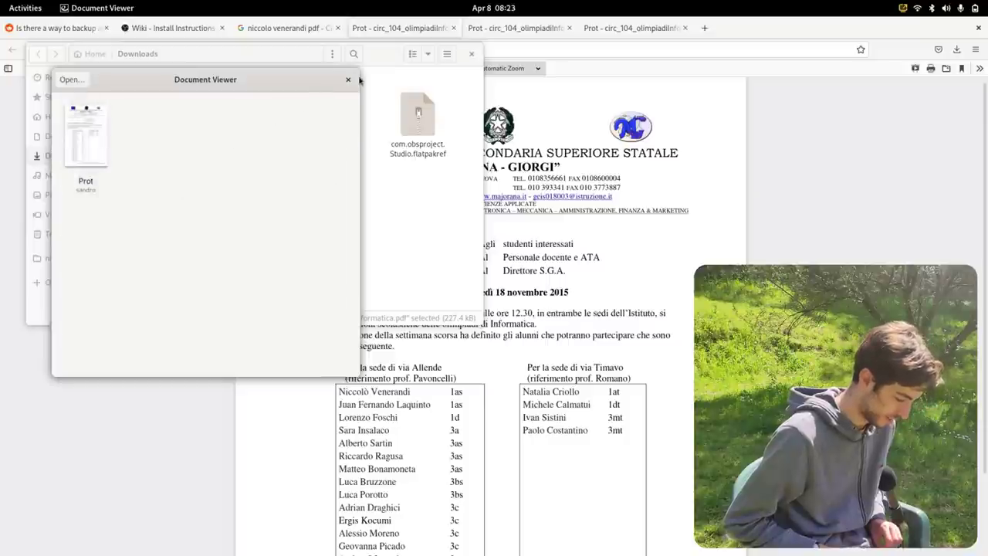
pyautogui.click(347, 80)
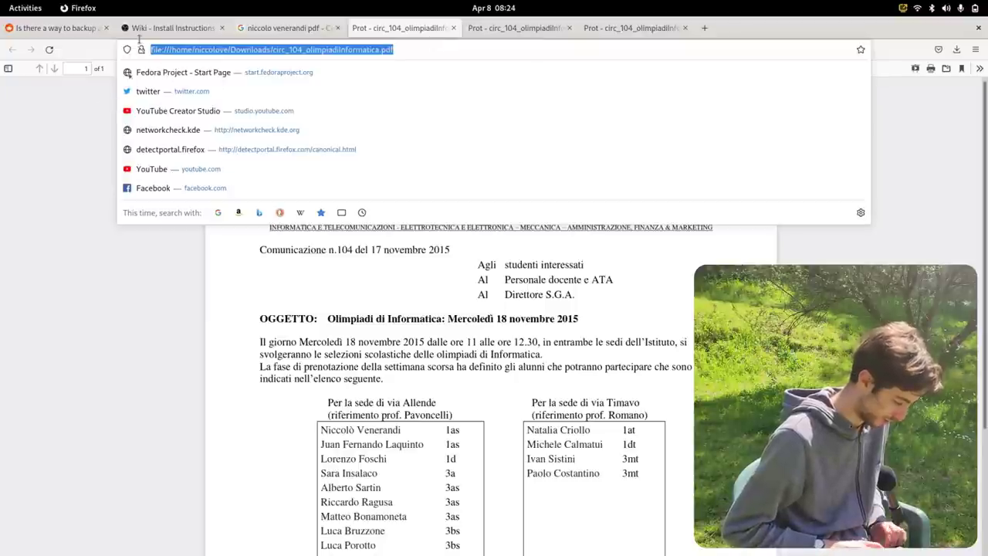
# - Go to the DaFont website through Firefox's address-bar suggestion
pyautogui.write('f')
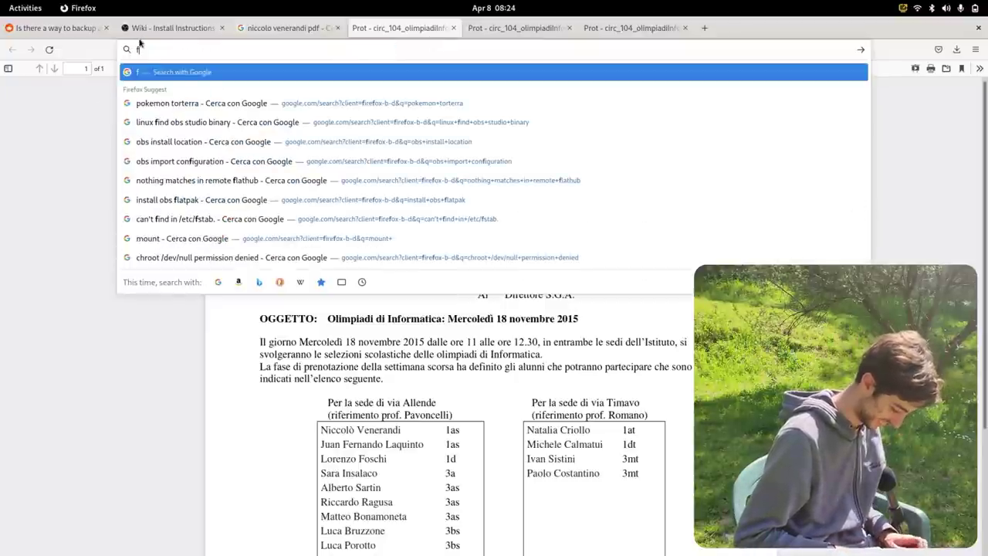
pyautogui.press('Return')
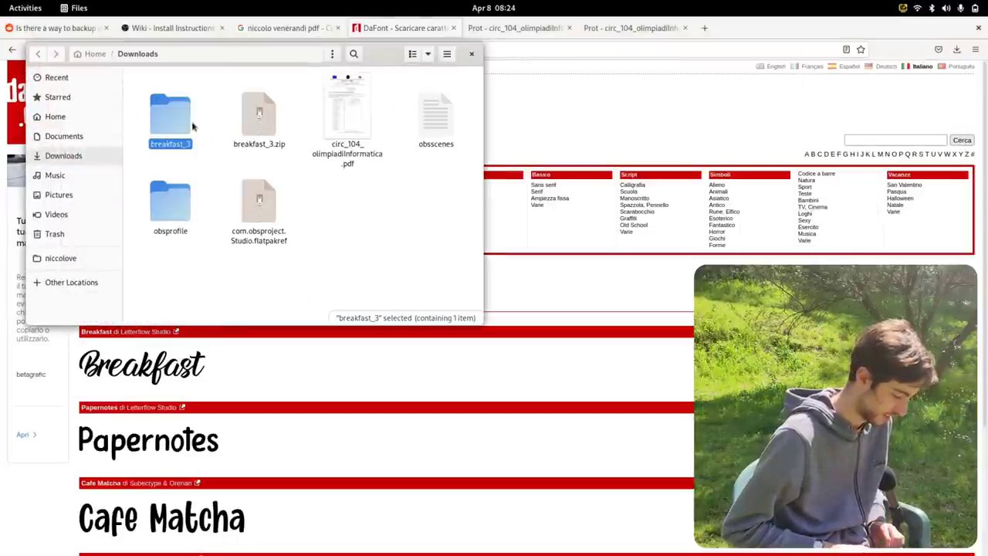
# - Preview Breakfast.ttf from the breakfast_3 folder, install it, and close the font viewer
pyautogui.doubleClick(170, 116)
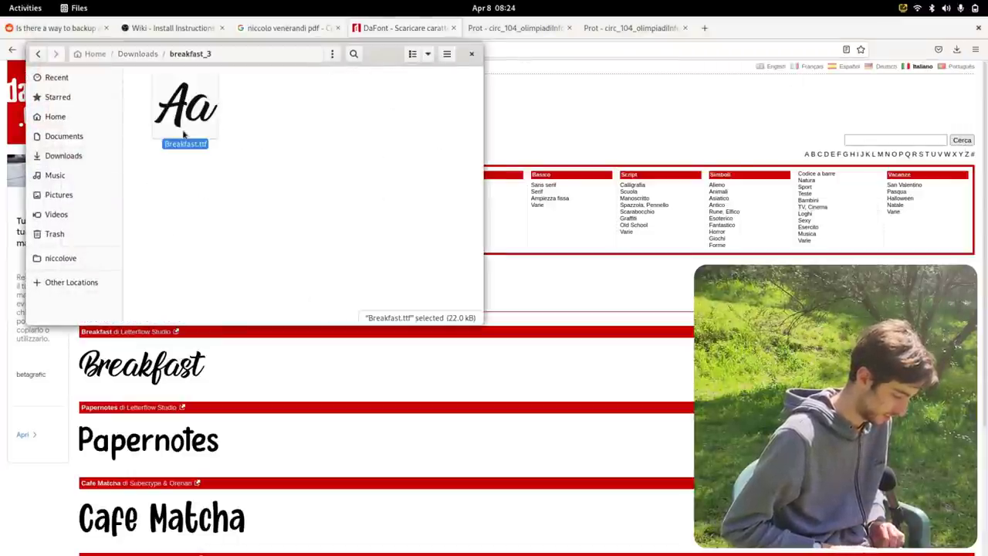
pyautogui.doubleClick(185, 104)
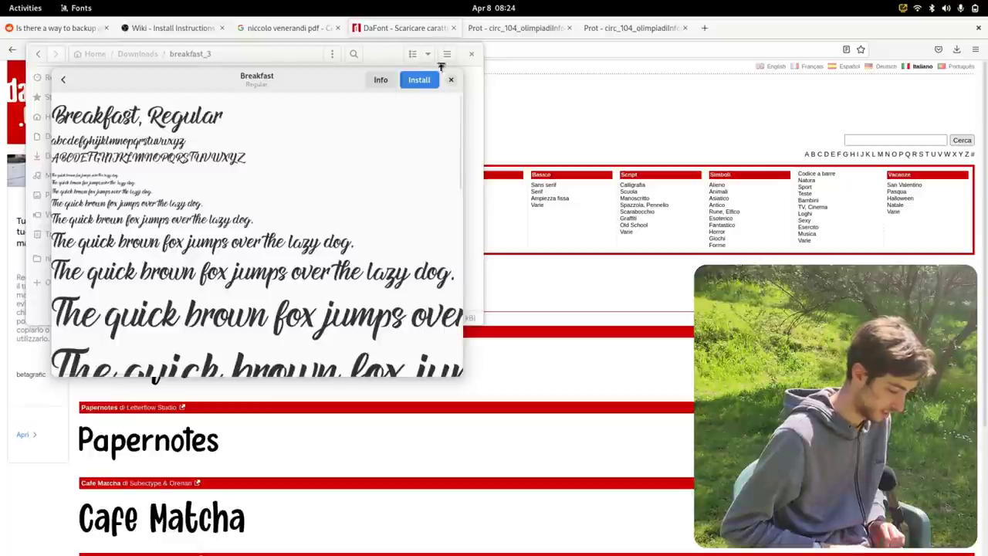
pyautogui.click(418, 79)
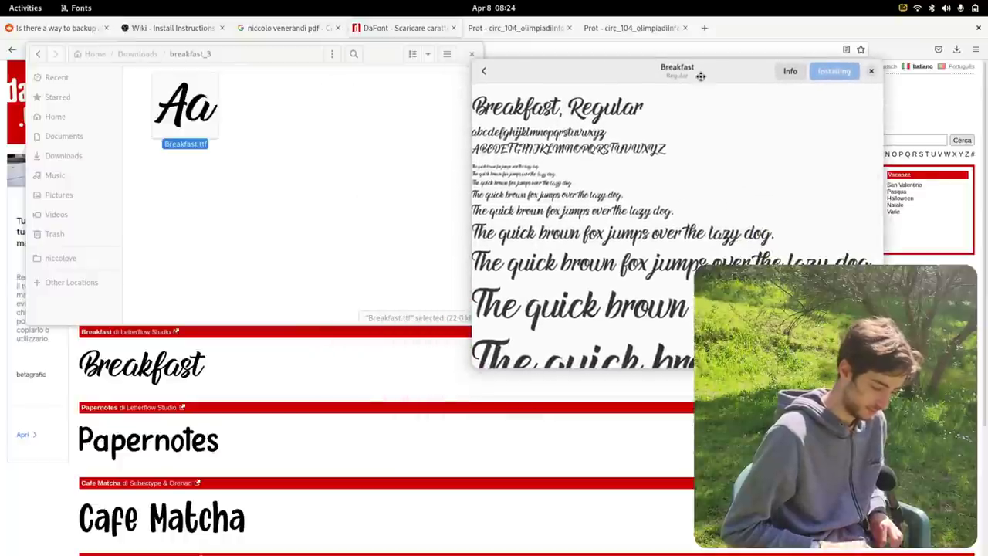
pyautogui.moveTo(676, 70); pyautogui.dragTo(307, 105)
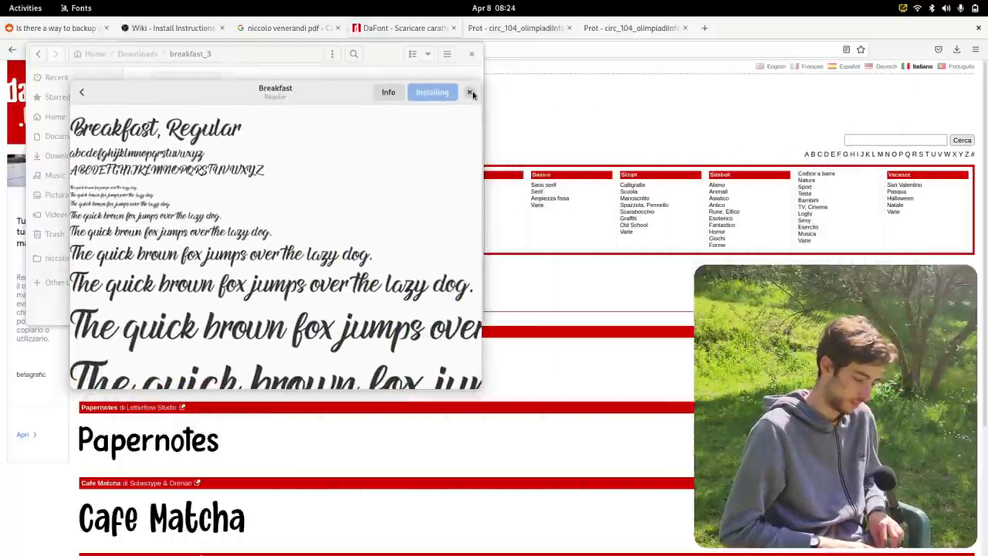
pyautogui.click(470, 91)
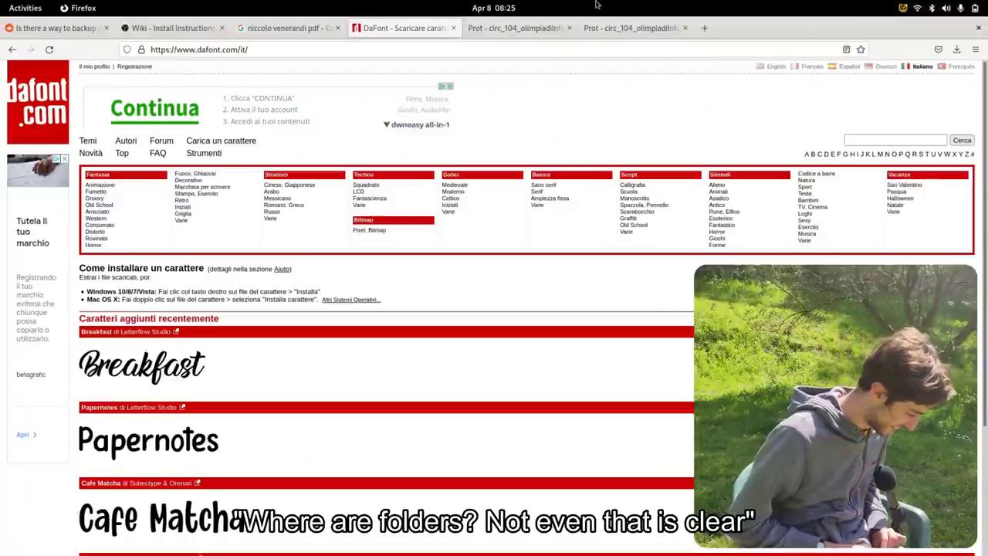
# - Open the GNOME activities overview from the top-bar Activities button
pyautogui.click(25, 8)
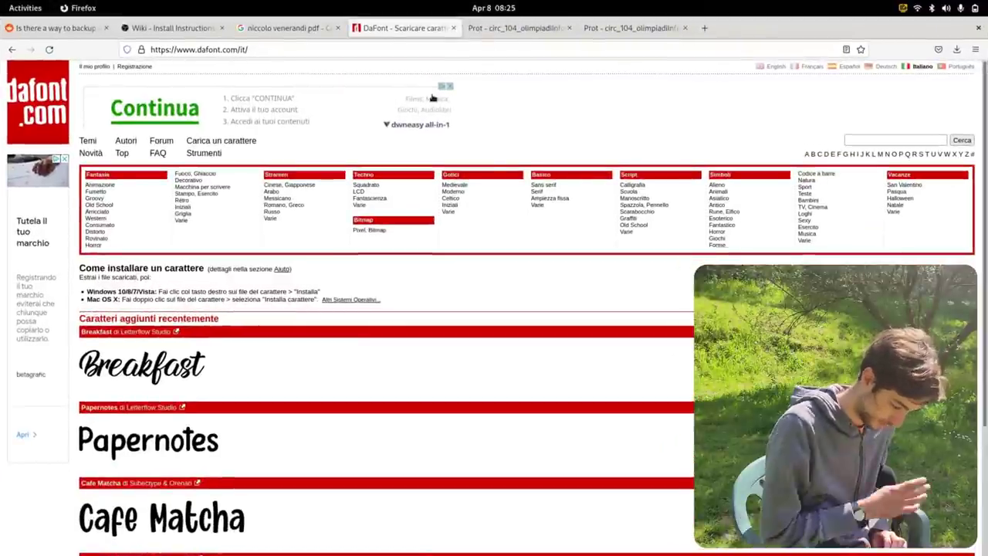
pyautogui.click(25, 8)
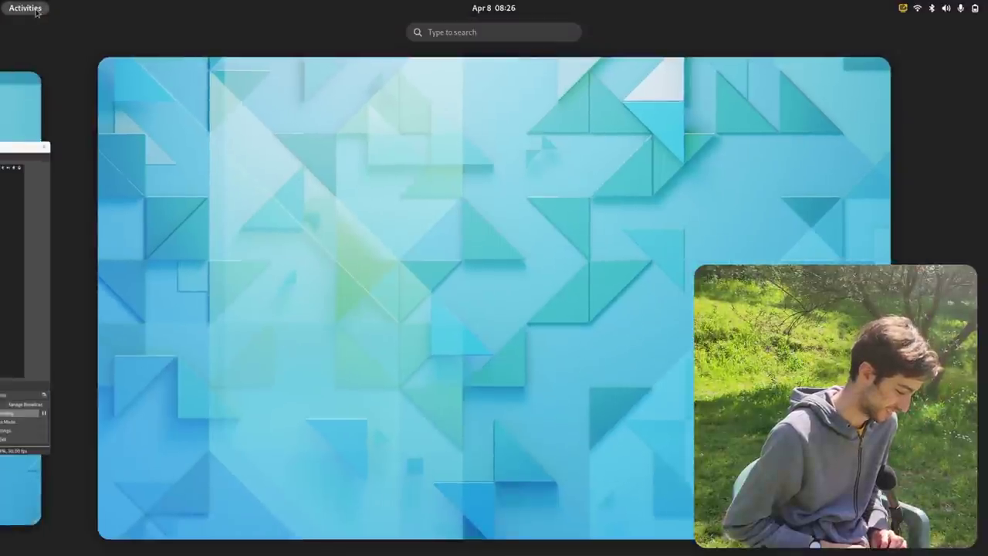
pyautogui.click(26, 9)
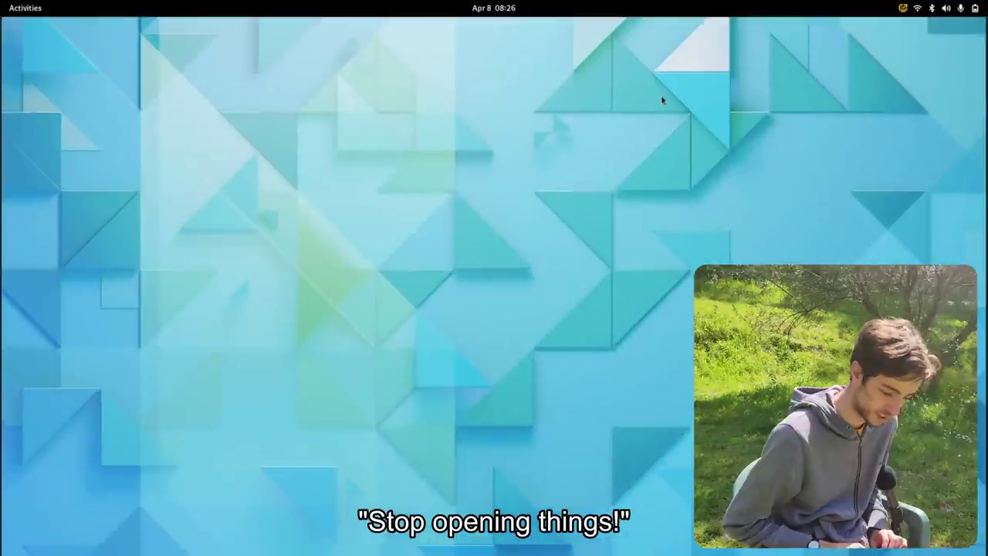
pyautogui.click(975, 7)
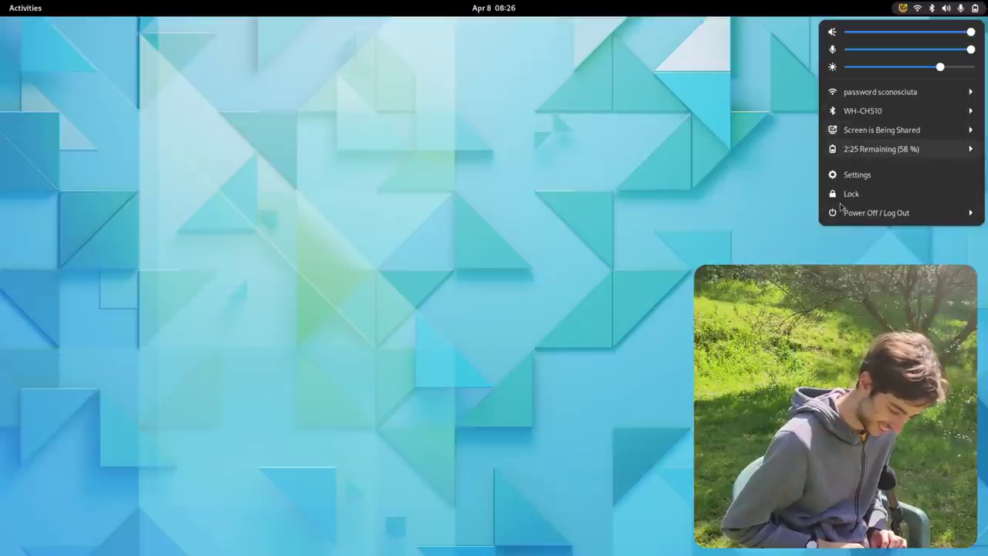
pyautogui.click(391, 360)
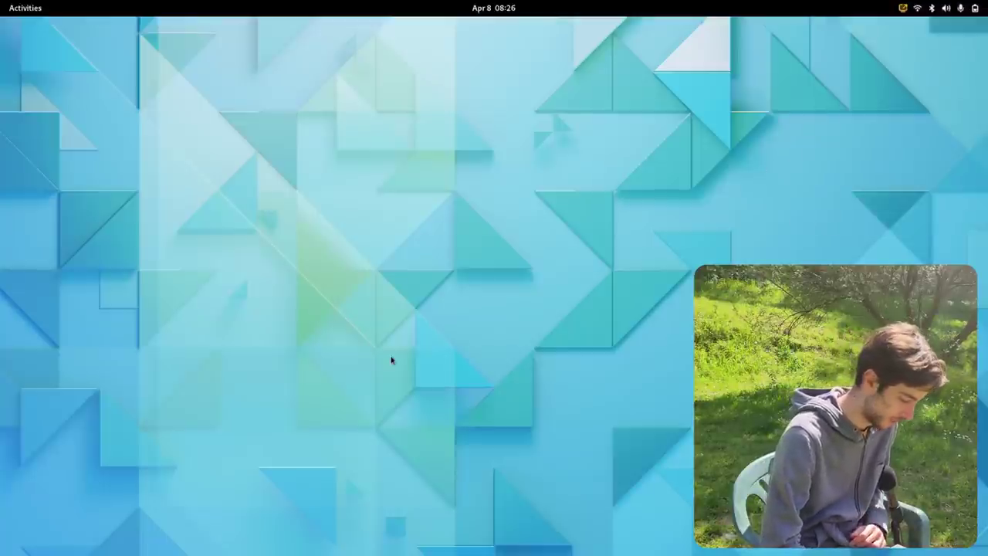
pyautogui.click(946, 8)
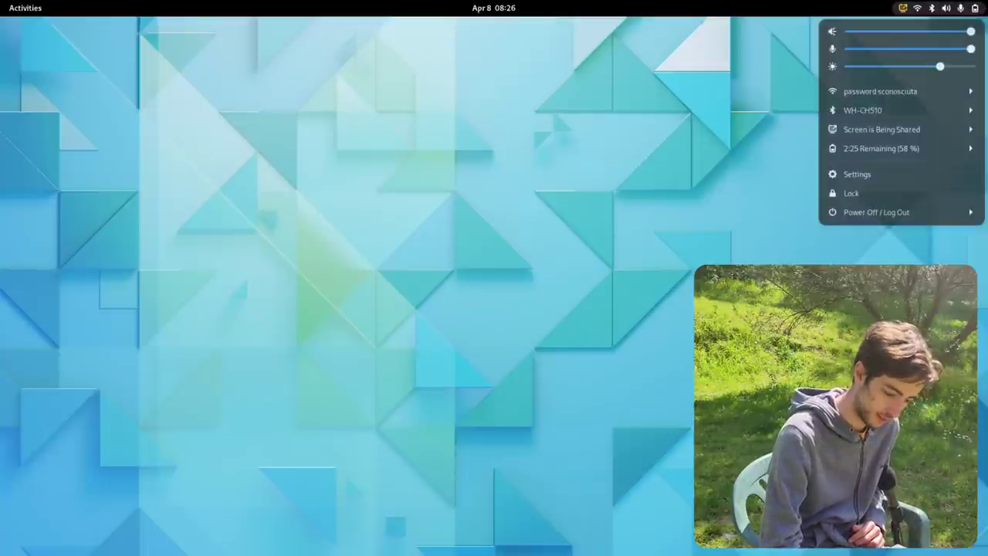
pyautogui.click(856, 173)
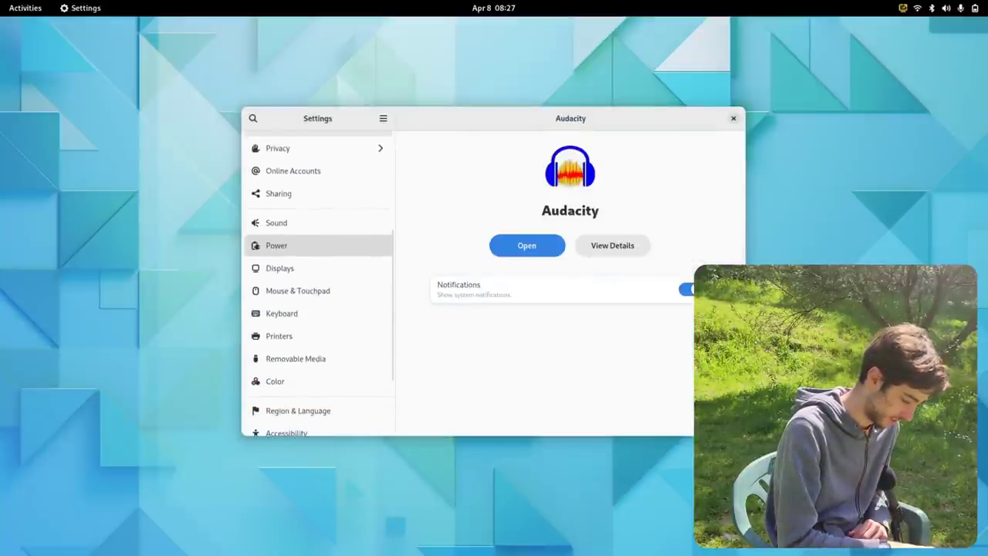
pyautogui.scroll(-3)
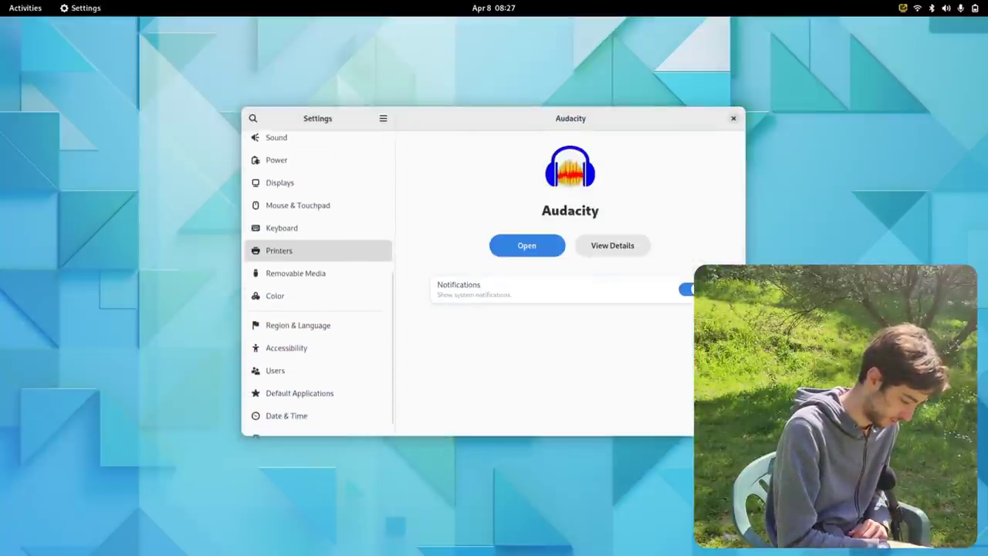
pyautogui.scroll(-3)
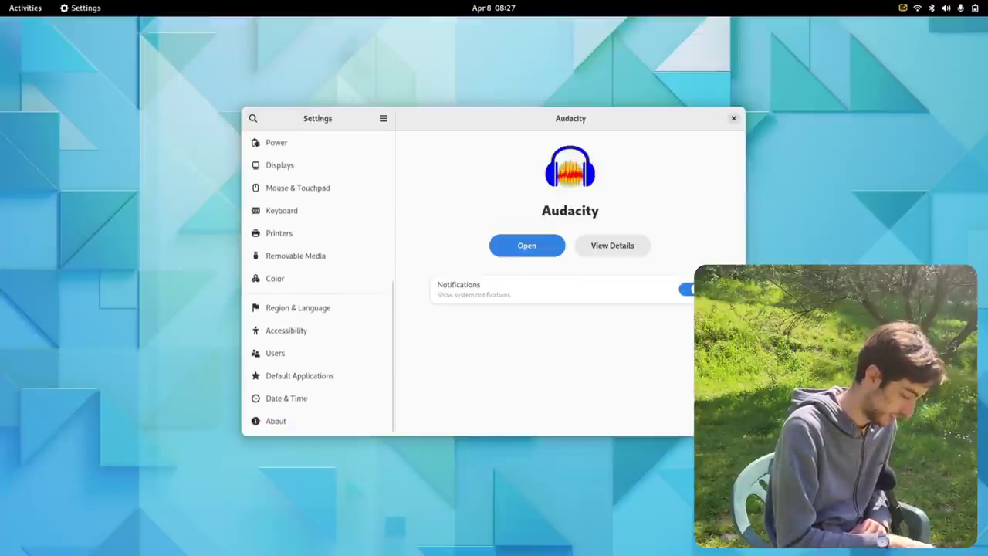
pyautogui.scroll(3)
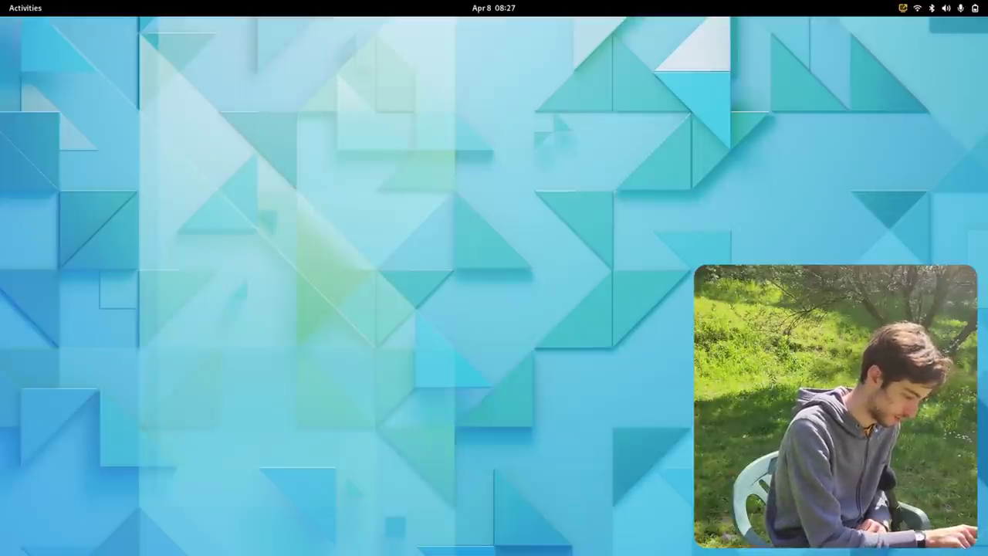
pyautogui.click(24, 8)
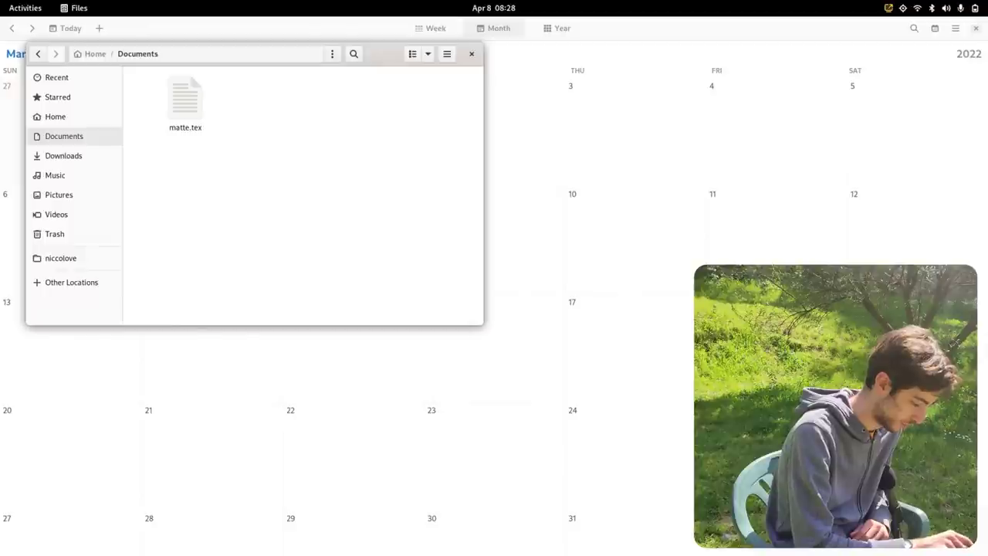
# - Select Breakfast.ttf in Downloads/breakfast_3, check the menus, then show Recent files
pyautogui.doubleClick(185, 104)
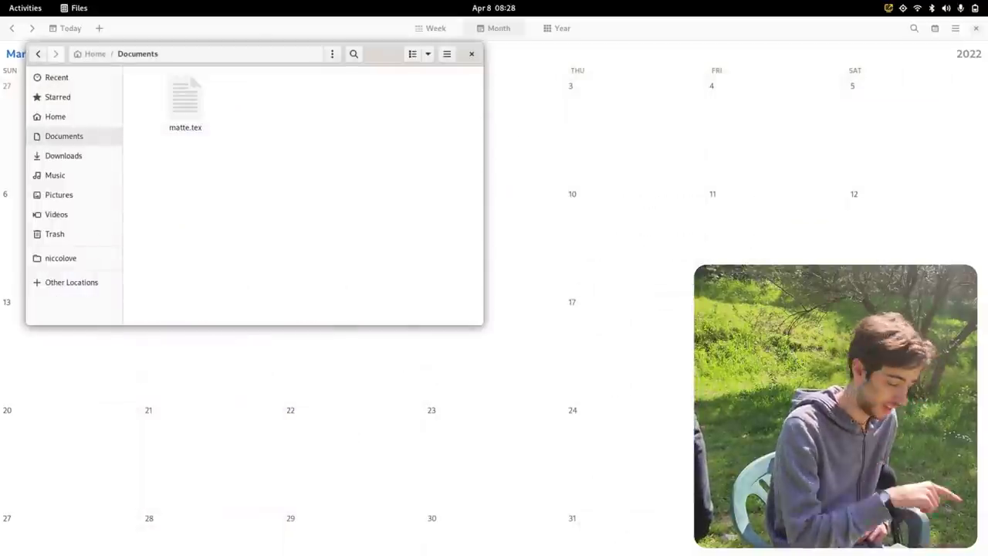
pyautogui.click(64, 155)
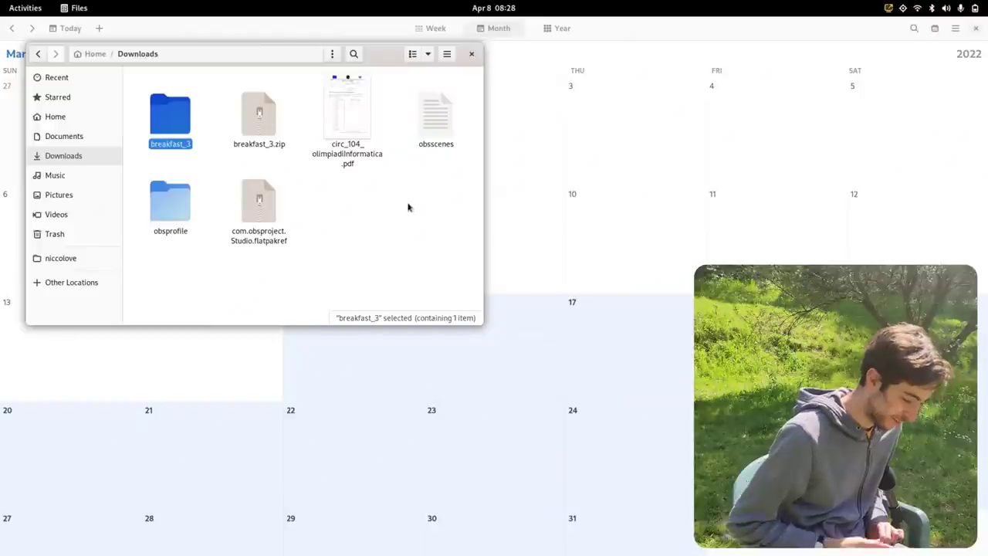
pyautogui.moveTo(320, 178)
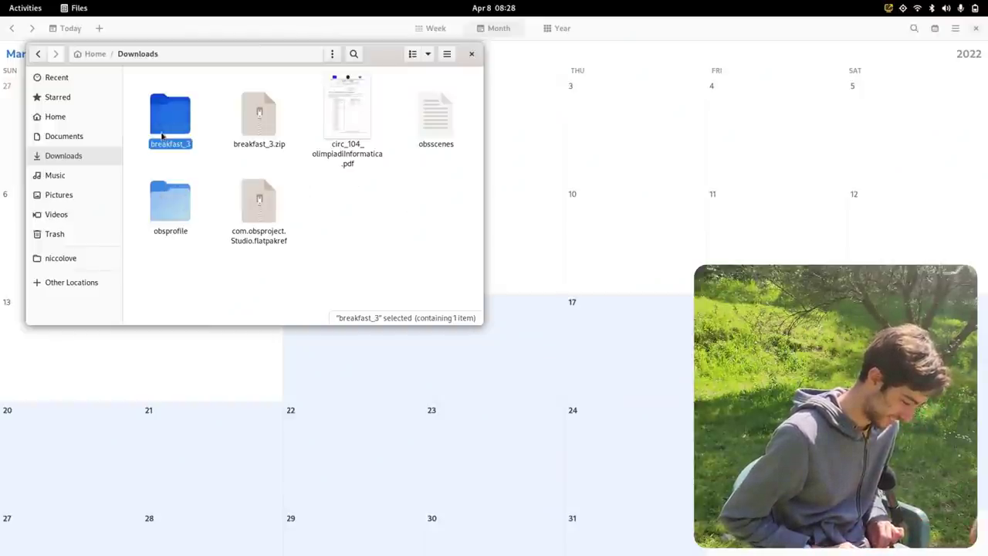
pyautogui.doubleClick(170, 115)
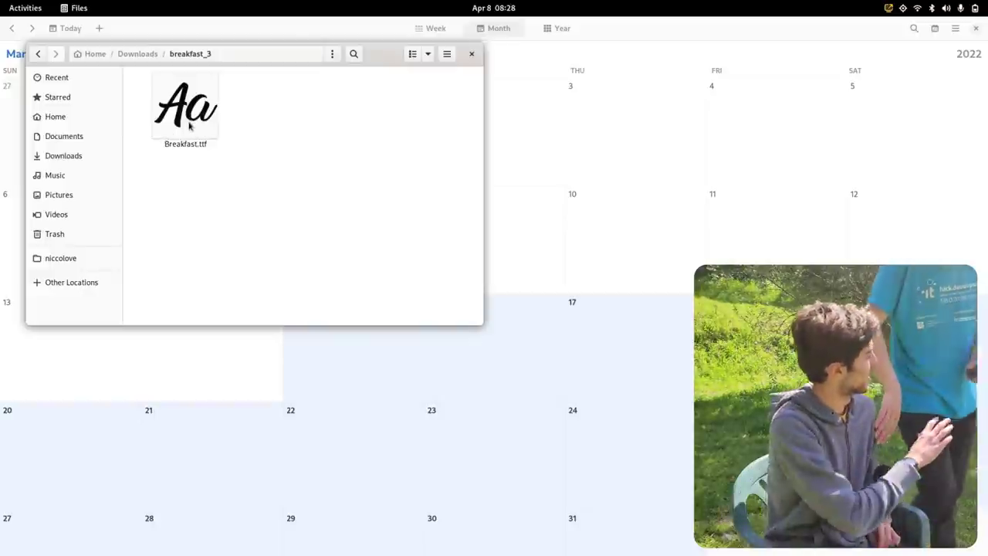
pyautogui.click(185, 108)
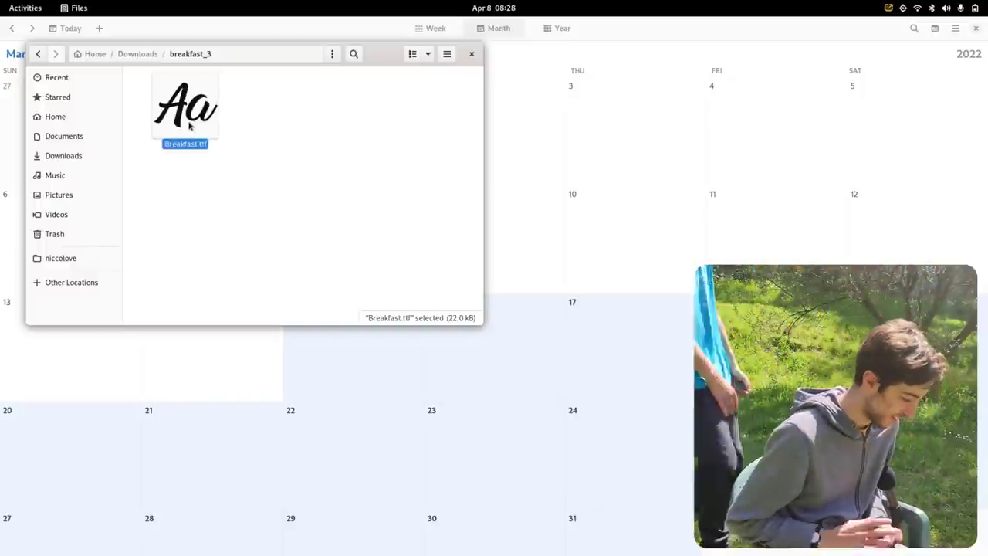
pyautogui.click(446, 53)
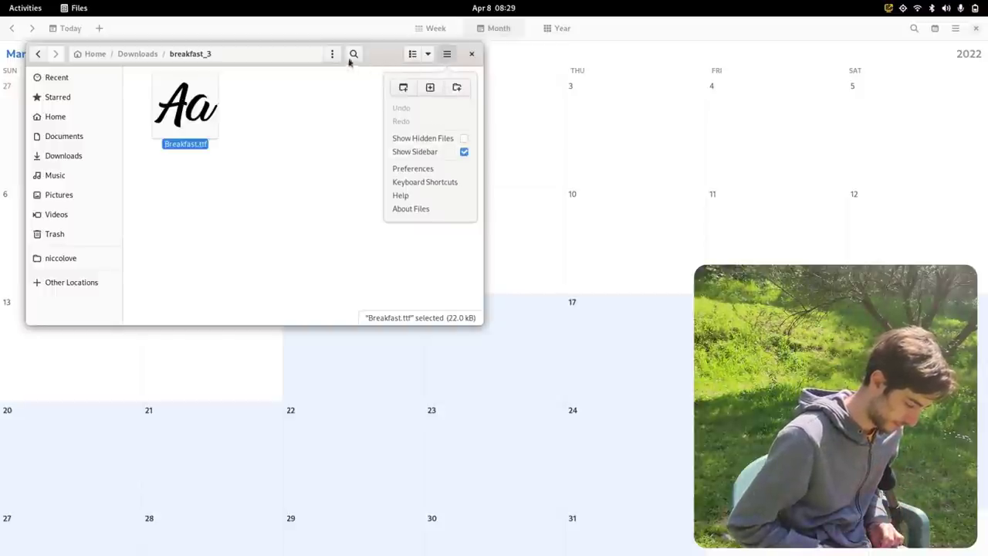
pyautogui.click(332, 54)
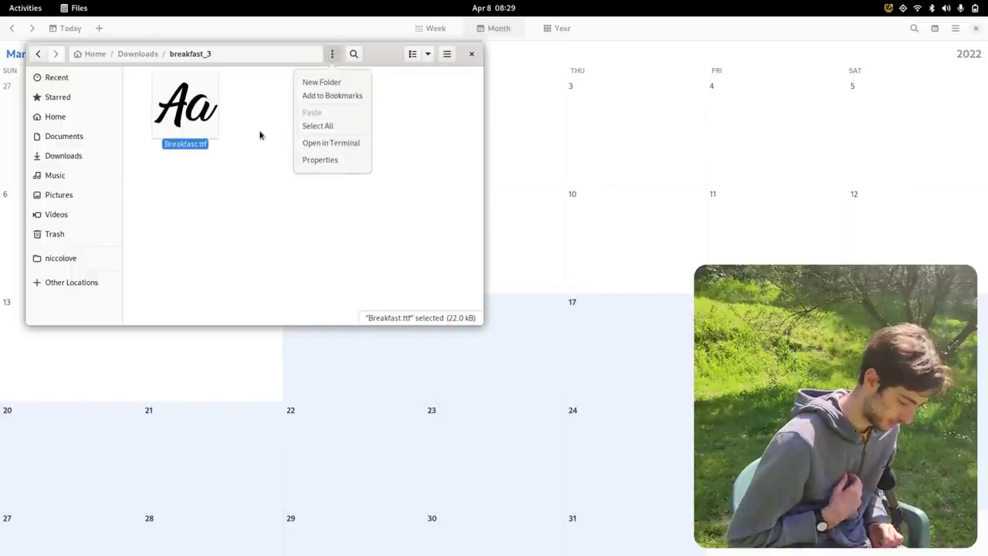
pyautogui.click(56, 77)
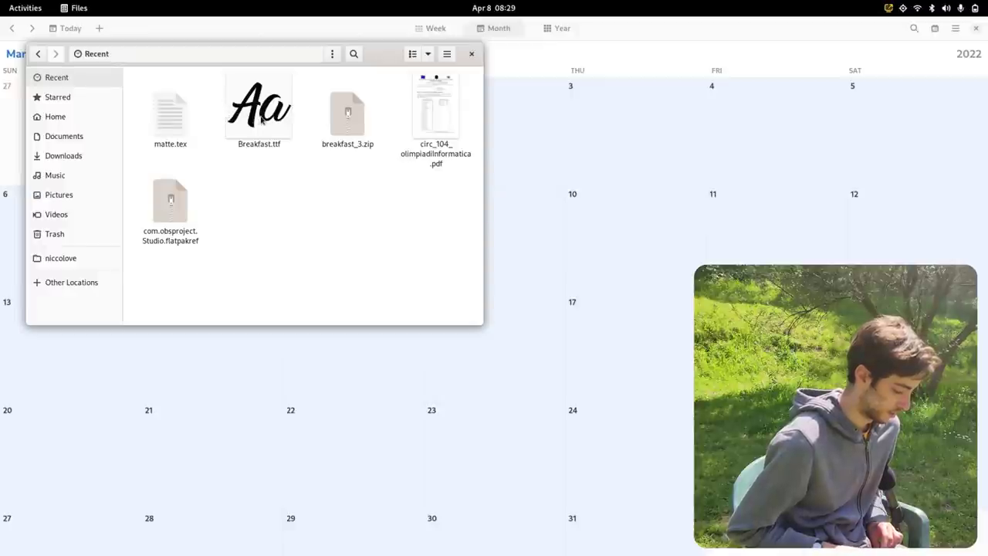
# - Try Select All and Breakfast.ttf's context menu in Recent, then switch to Downloads
pyautogui.click(259, 108)
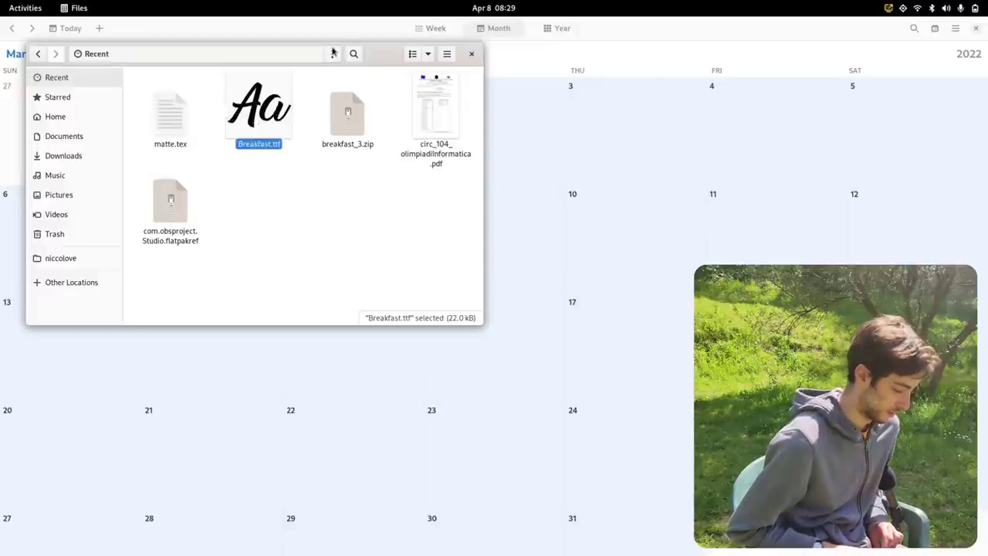
pyautogui.click(332, 53)
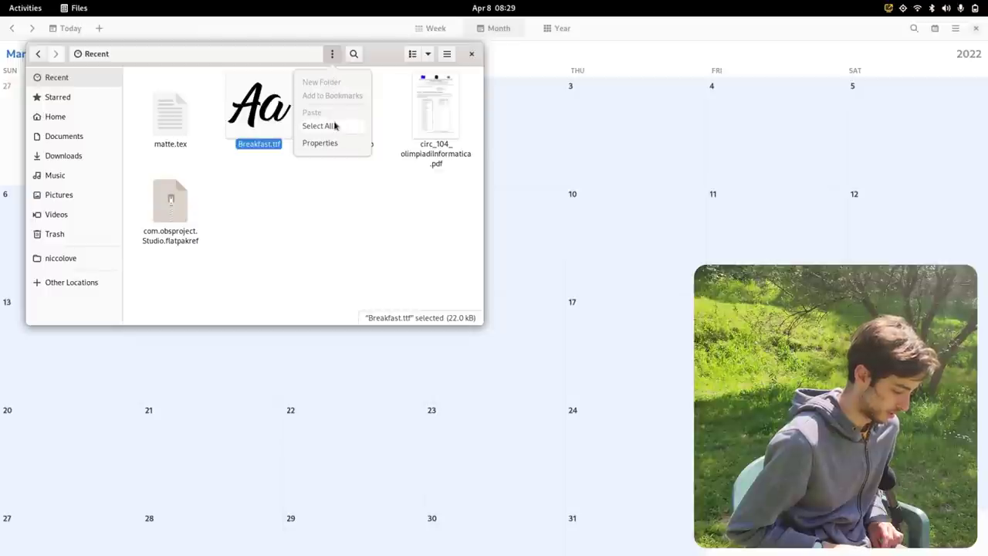
pyautogui.click(318, 126)
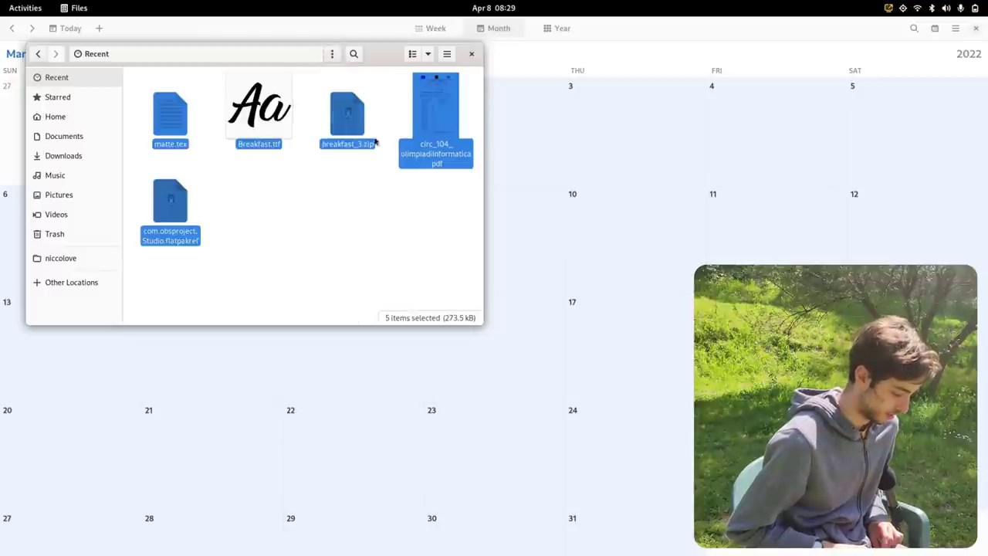
pyautogui.click(346, 116)
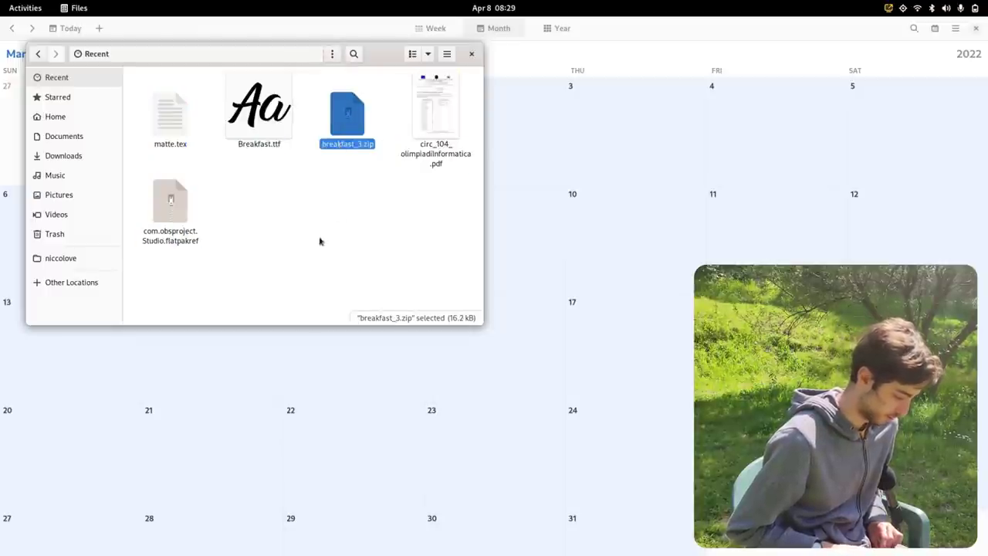
pyautogui.rightClick(259, 108)
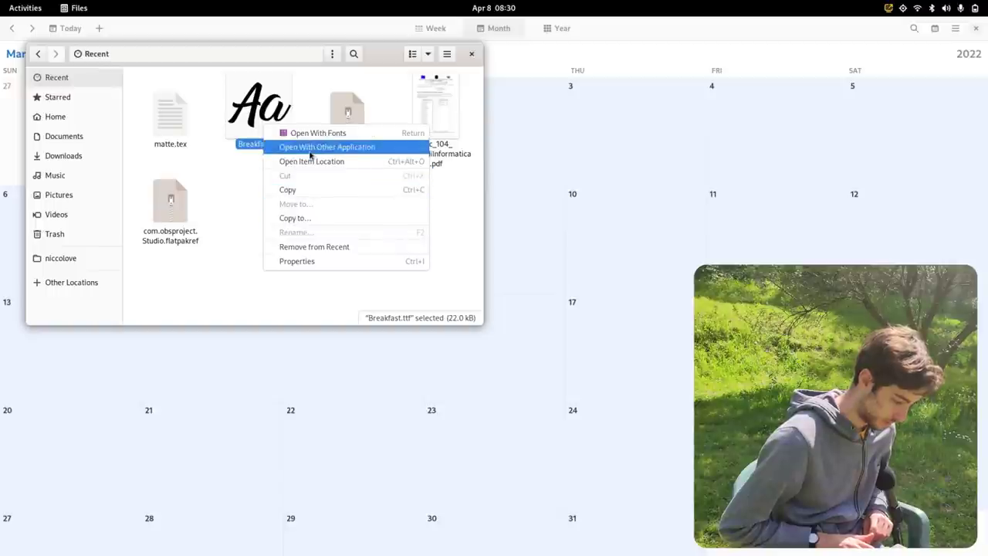
pyautogui.moveTo(299, 251)
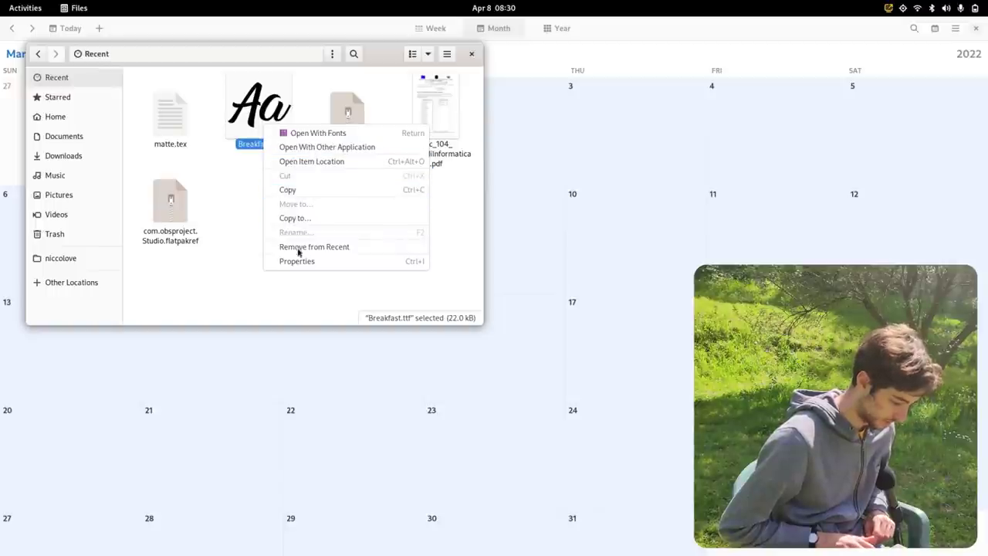
pyautogui.moveTo(326, 147)
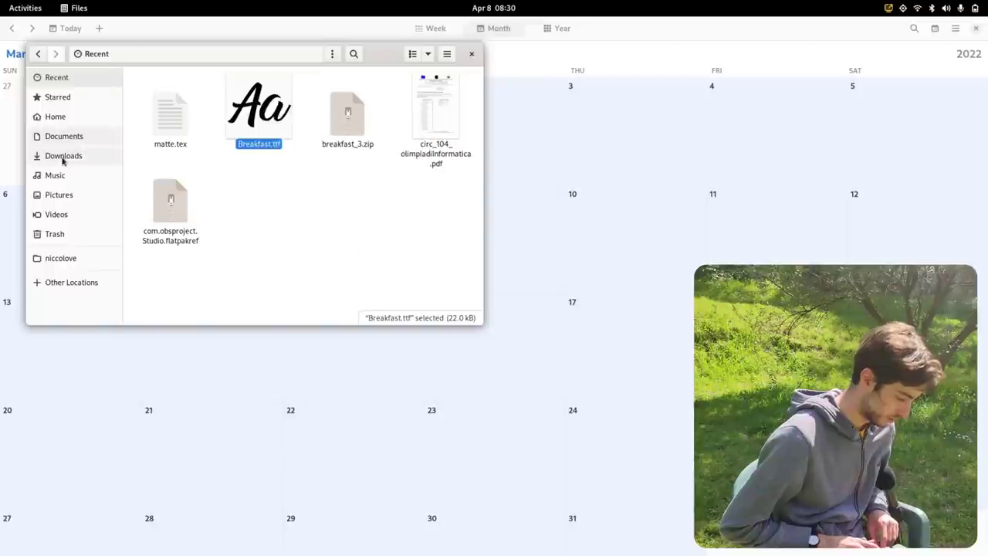
pyautogui.click(64, 155)
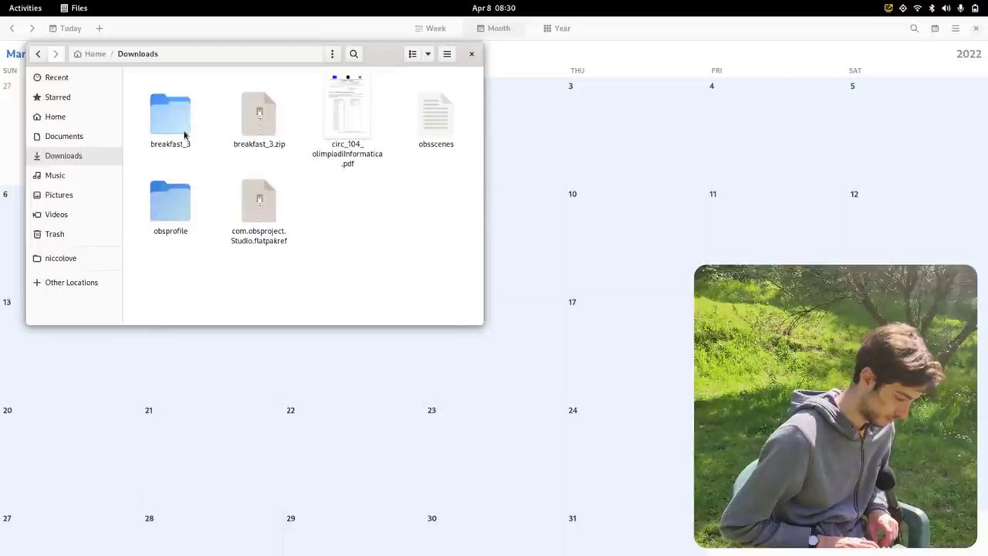
# - Choose Compress… from the breakfast_3 folder's right-click menu
pyautogui.click(170, 116)
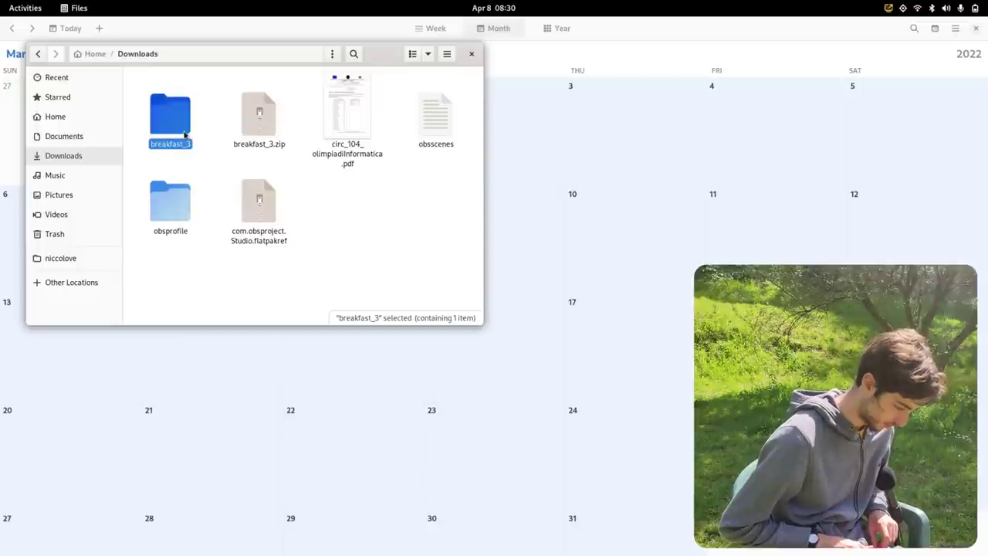
pyautogui.rightClick(169, 120)
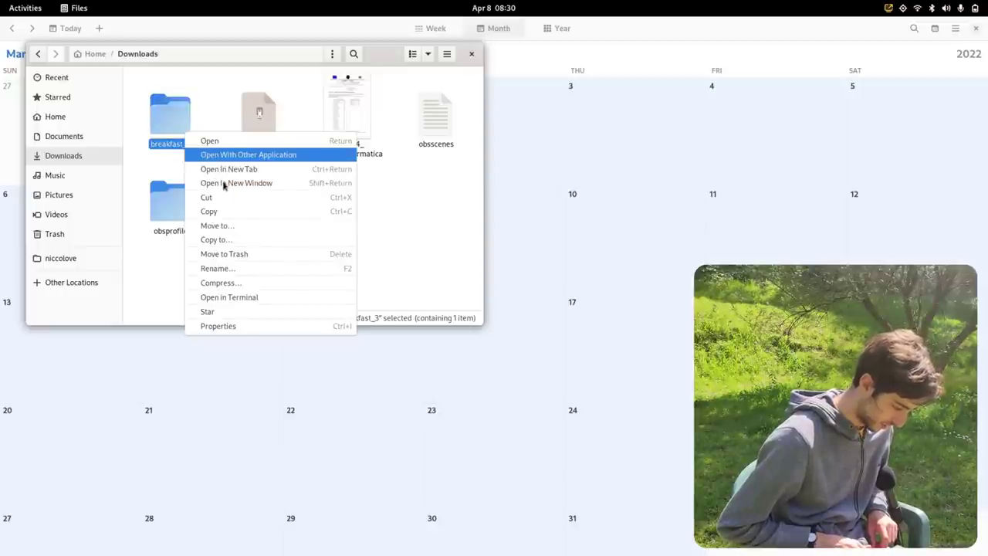
pyautogui.moveTo(328, 255)
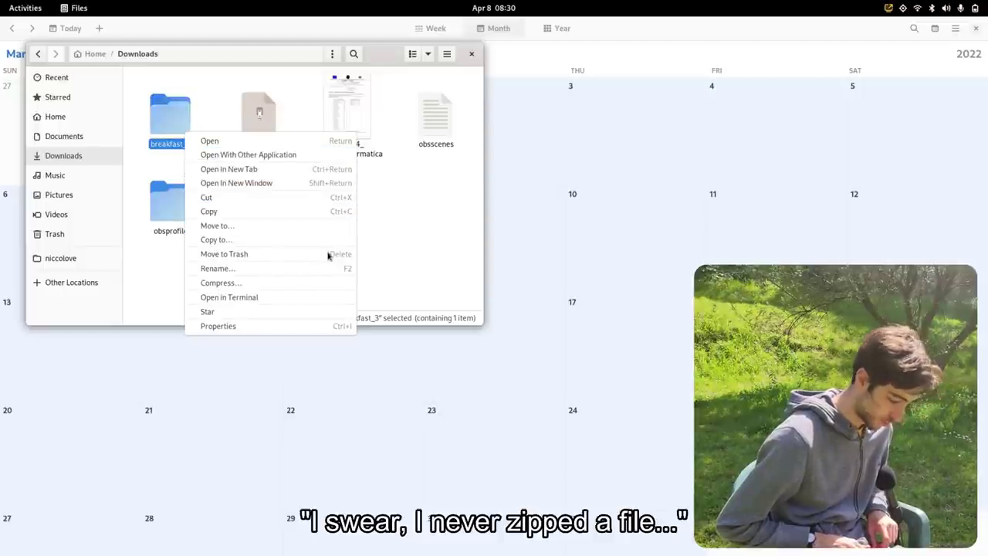
pyautogui.moveTo(229, 297)
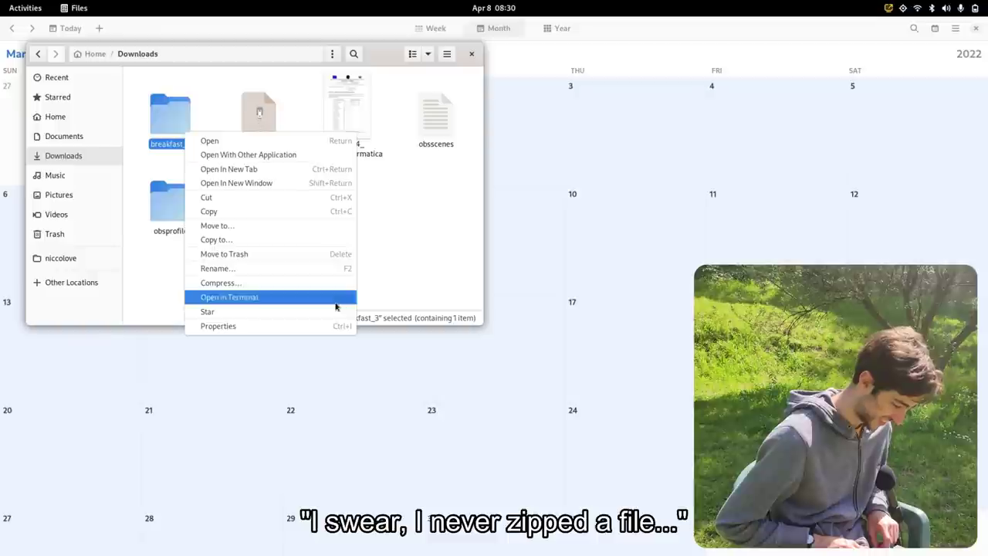
pyautogui.moveTo(270, 248)
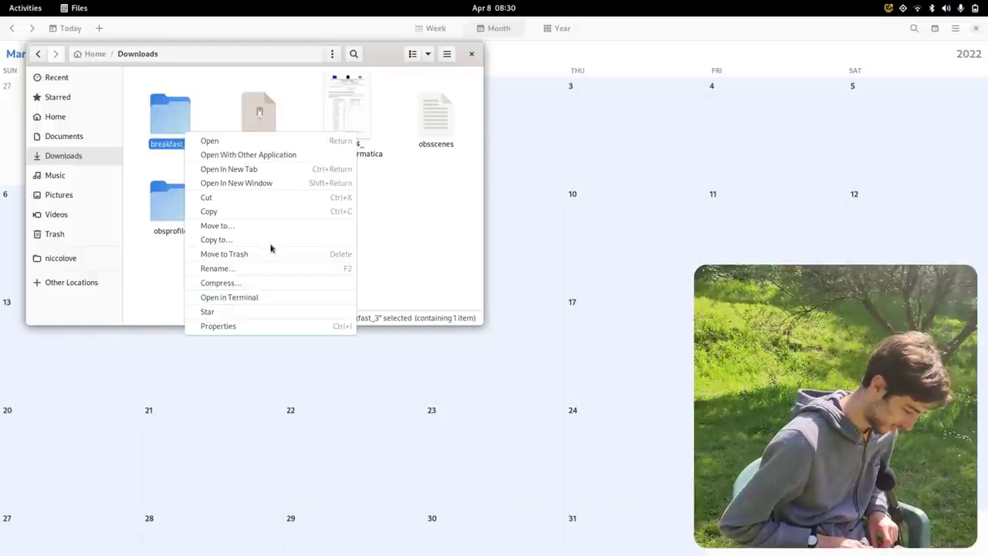
pyautogui.moveTo(275, 268)
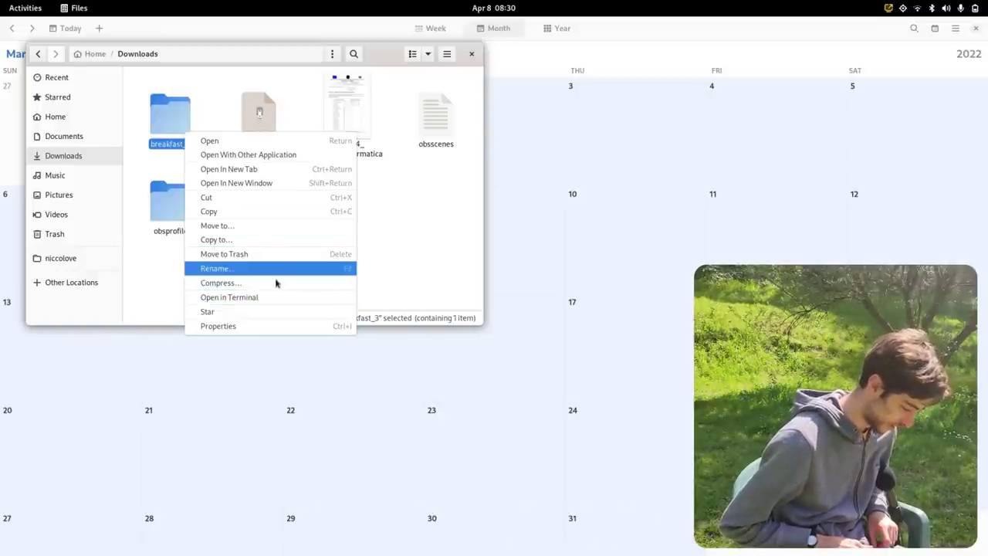
pyautogui.click(220, 283)
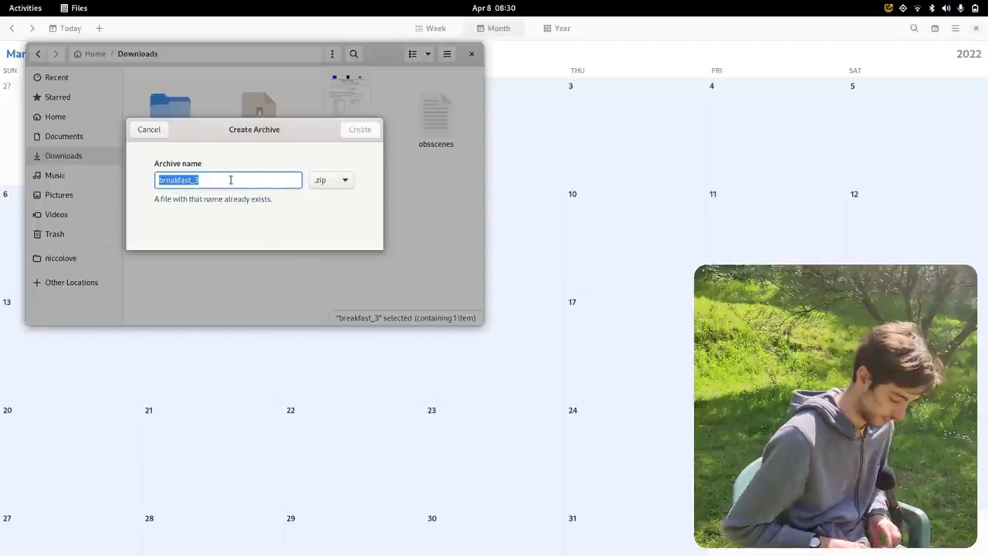
# - Create 'bad afternoon.zip' from breakfast_3 in zip format, then close Files
pyautogui.write('bad')
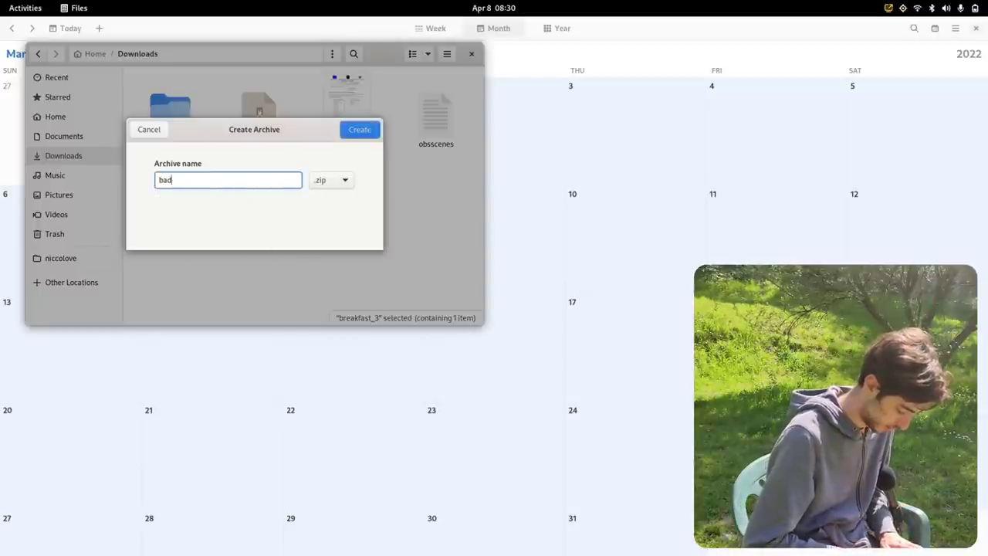
pyautogui.write('t')
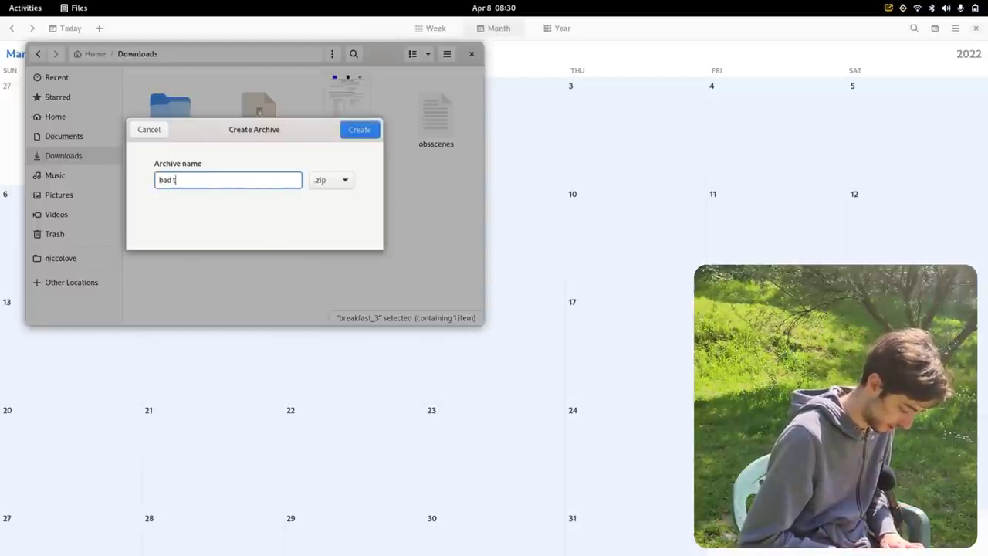
pyautogui.write('afterno')
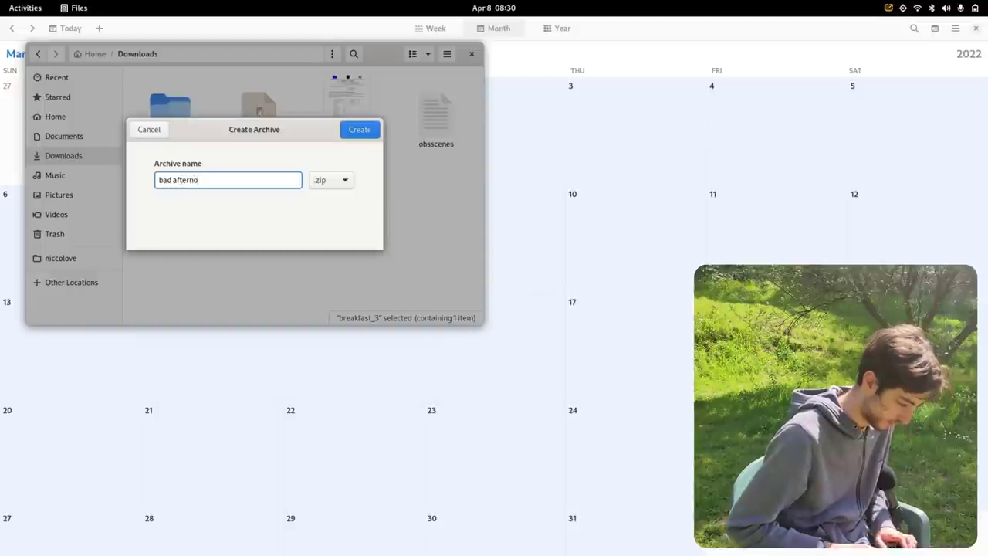
pyautogui.write('on')
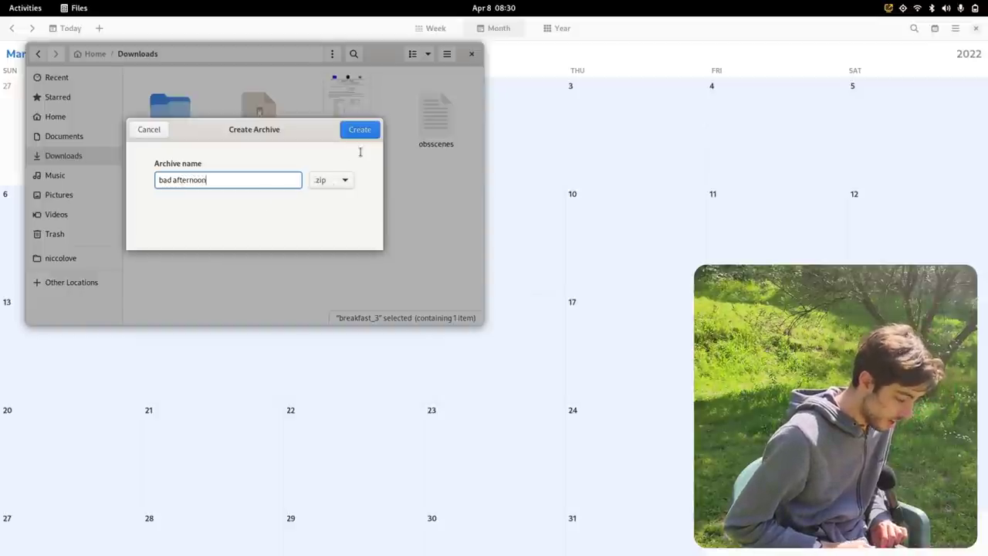
pyautogui.click(330, 179)
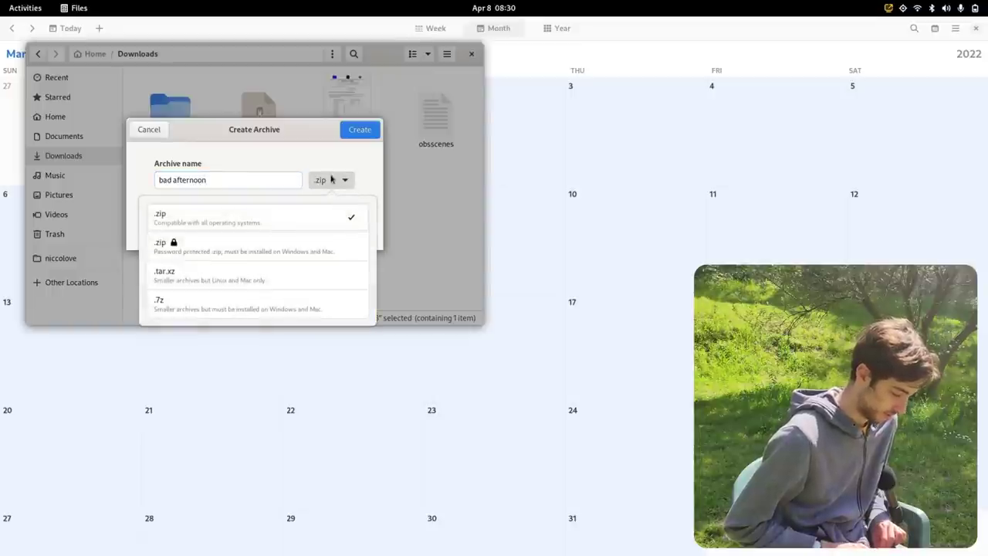
pyautogui.moveTo(403, 97)
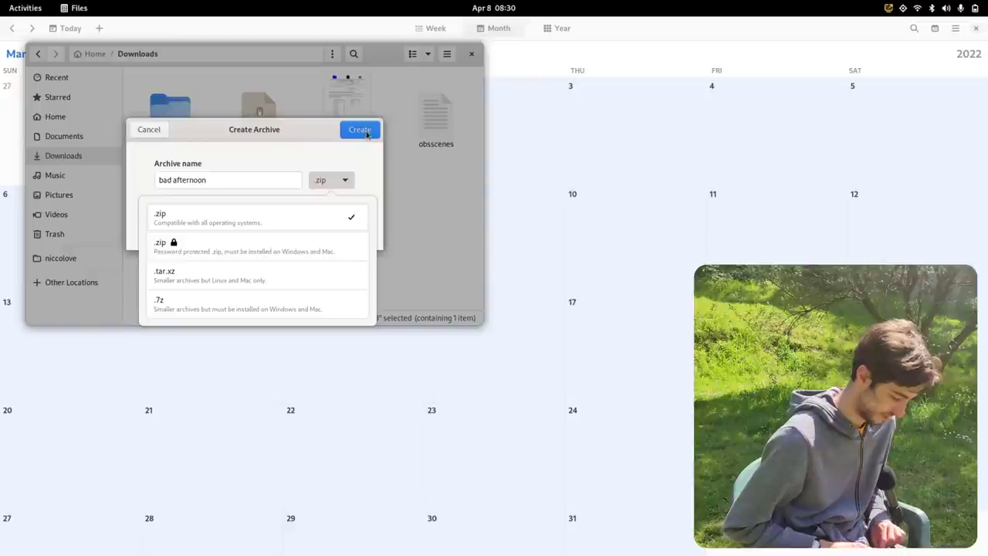
pyautogui.click(160, 217)
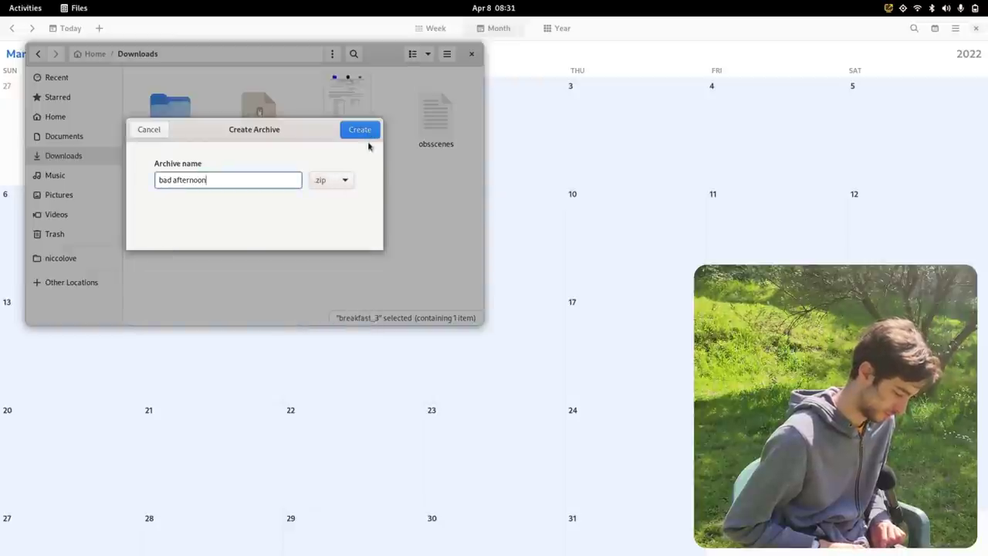
pyautogui.click(359, 129)
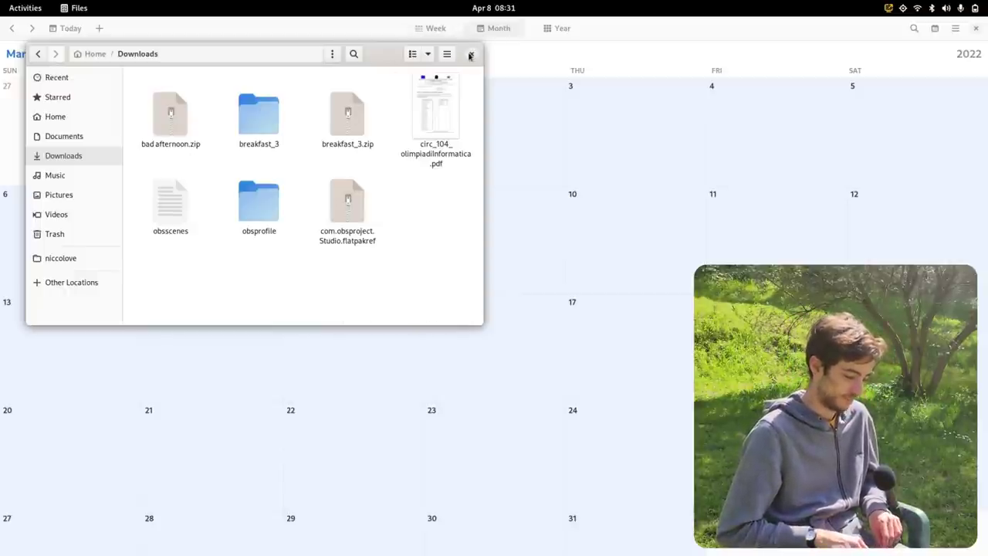
pyautogui.click(471, 53)
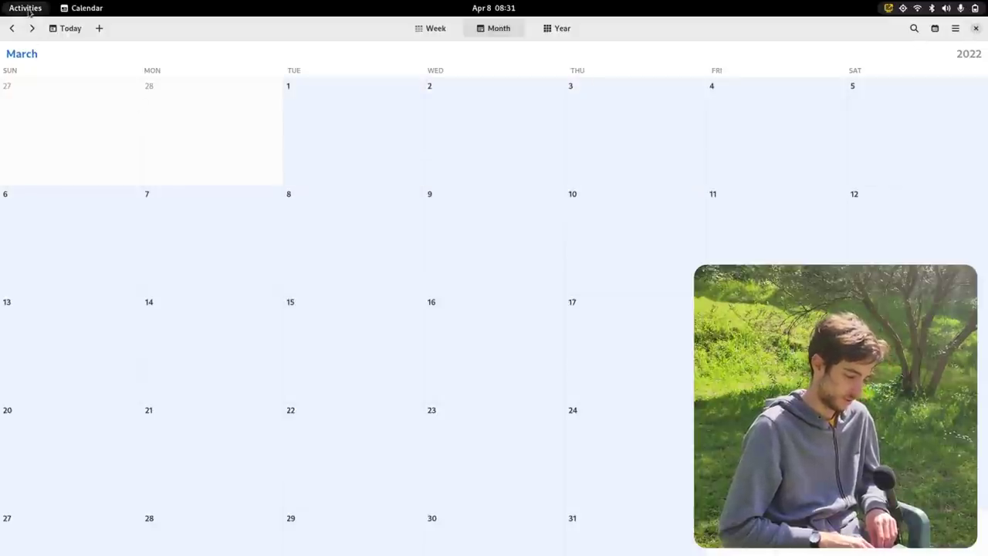
# - Switch from Files to Firefox's Escanor image results and check the recent downloads
pyautogui.click(24, 8)
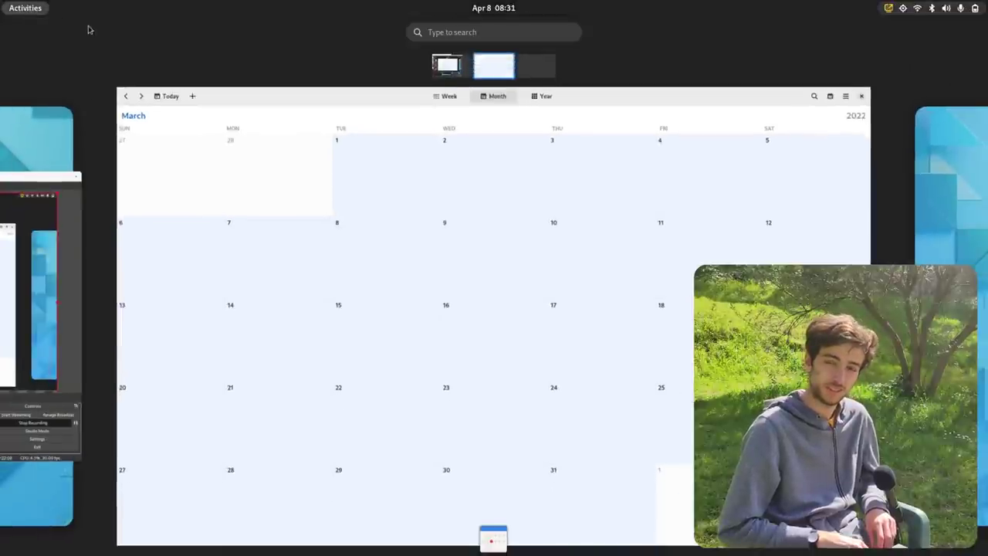
pyautogui.moveTo(350, 82)
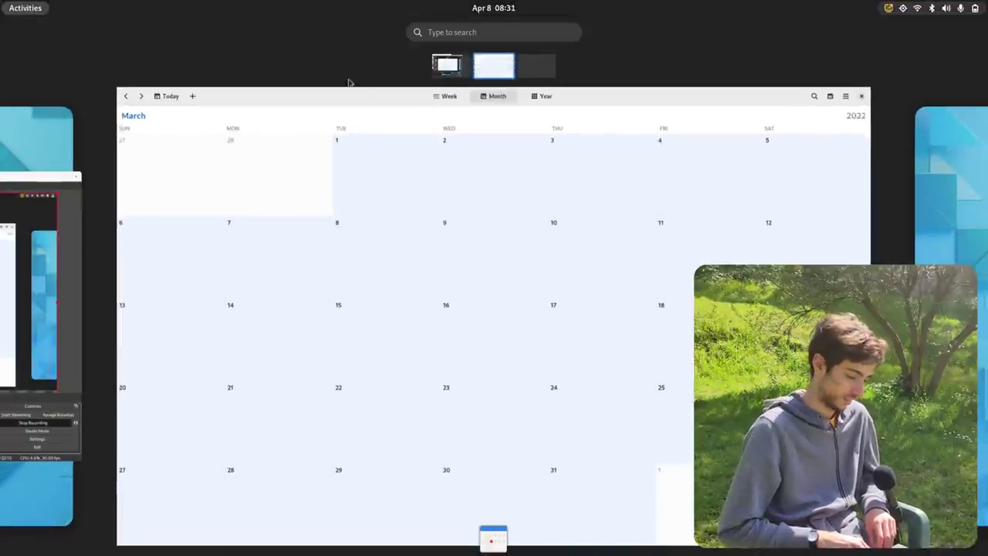
pyautogui.moveTo(843, 154)
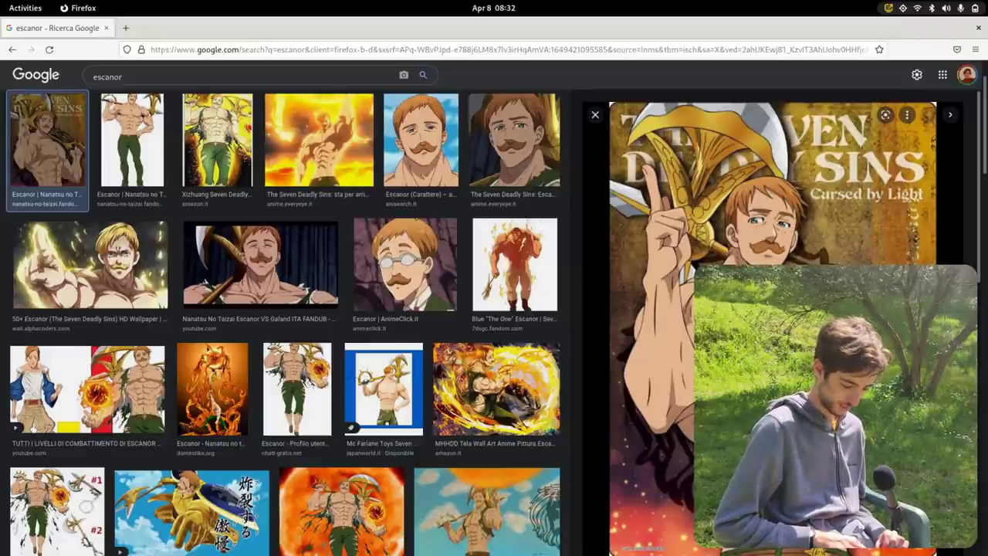
pyautogui.click(956, 49)
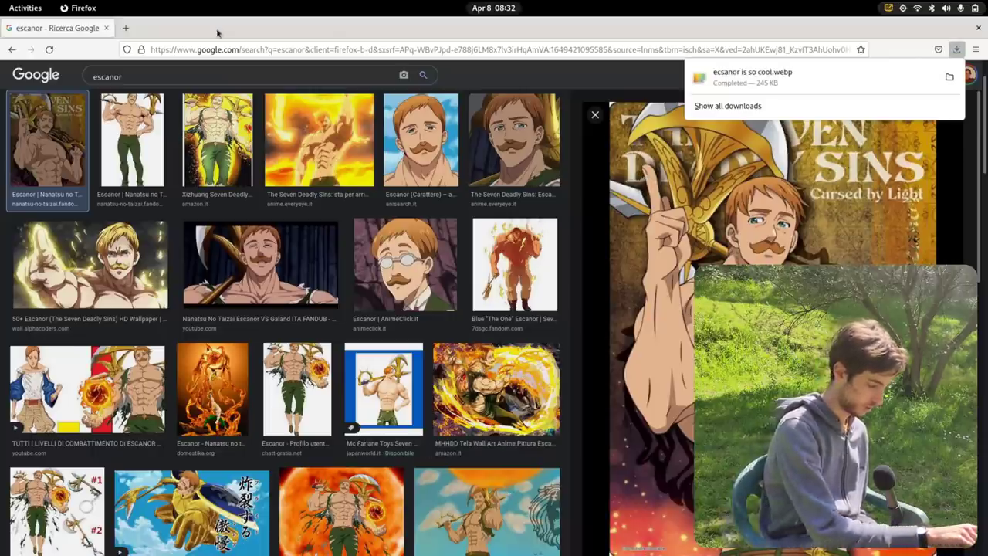
# - Bring the Files Home folder up over Firefox's enlarged Escanor image result
pyautogui.click(26, 8)
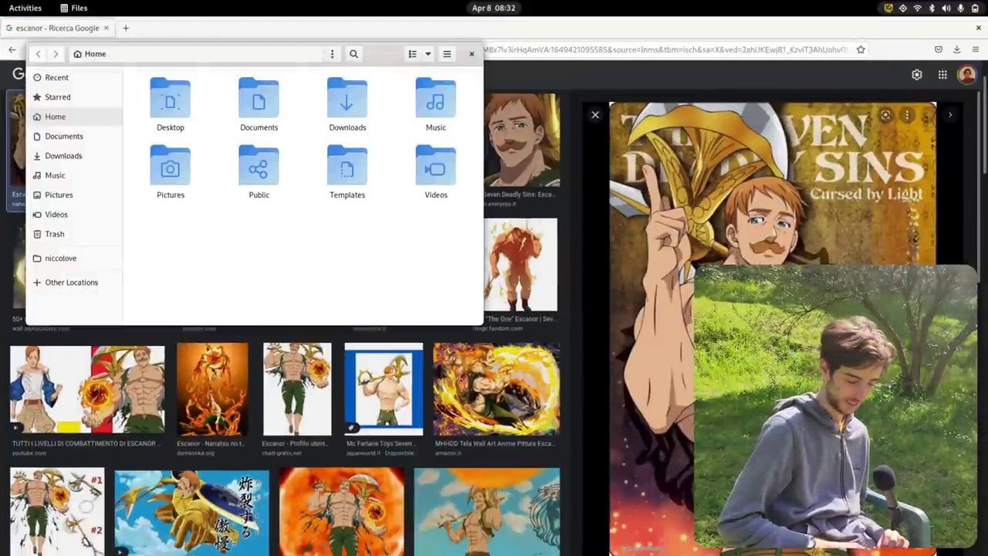
# - Open 'escanor correct.jpg' from the Recent view with gThumb
pyautogui.rightClick(170, 100)
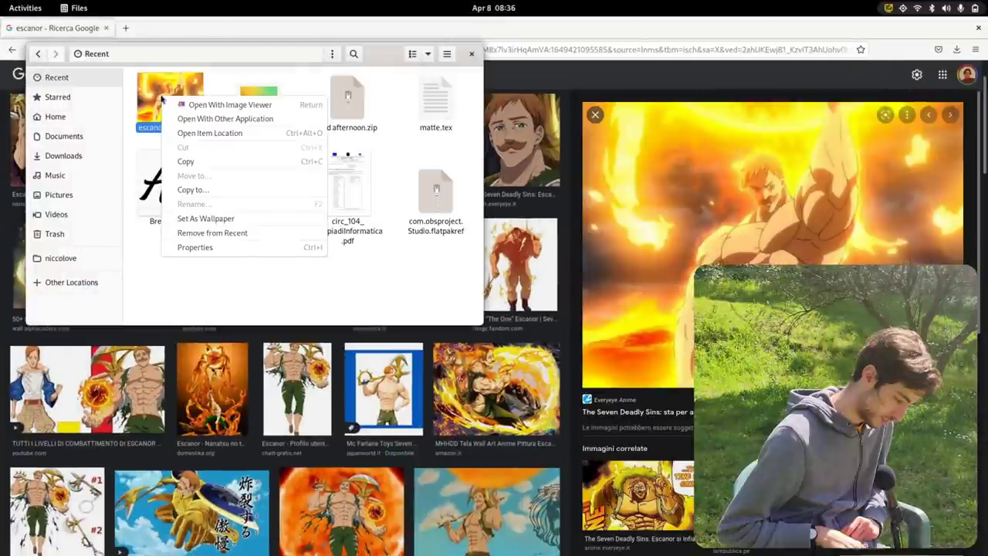
pyautogui.click(225, 118)
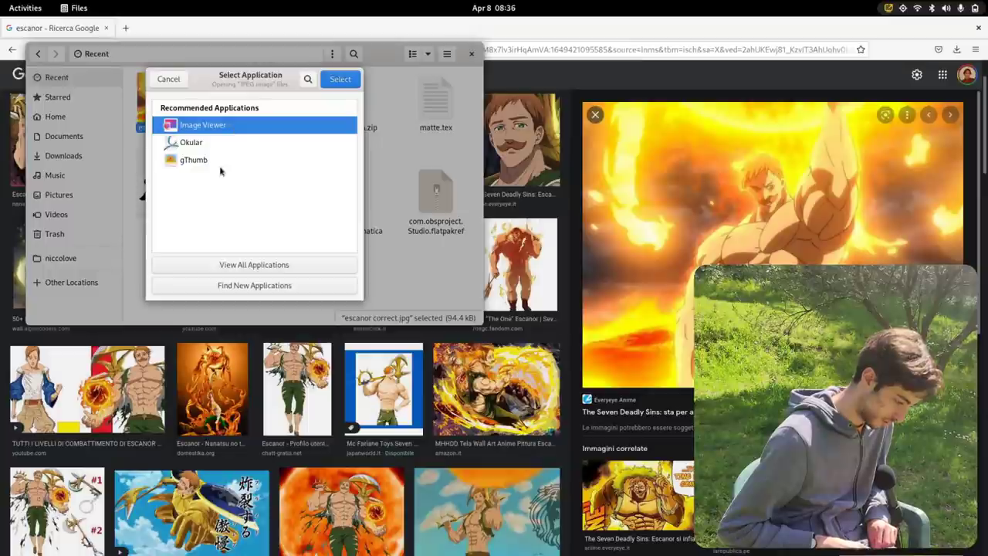
pyautogui.click(194, 160)
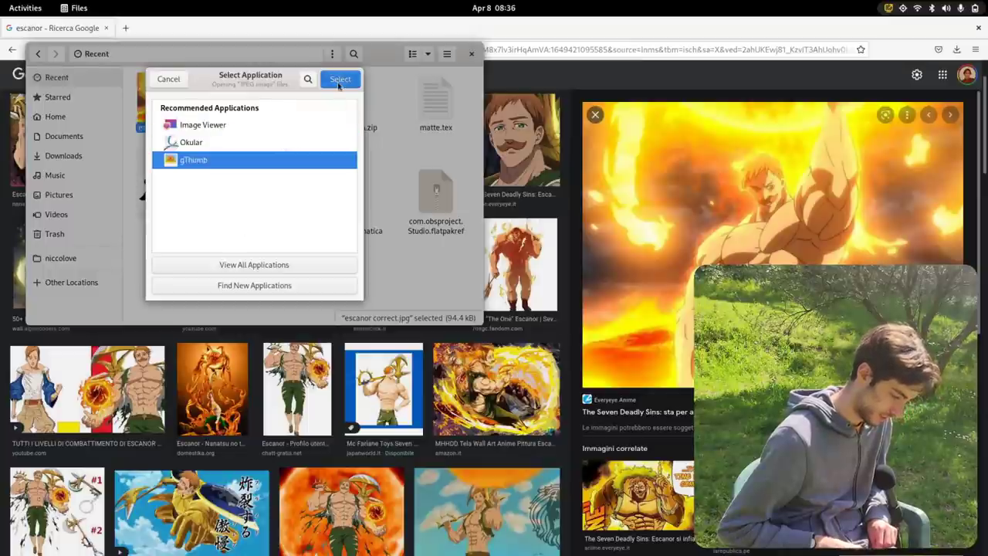
pyautogui.click(340, 79)
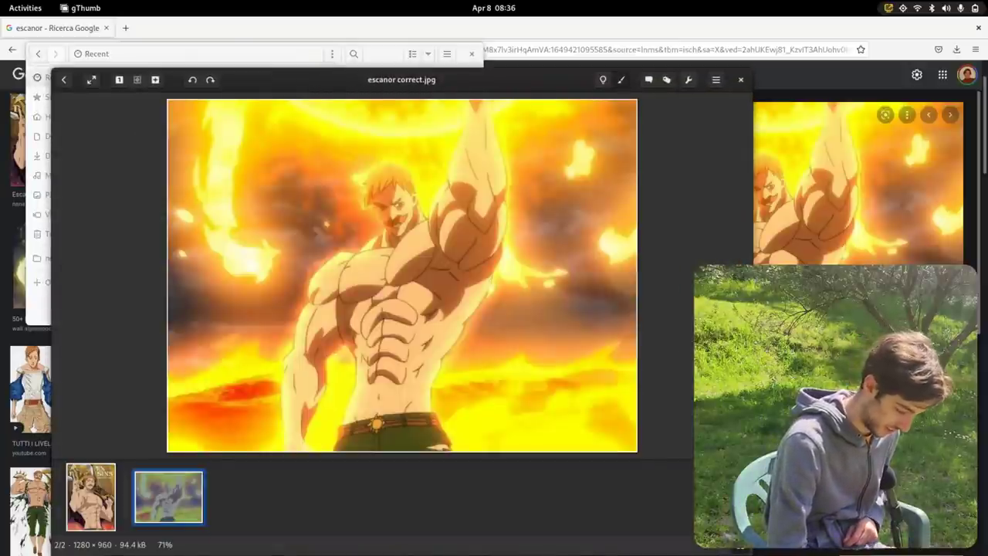
# - Try and reset Color Curves, then resize the Escanor image down to 1137 × 959
pyautogui.click(688, 79)
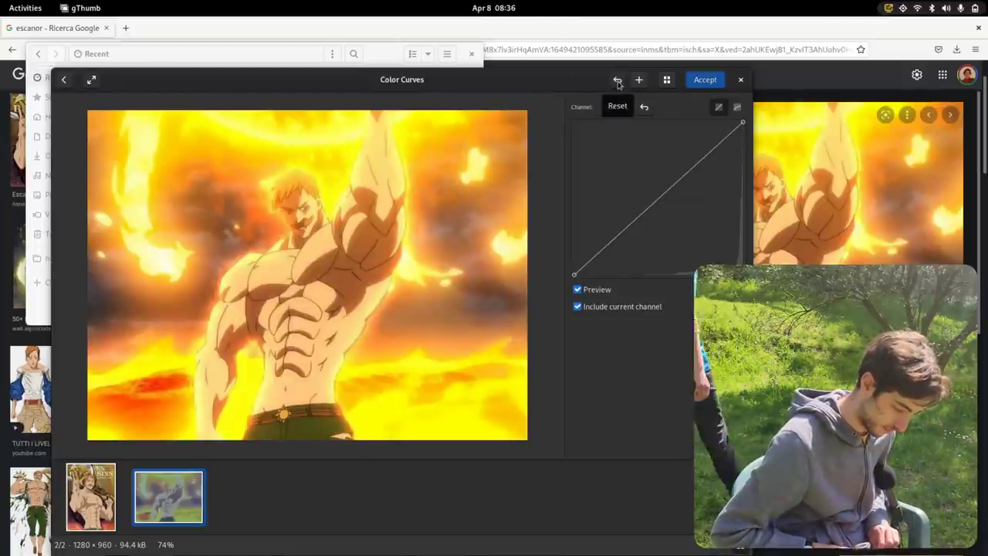
pyautogui.click(704, 79)
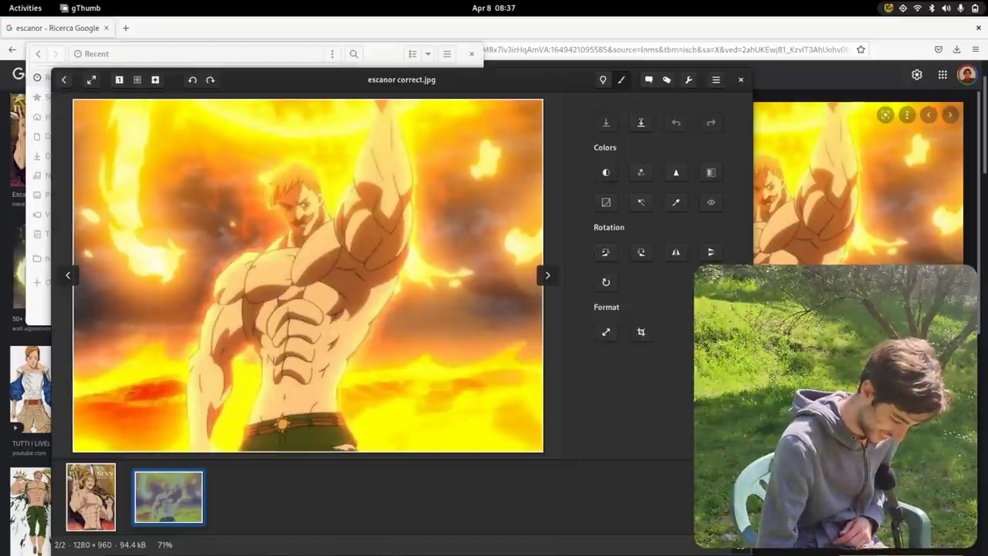
pyautogui.click(606, 332)
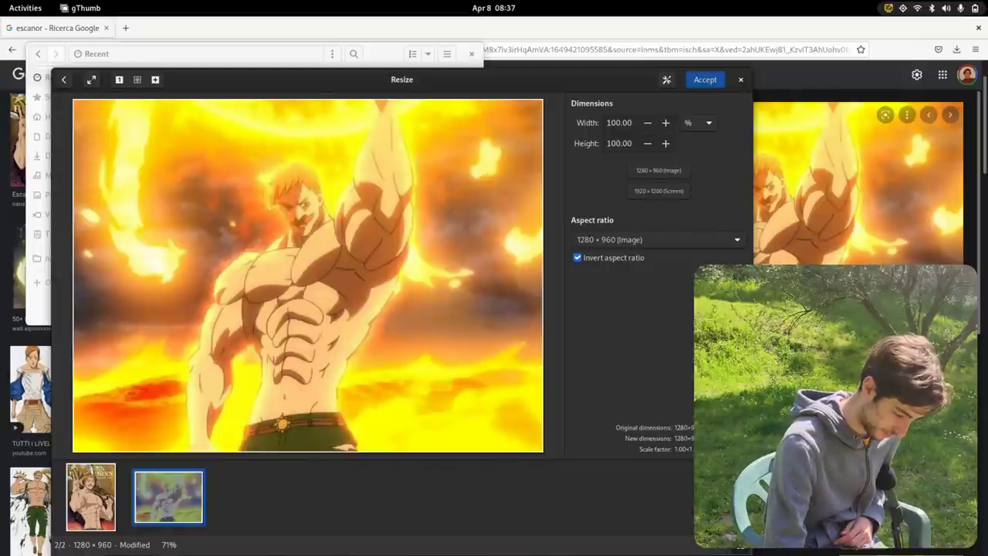
pyautogui.click(647, 122)
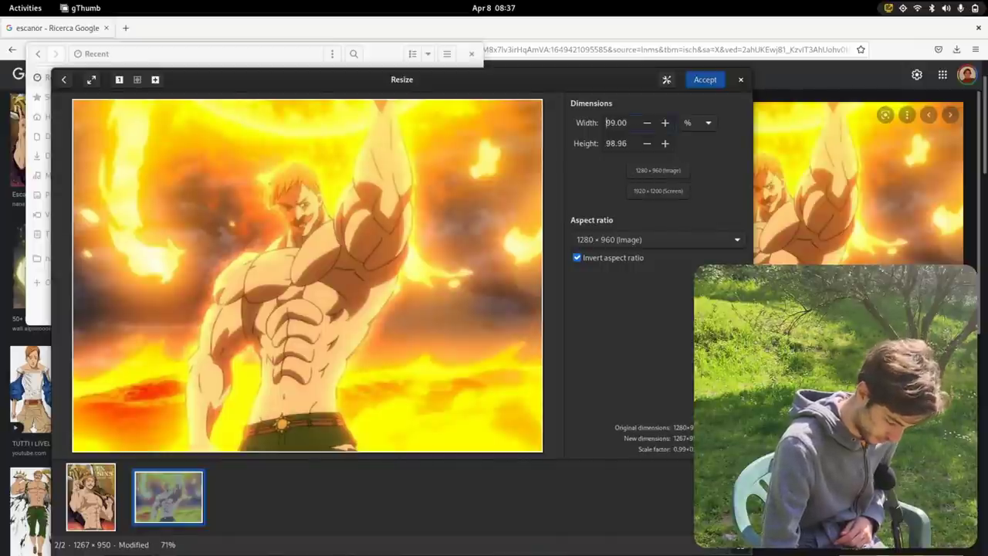
pyautogui.click(703, 79)
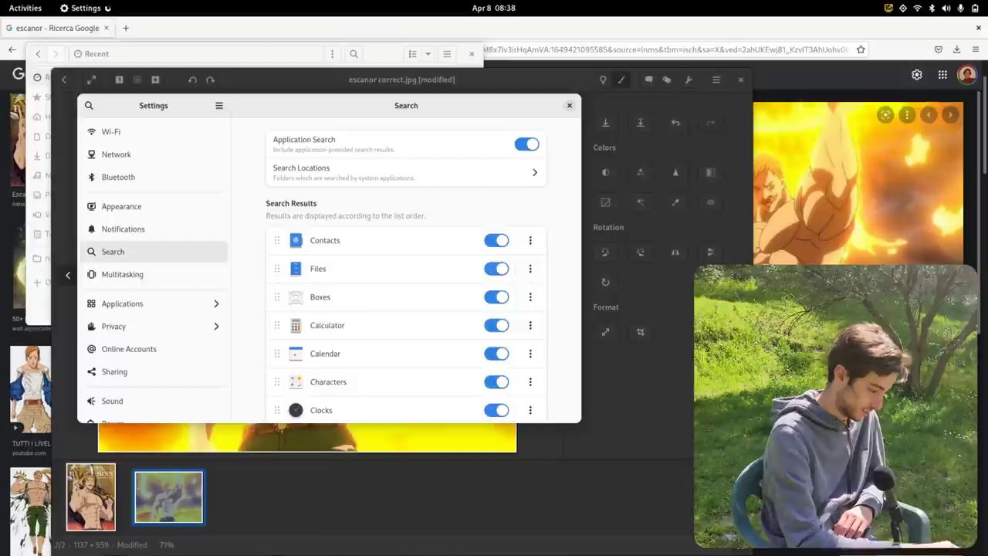
# - Turn on Night Light in the Displays settings
pyautogui.scroll(-3)
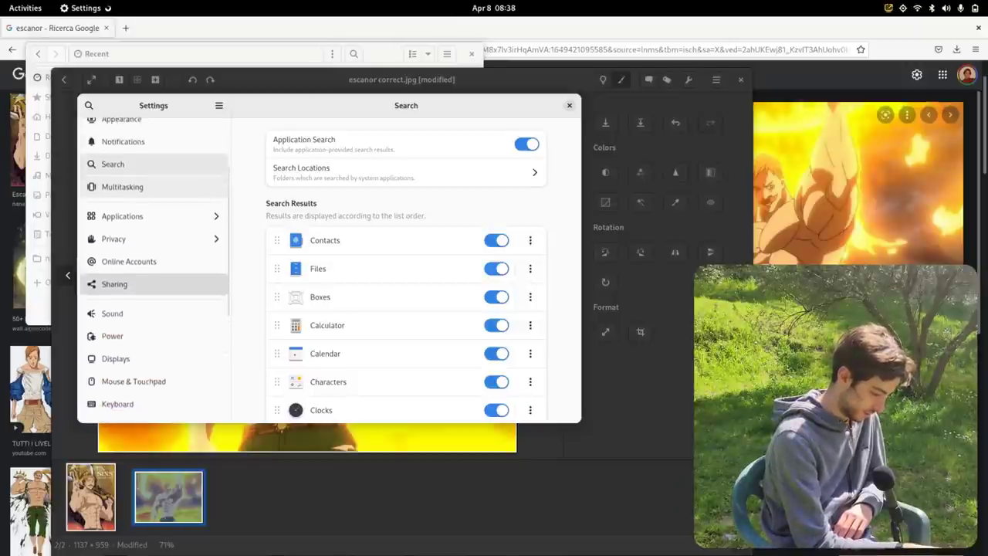
pyautogui.scroll(3)
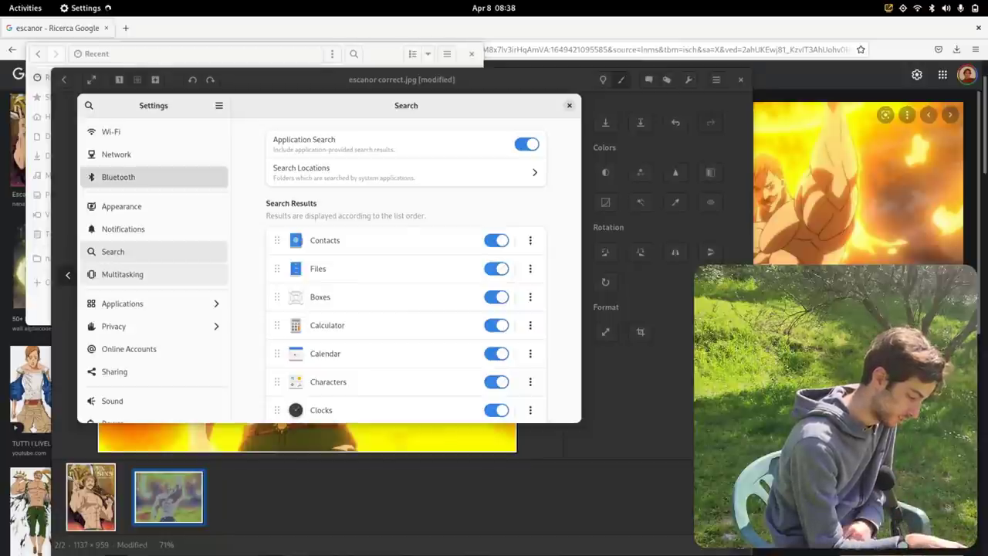
pyautogui.scroll(-3)
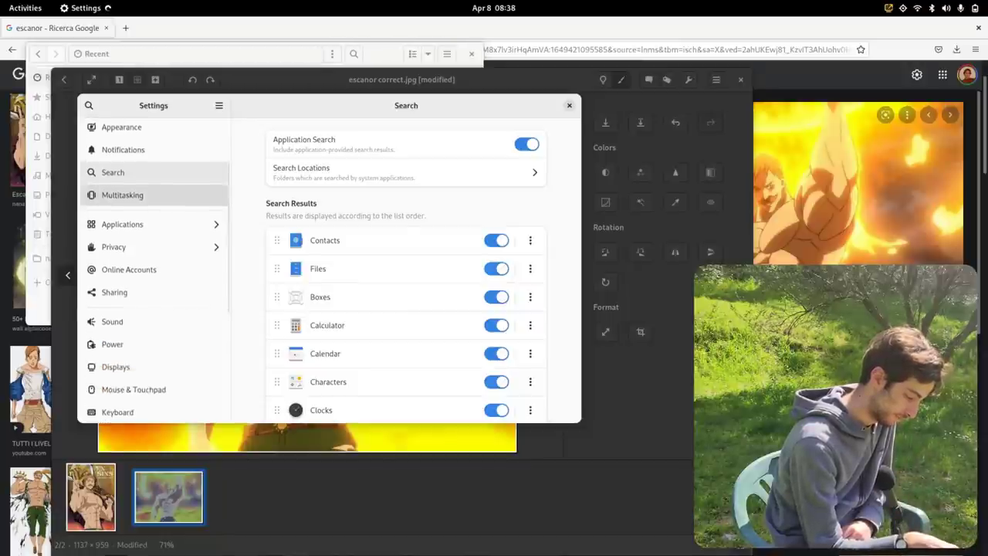
pyautogui.scroll(-3)
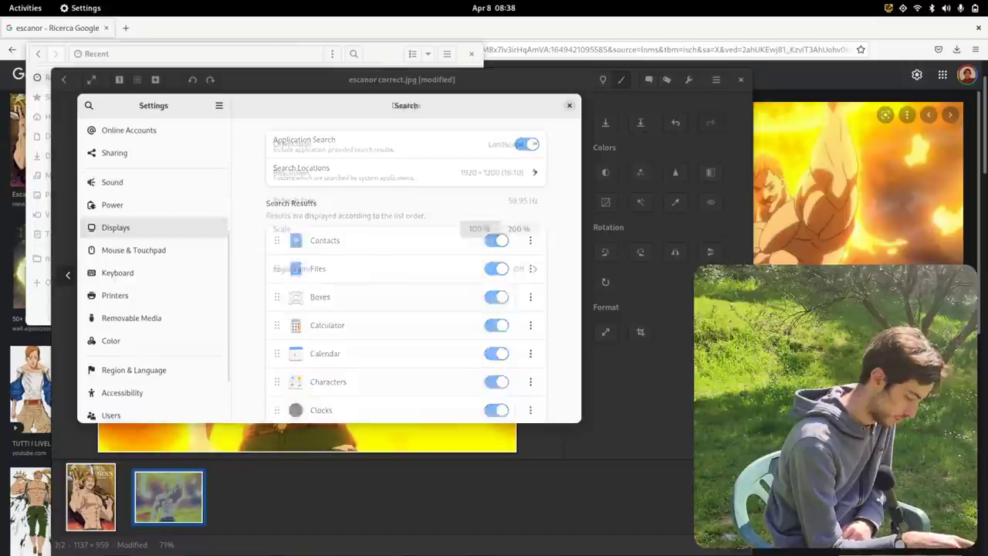
pyautogui.click(115, 227)
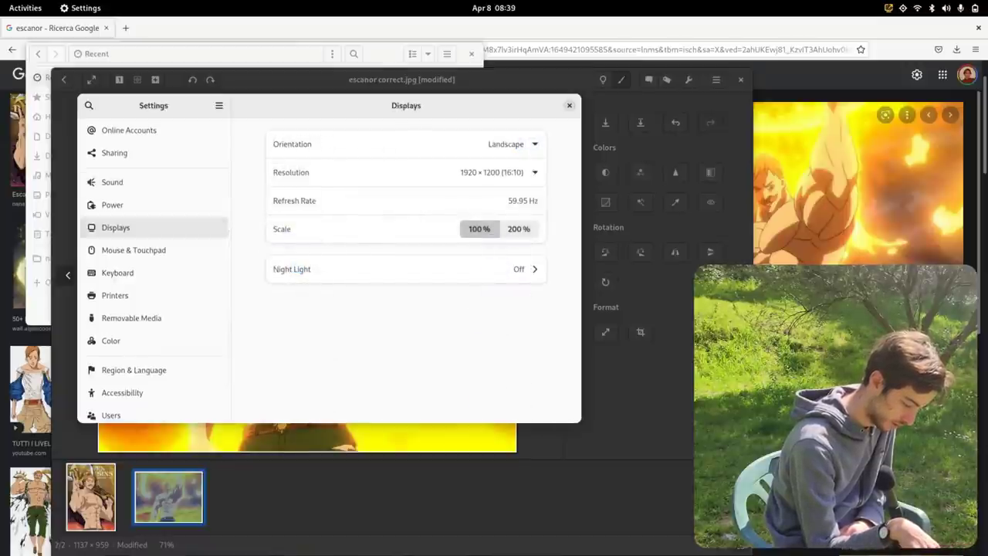
pyautogui.click(405, 269)
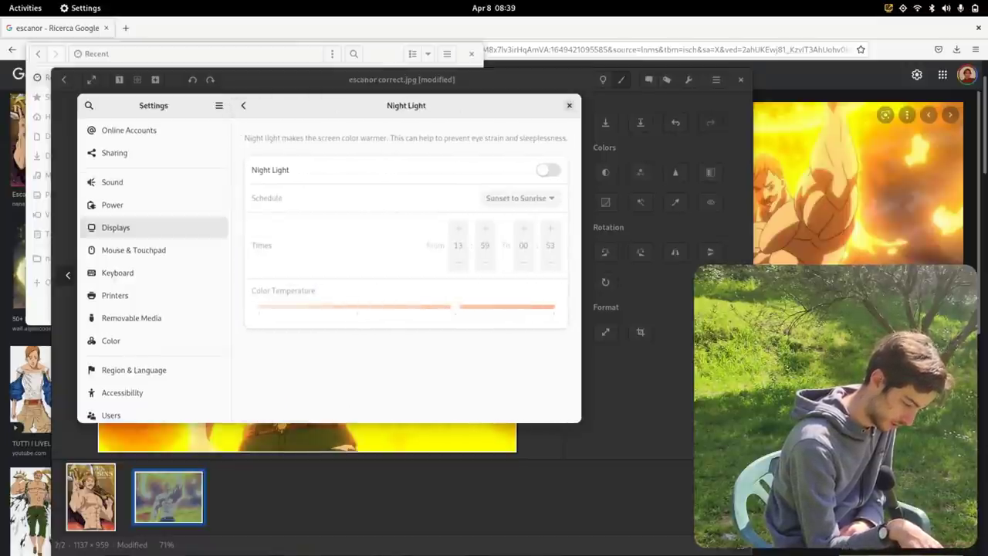
pyautogui.click(244, 105)
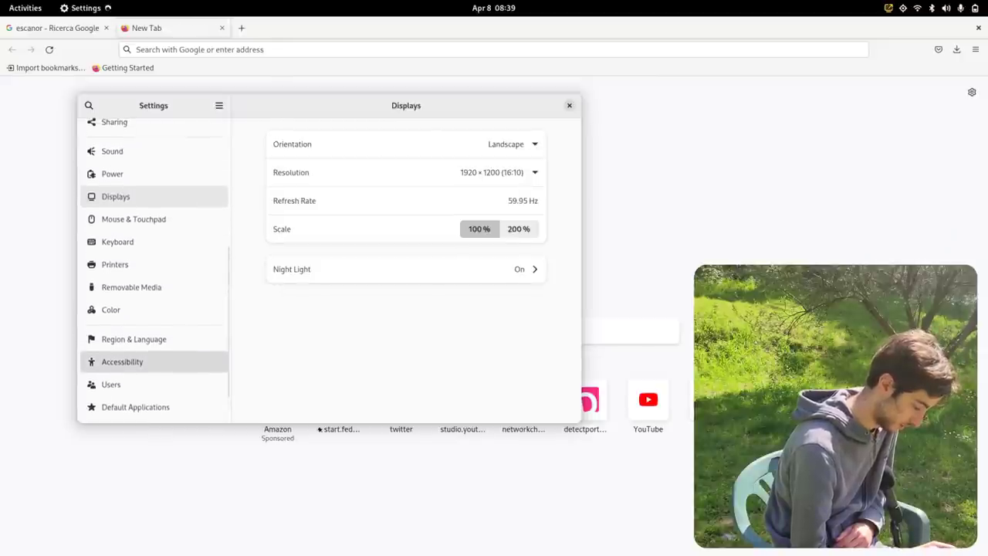
# - Browse the Color settings, then go to Appearance and apply the Dark style
pyautogui.scroll(3)
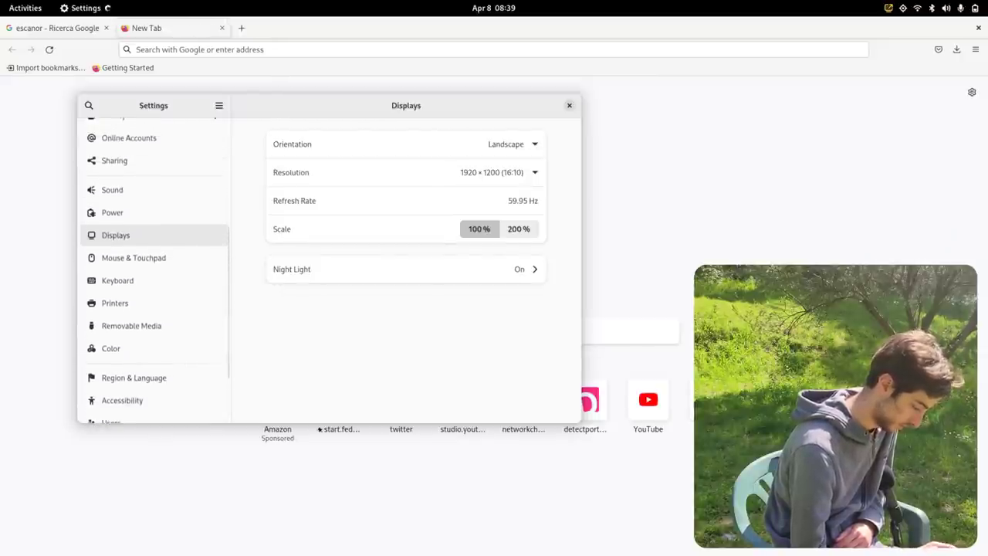
pyautogui.click(110, 348)
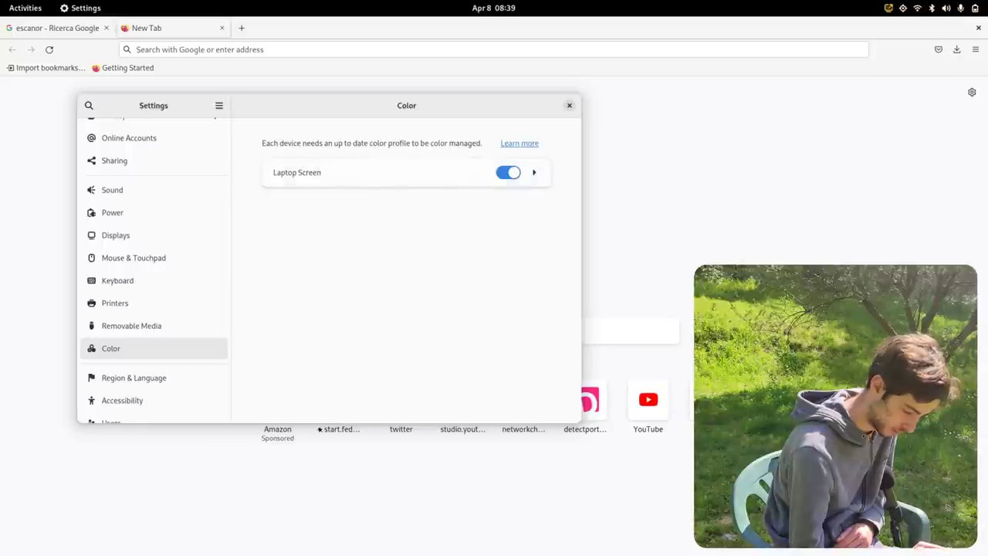
pyautogui.click(115, 354)
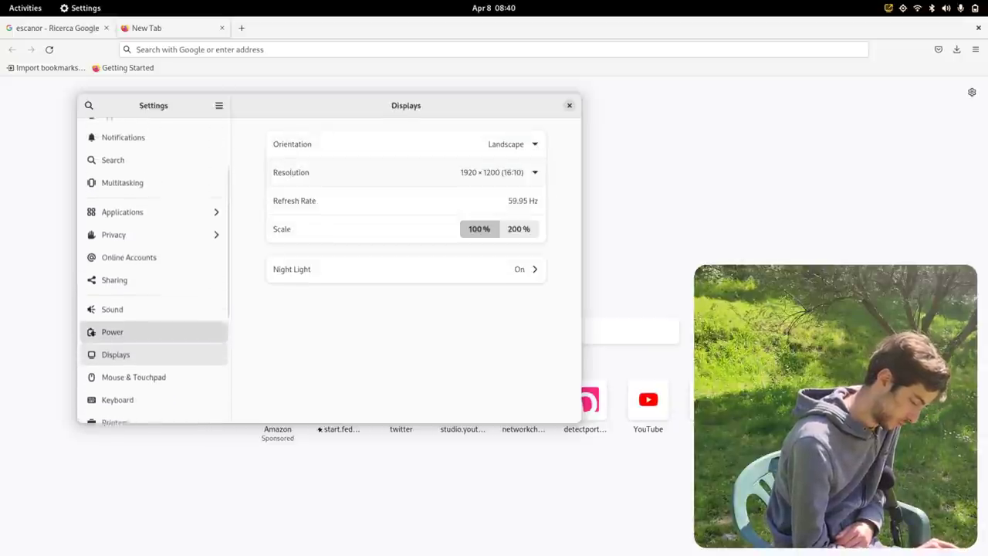
pyautogui.scroll(3)
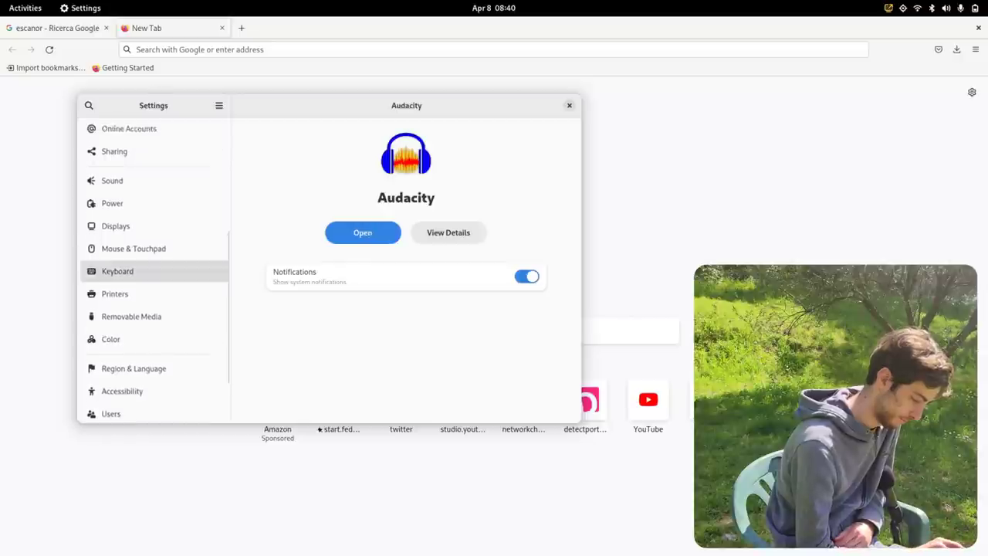
pyautogui.scroll(3)
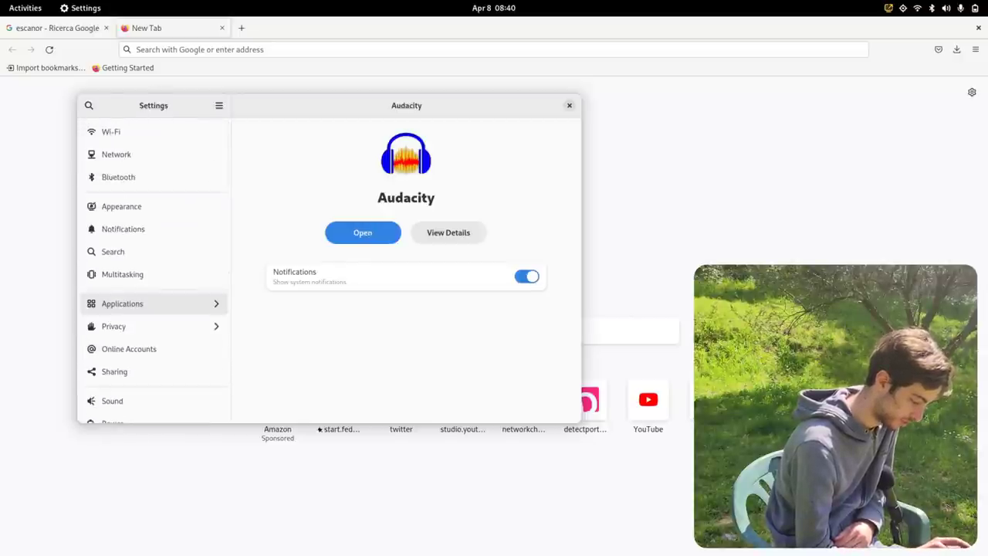
pyautogui.click(121, 206)
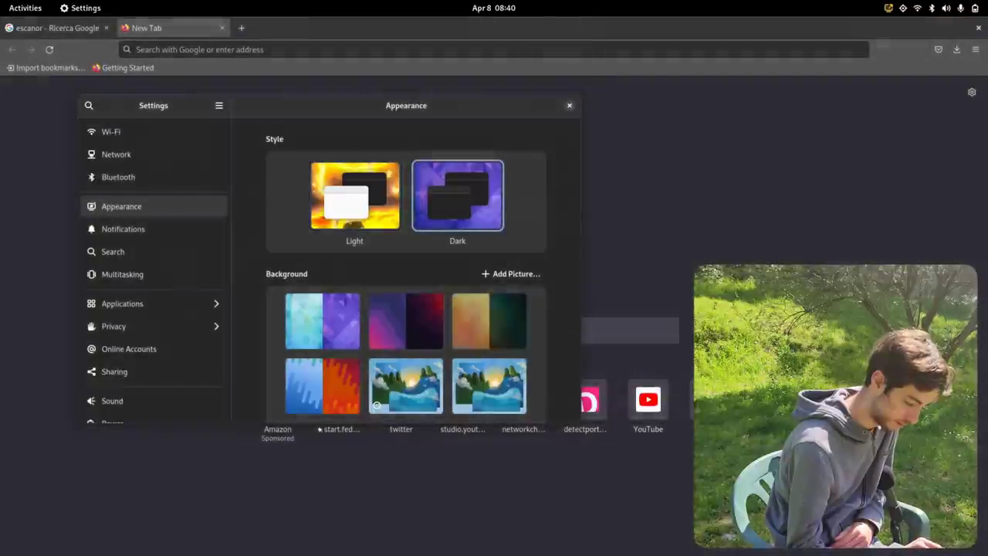
# - Close Settings, leaving the dark-styled Firefox new tab in front
pyautogui.click(569, 105)
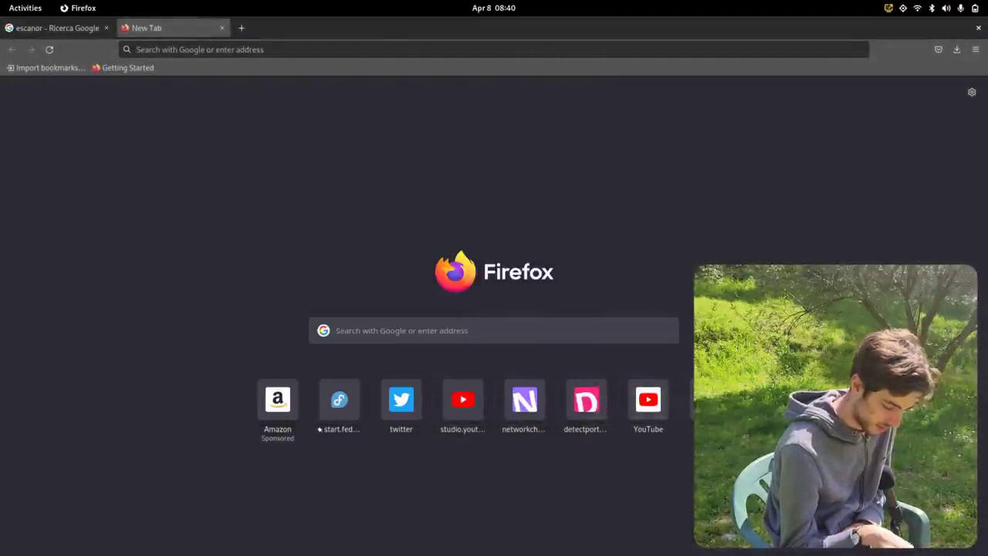
pyautogui.click(493, 330)
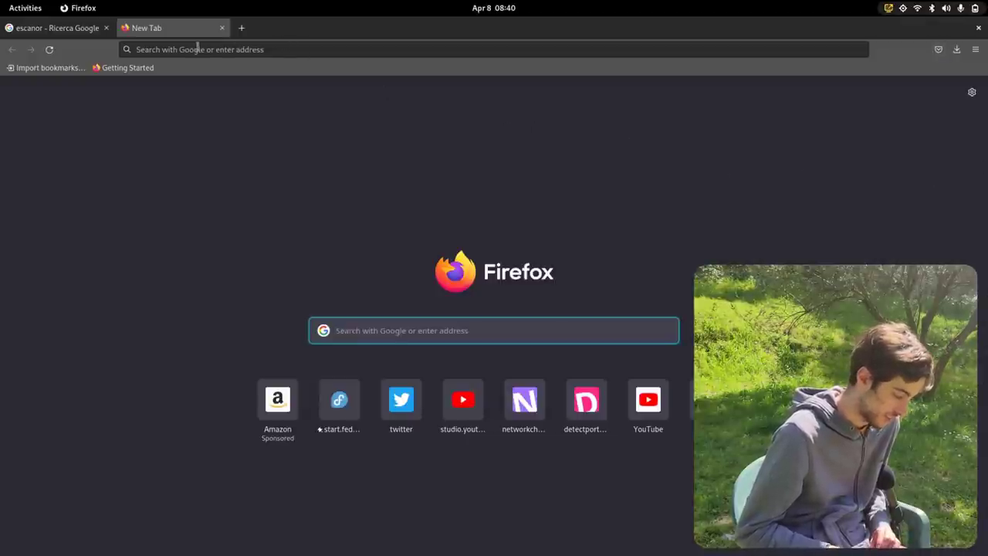
pyautogui.click(26, 8)
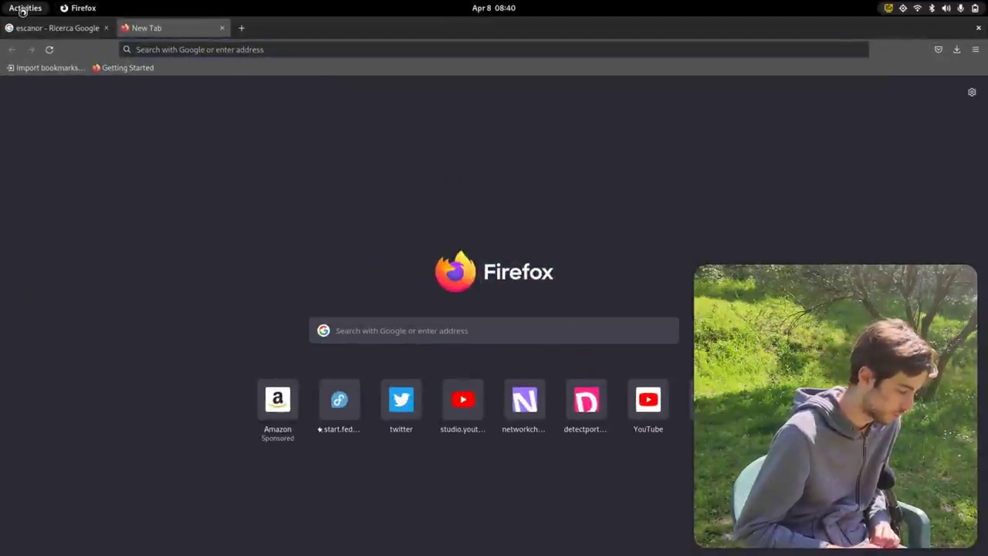
# - Locate the current position in Maps, zoom to street level, and pin Maps to the dash
pyautogui.click(25, 8)
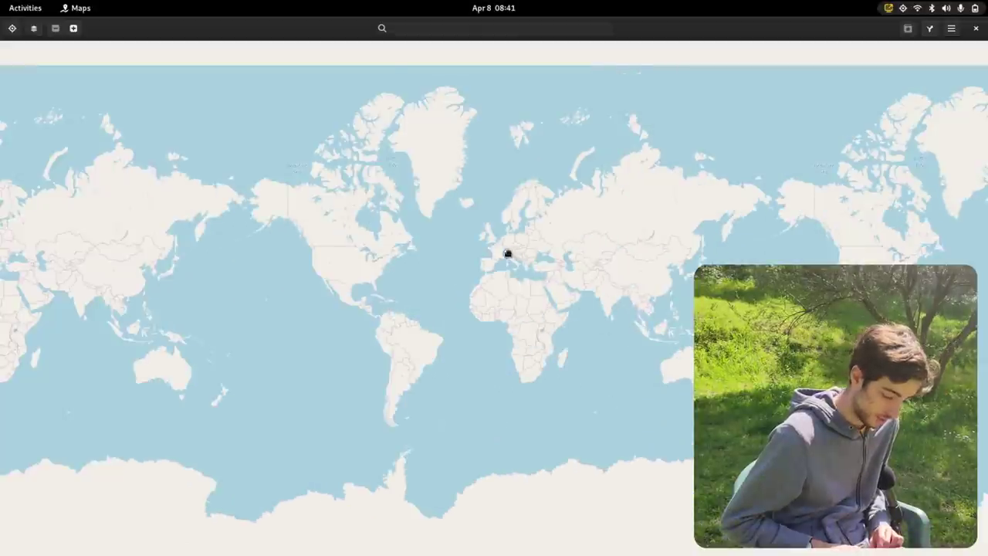
pyautogui.click(507, 253)
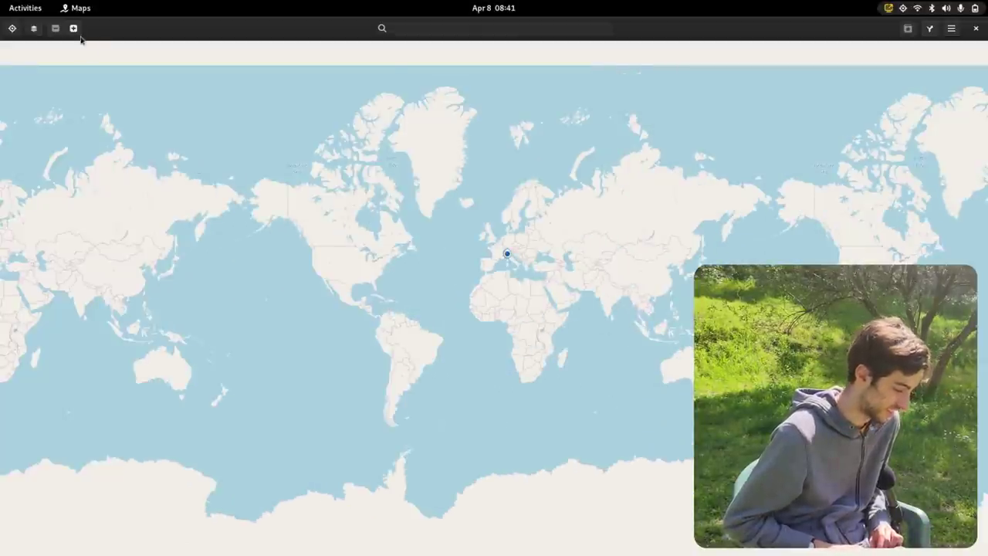
pyautogui.click(951, 28)
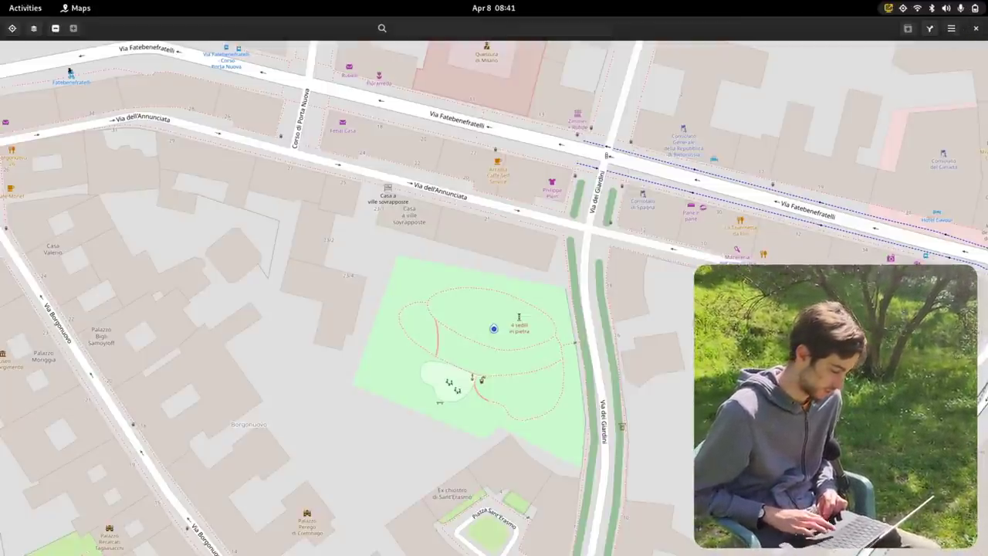
pyautogui.click(26, 7)
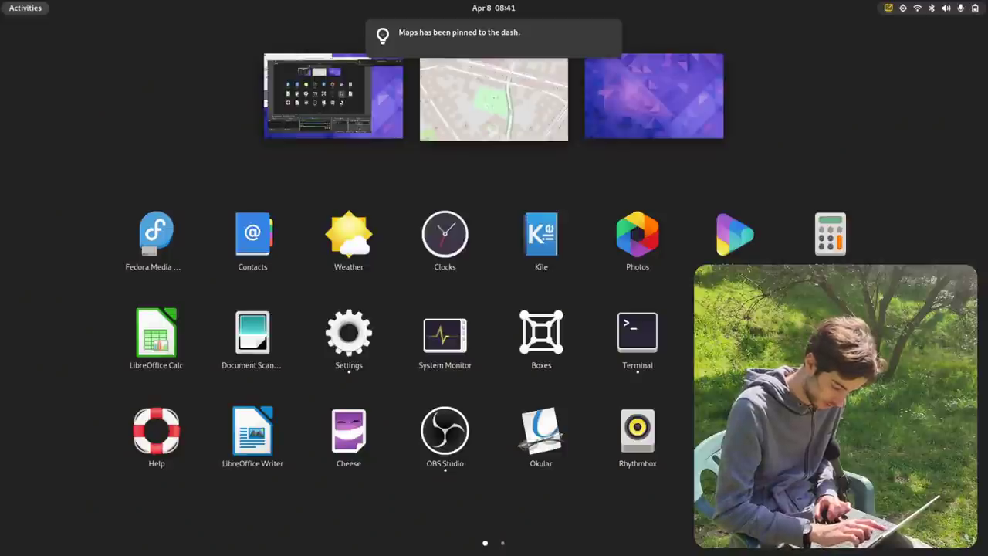